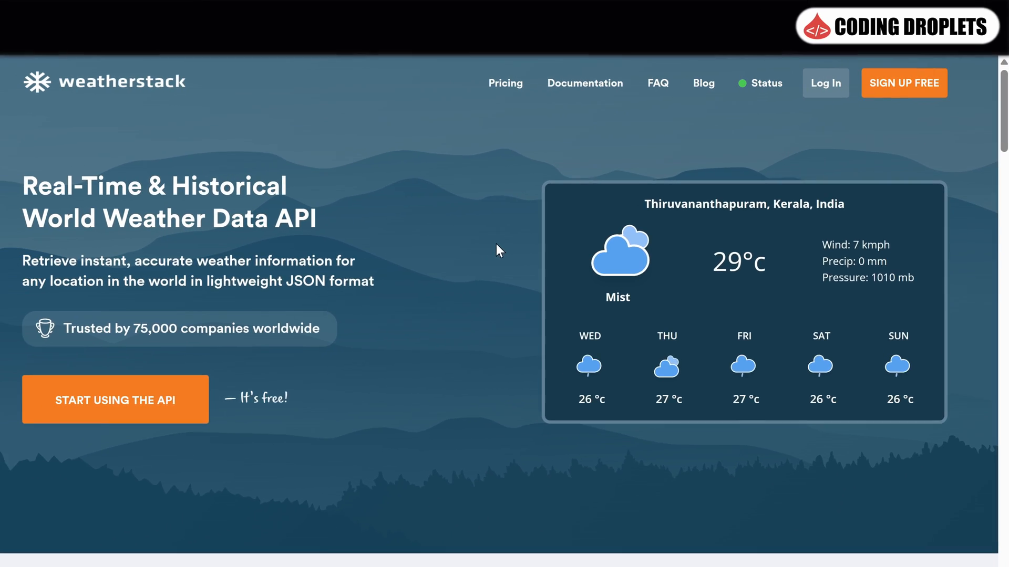
# Scroll past the customer logos and features to the San Francisco current-weather JSON example.
pyautogui.scroll(3)
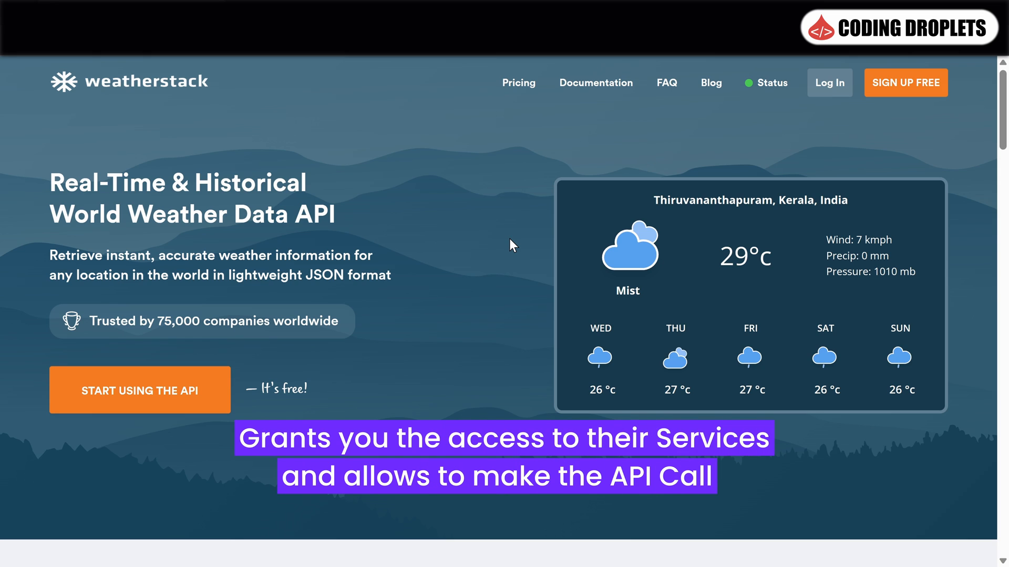
pyautogui.scroll(-3)
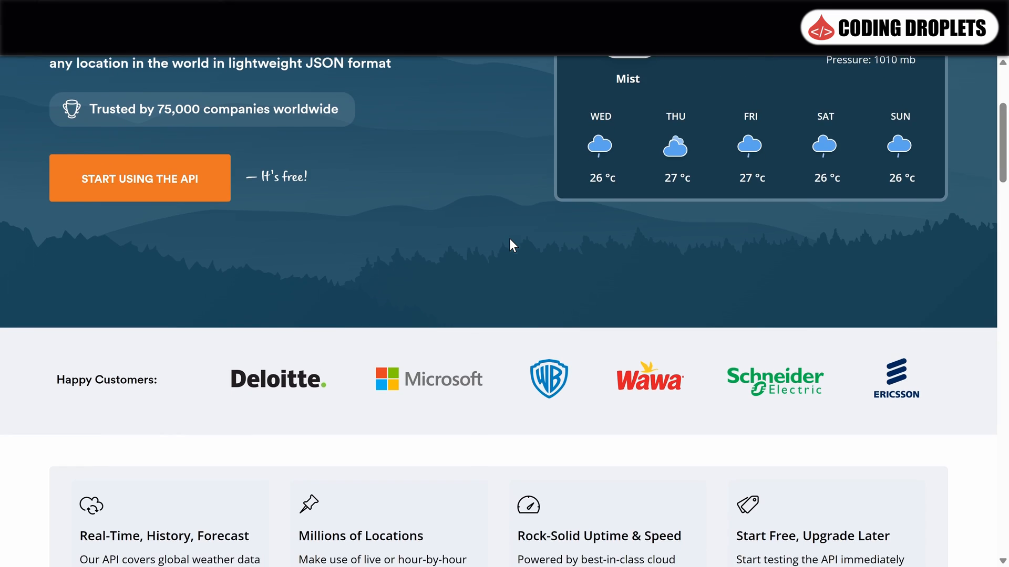
pyautogui.scroll(-3)
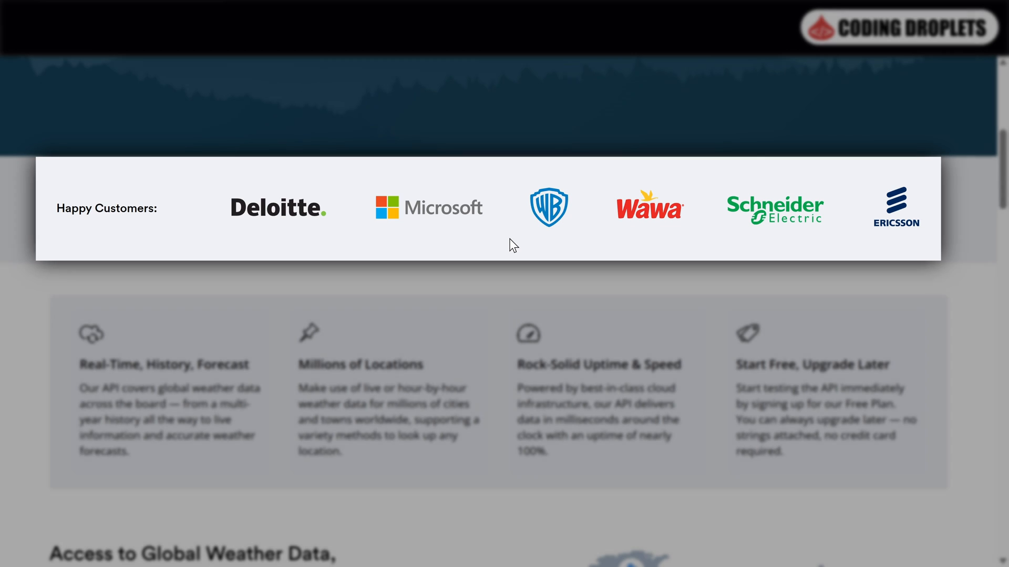
pyautogui.scroll(-3)
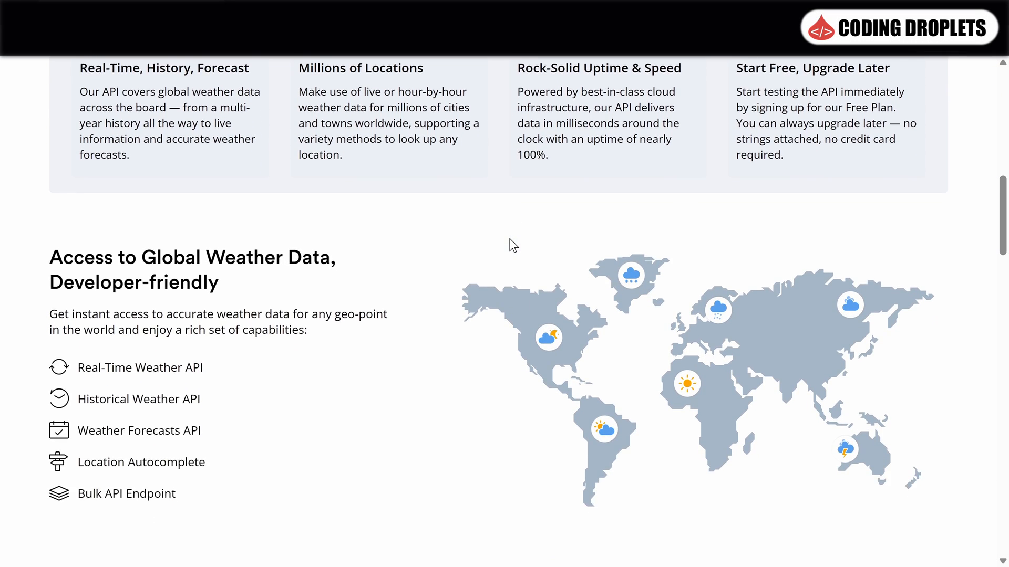
pyautogui.scroll(-3)
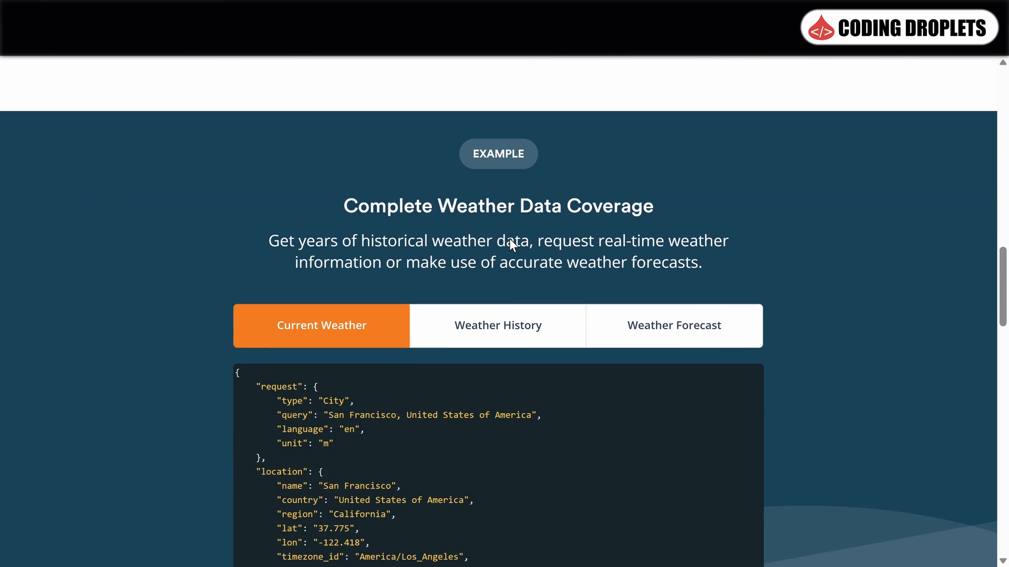
pyautogui.scroll(-3)
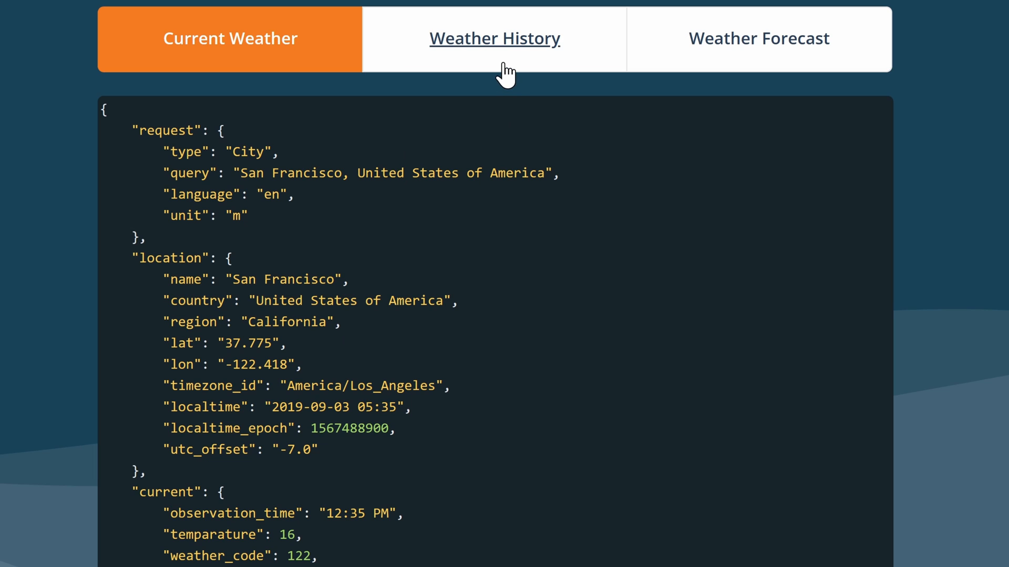
pyautogui.click(493, 37)
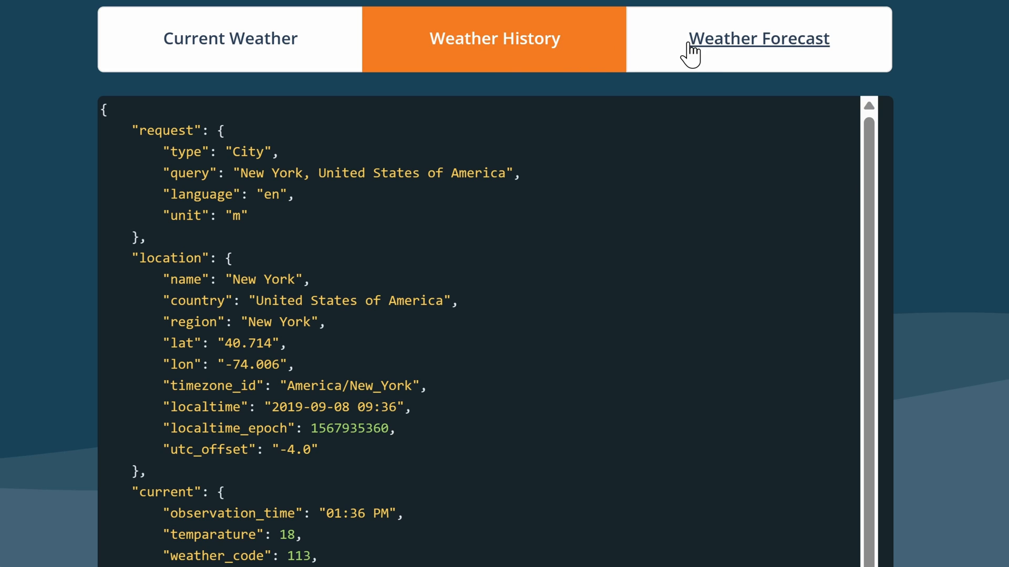
pyautogui.click(758, 38)
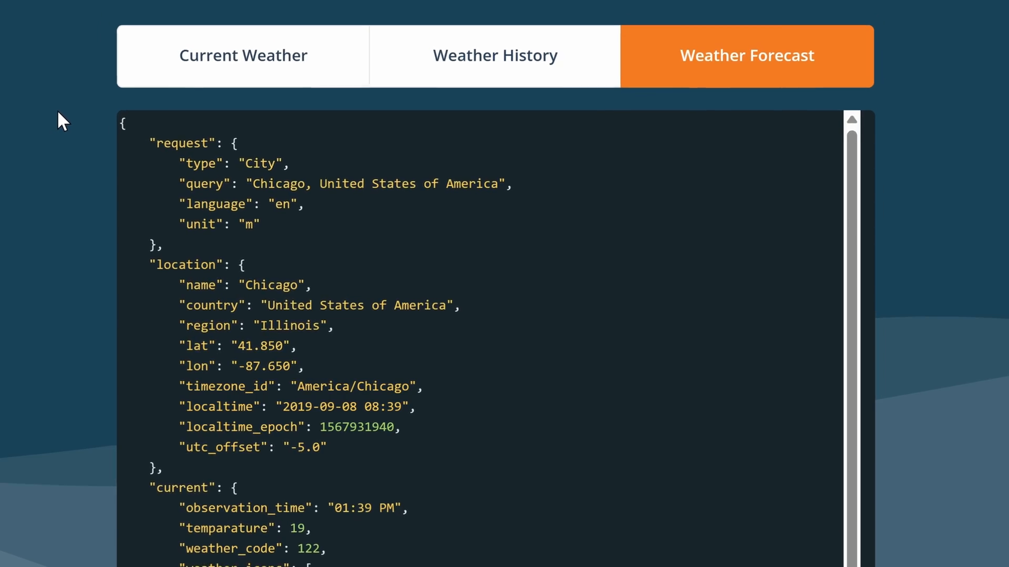
pyautogui.scroll(-3)
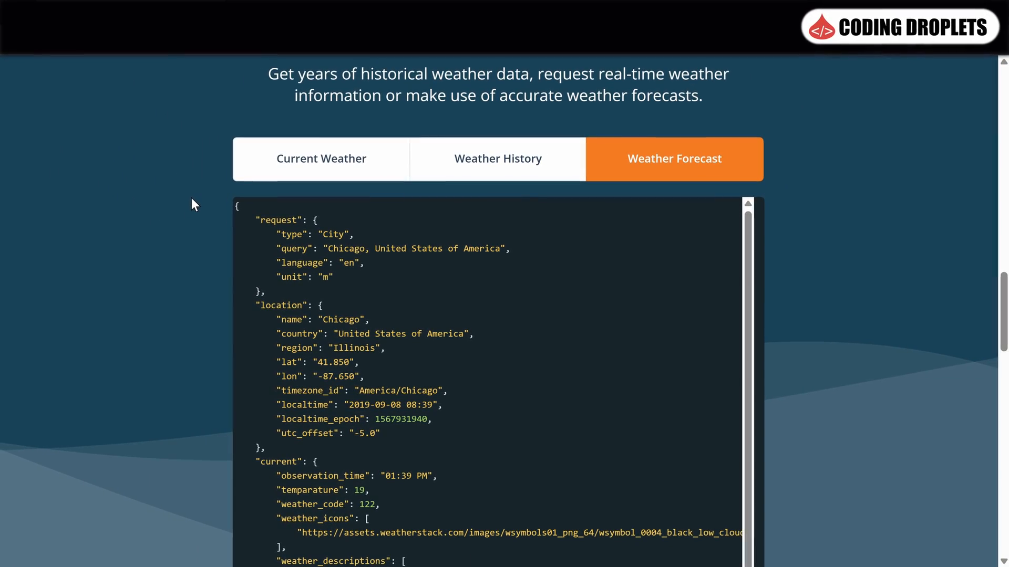
pyautogui.click(320, 159)
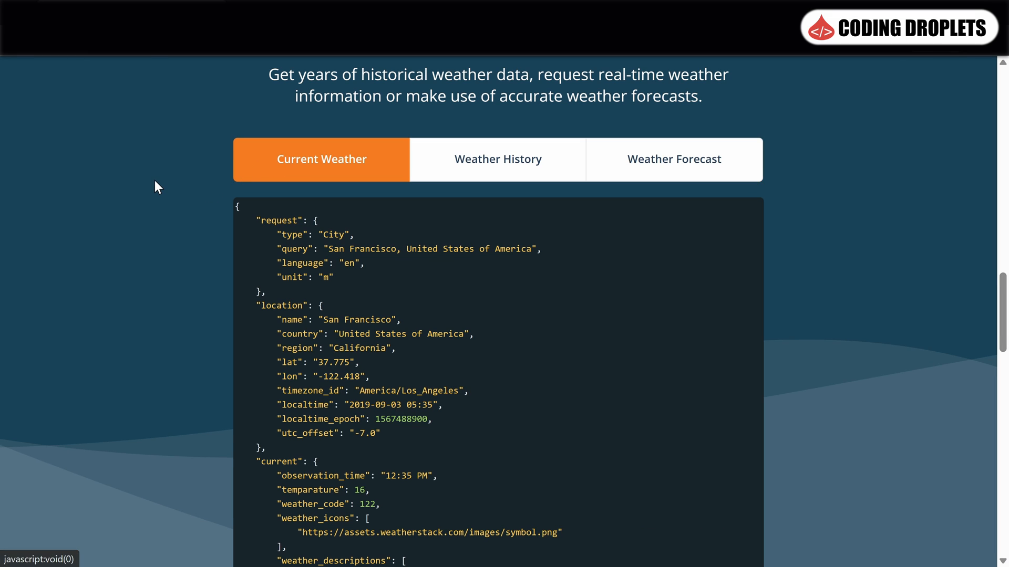
# Scroll down to the footer company logos, then back up to the hero section.
pyautogui.scroll(-3)
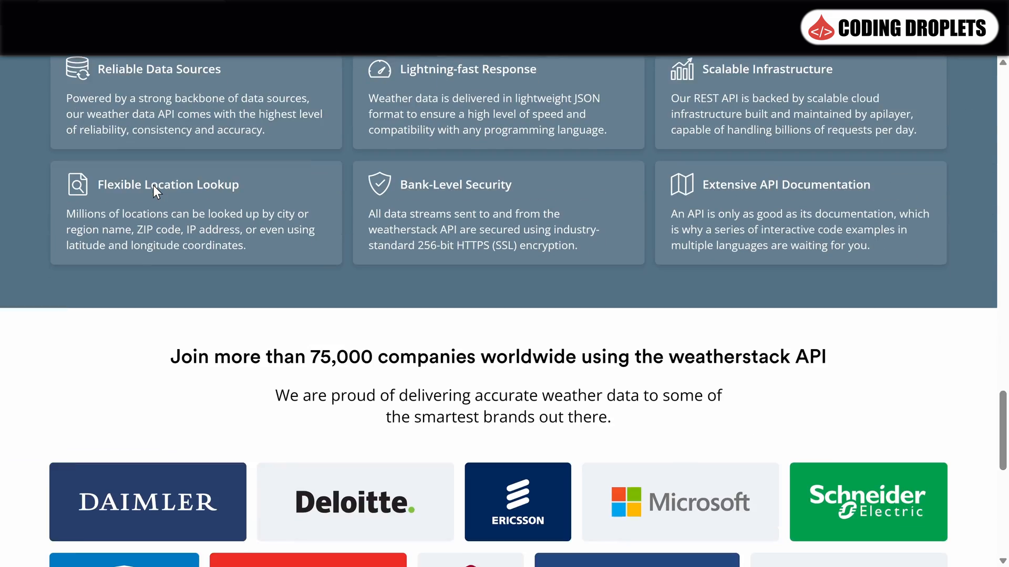
pyautogui.scroll(-3)
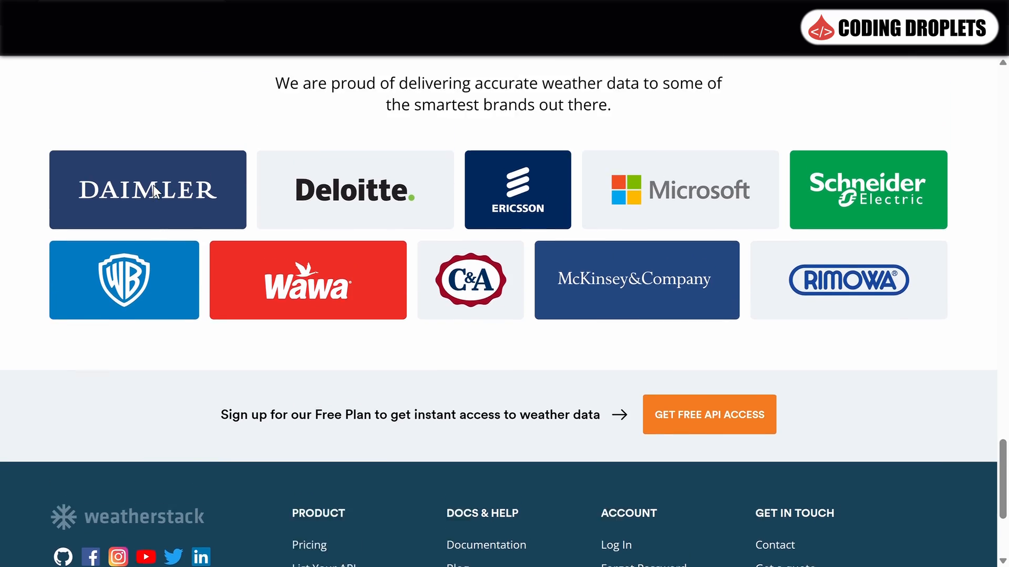
pyautogui.scroll(3)
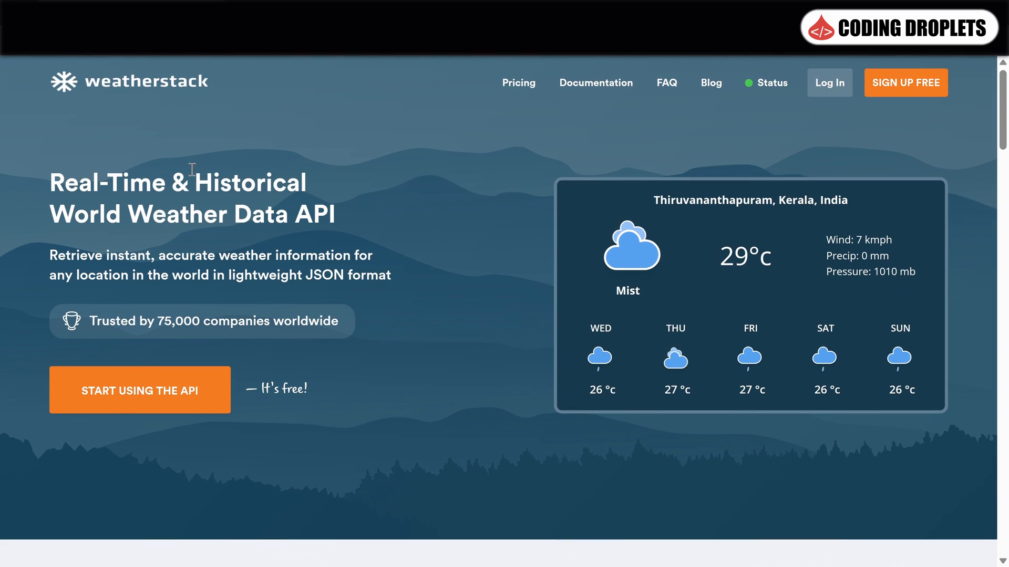
pyautogui.moveTo(518, 82)
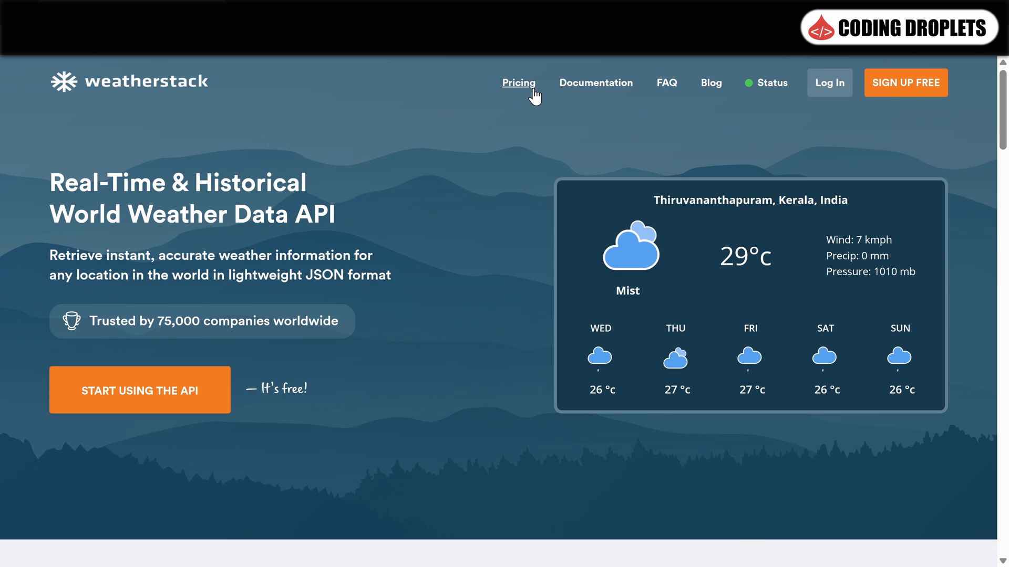
# Open Pricing from the top navigation and scroll through the Free to Enterprise plan cards.
pyautogui.click(518, 82)
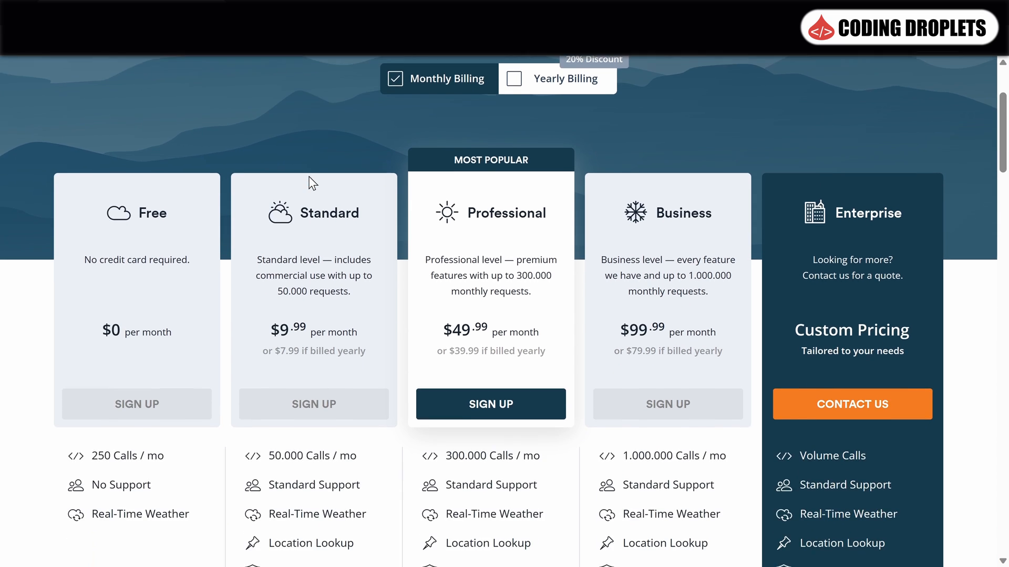
pyautogui.scroll(-3)
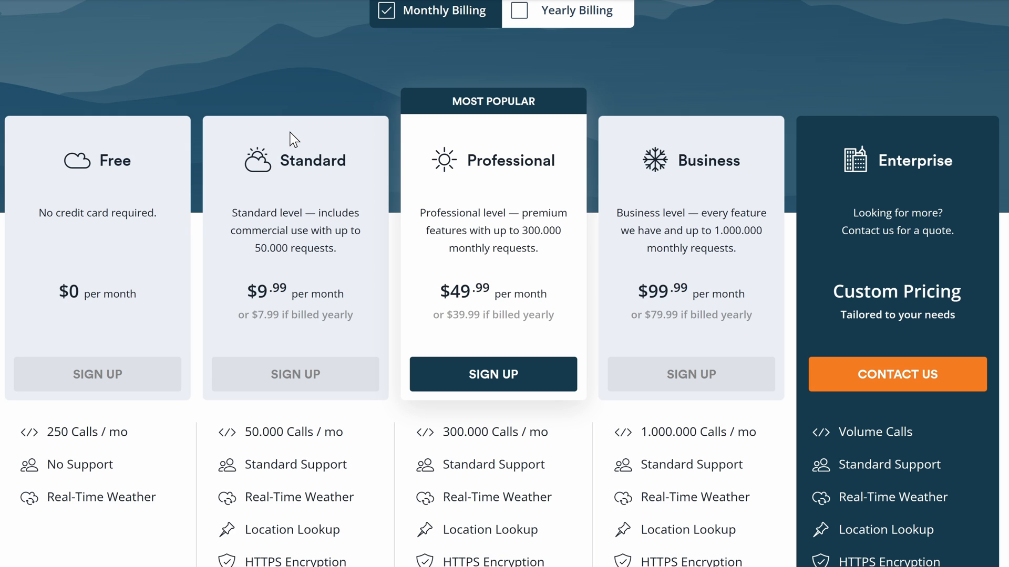
pyautogui.scroll(-3)
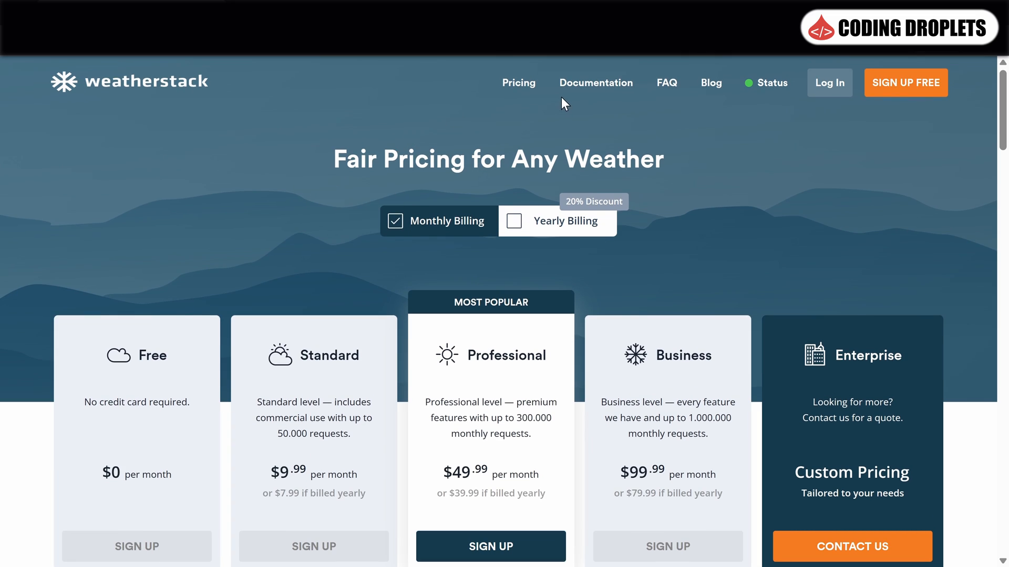
# Open Documentation and read Getting Started, authentication, HTTPS encryption down to the API Error Codes.
pyautogui.click(595, 82)
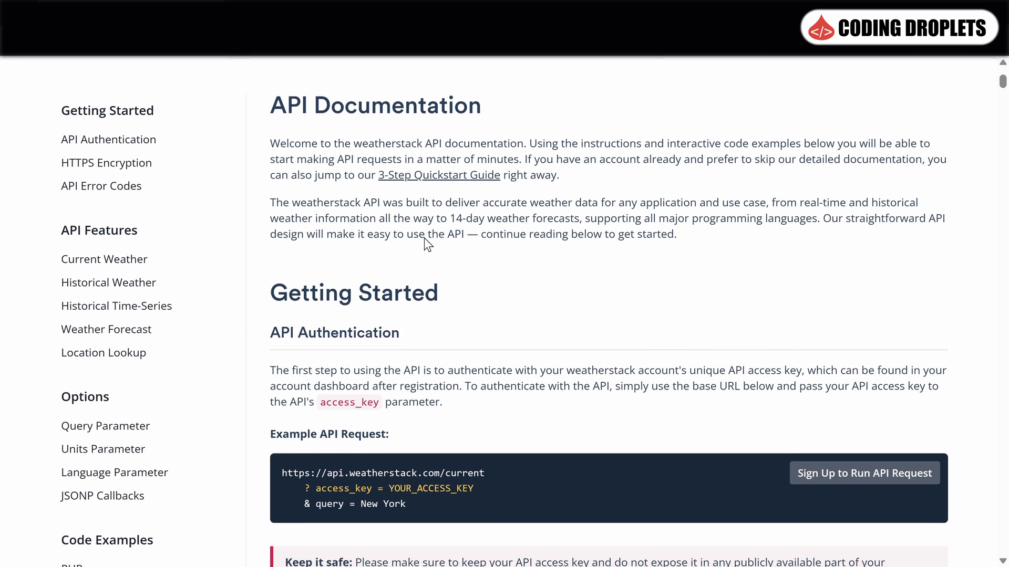
pyautogui.scroll(-3)
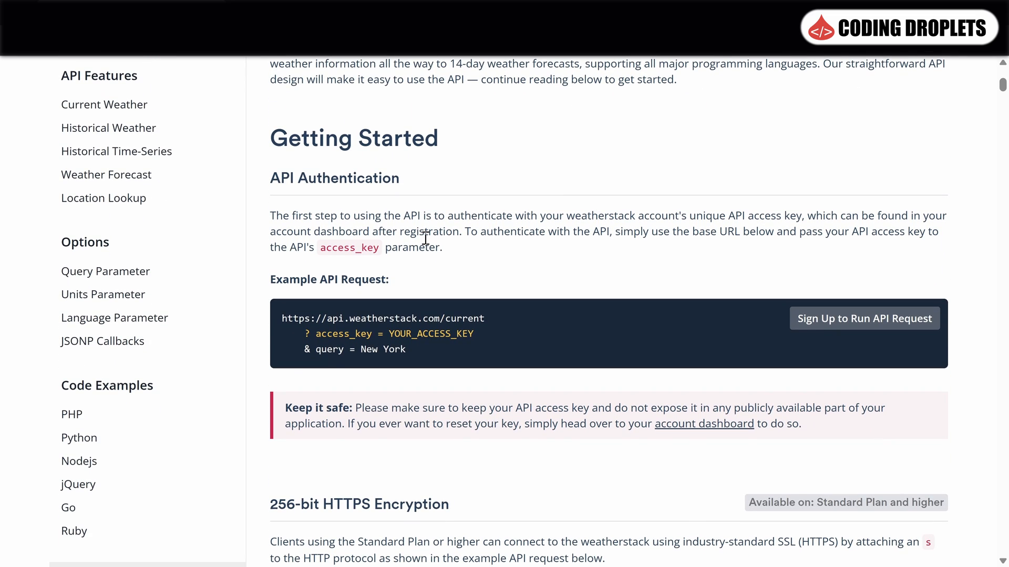
pyautogui.scroll(-3)
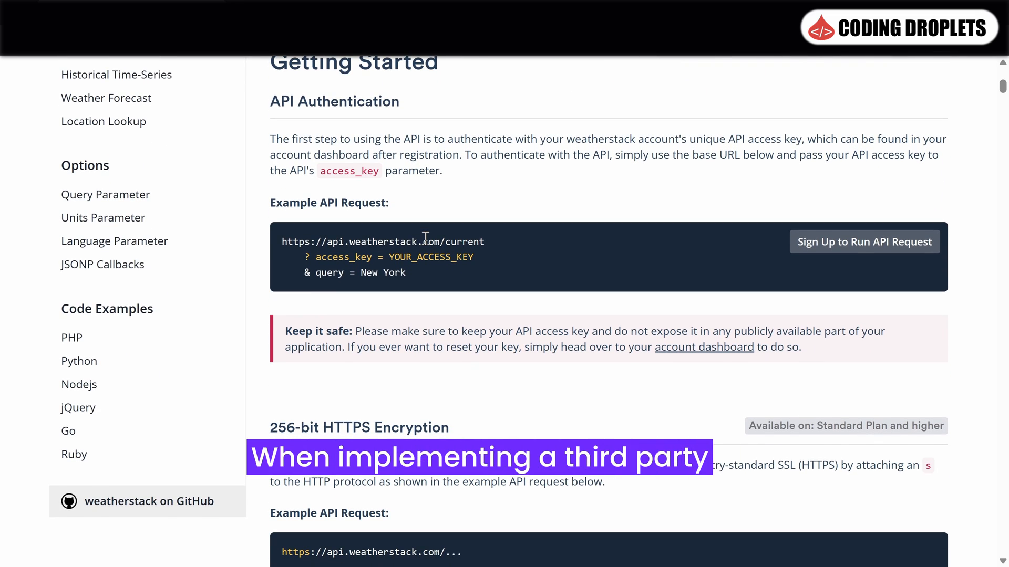
pyautogui.scroll(-3)
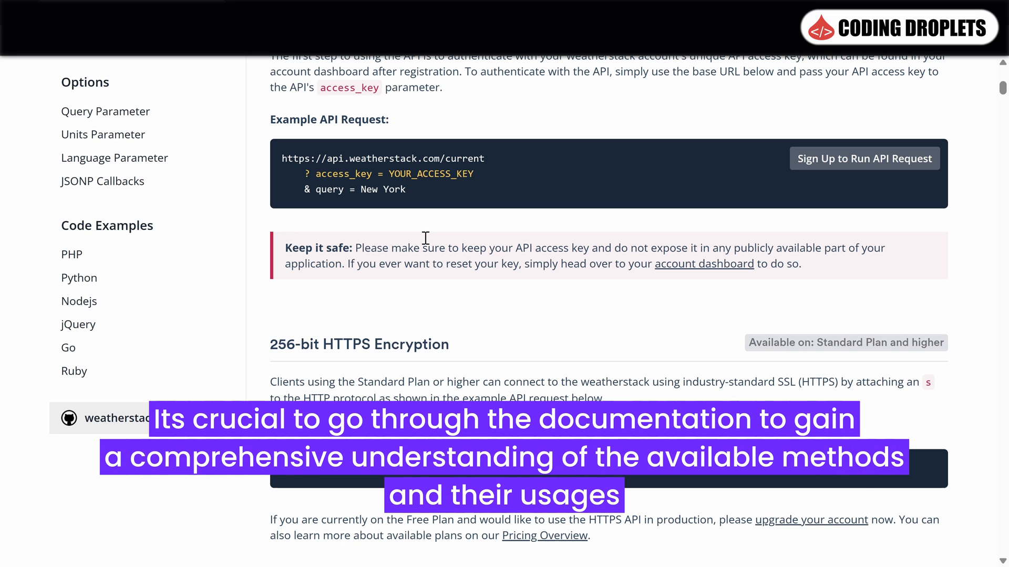
pyautogui.scroll(-3)
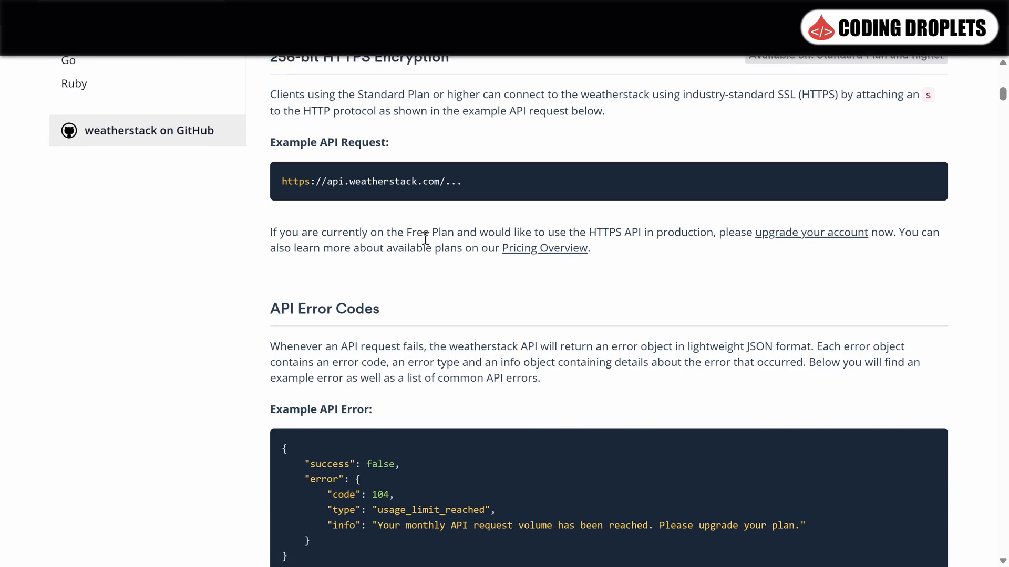
pyautogui.scroll(-3)
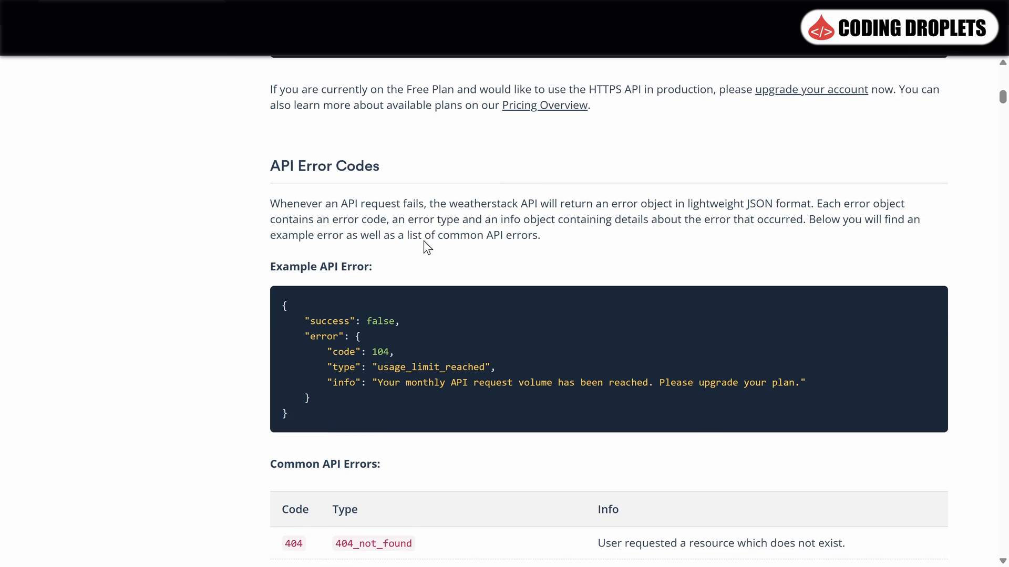
pyautogui.scroll(-3)
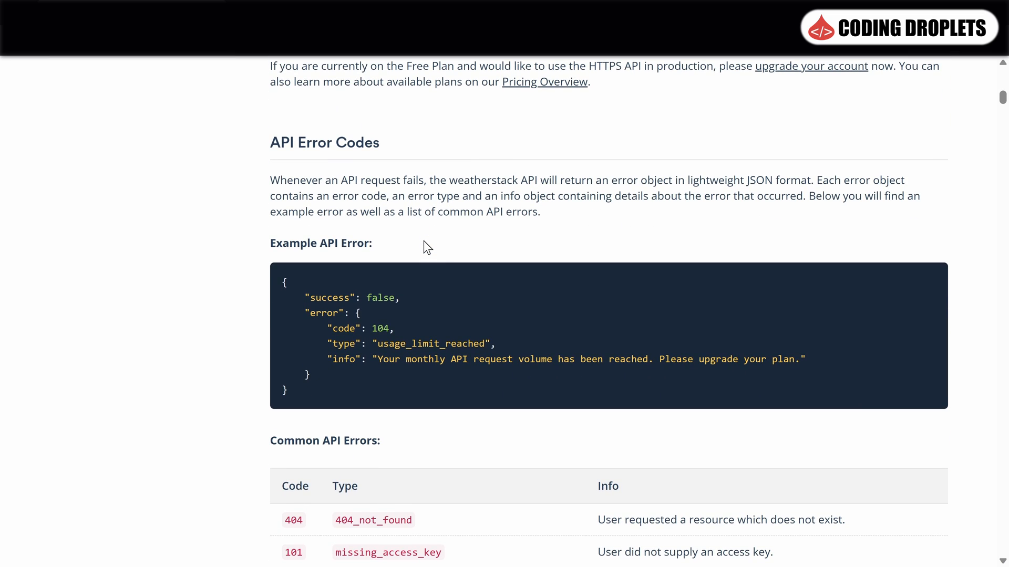
pyautogui.scroll(-3)
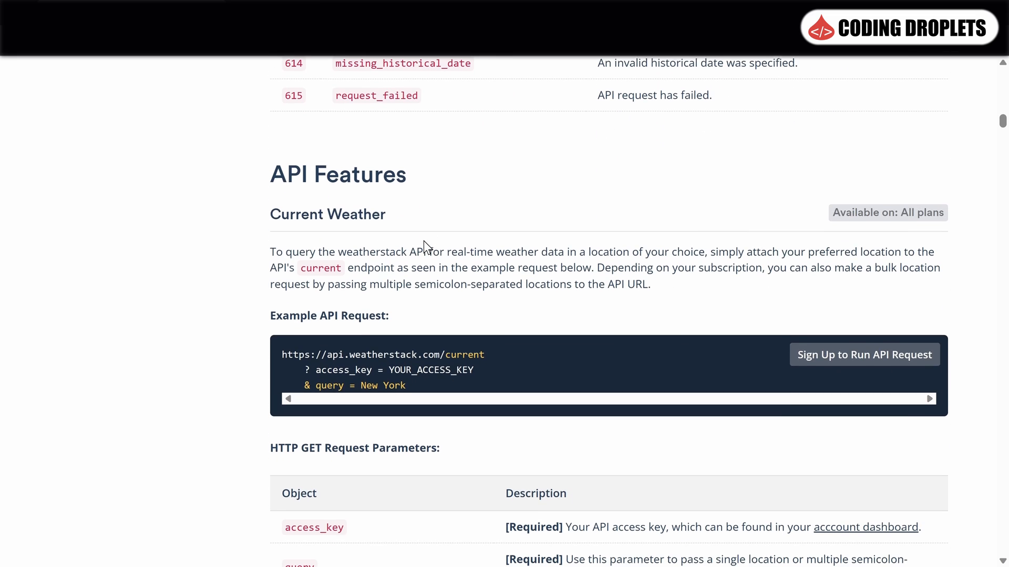
pyautogui.scroll(-3)
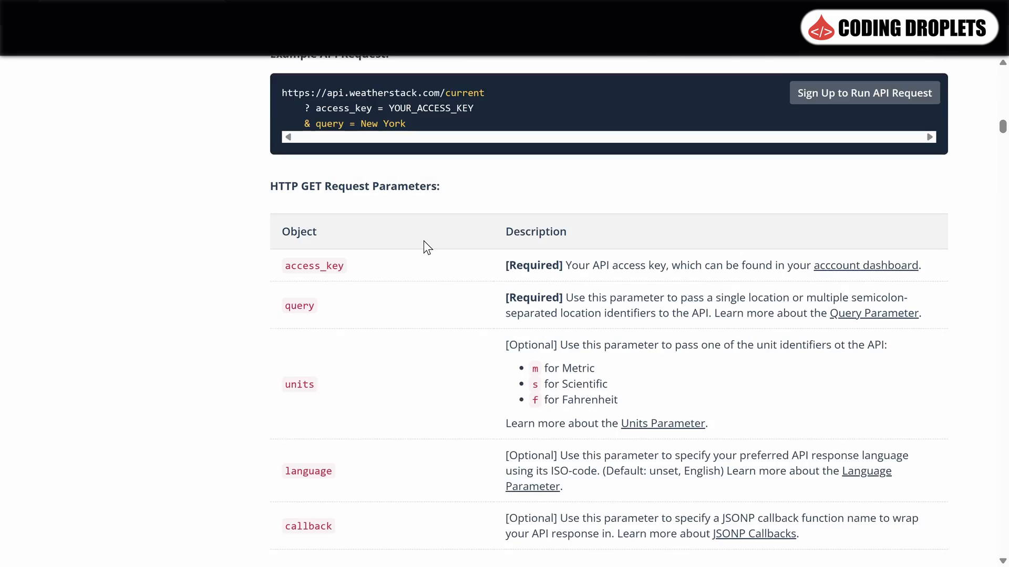
pyautogui.scroll(-3)
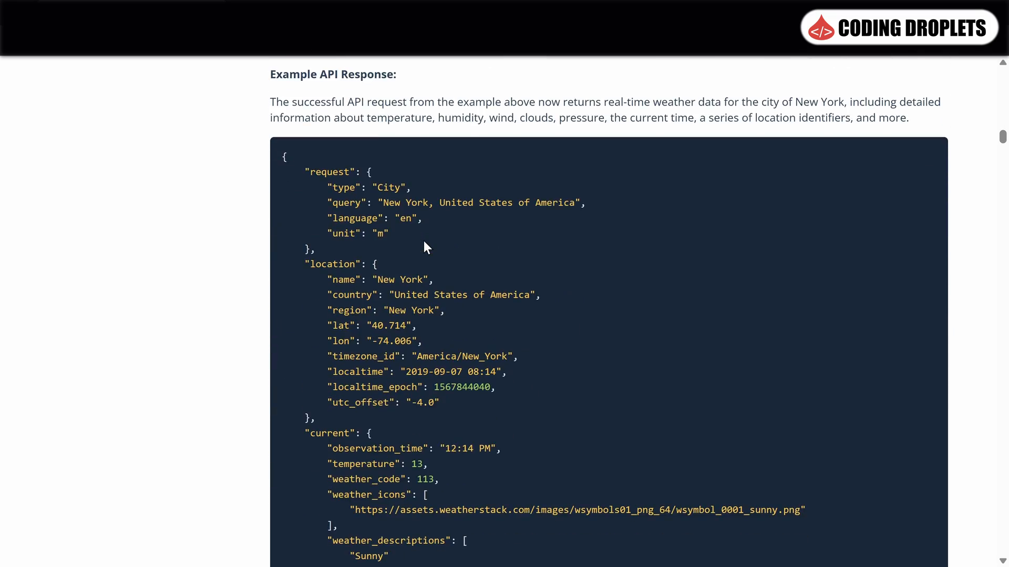
pyautogui.scroll(-3)
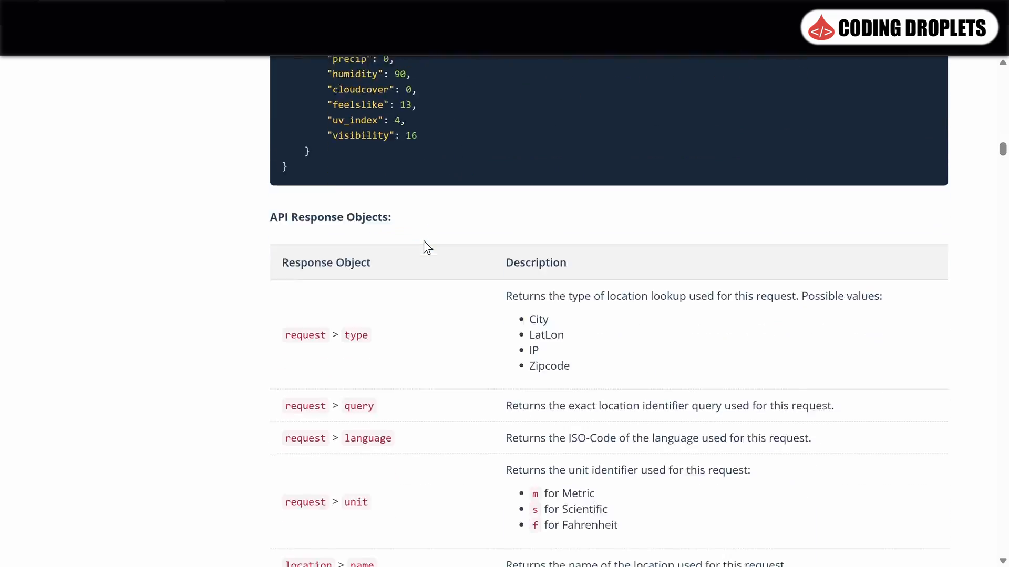
pyautogui.scroll(-3)
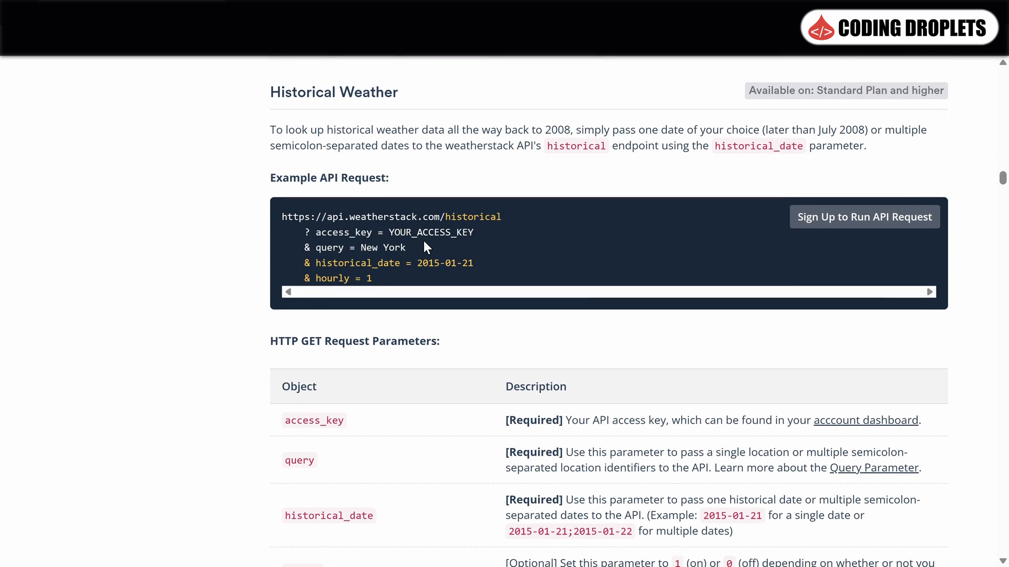
pyautogui.scroll(-3)
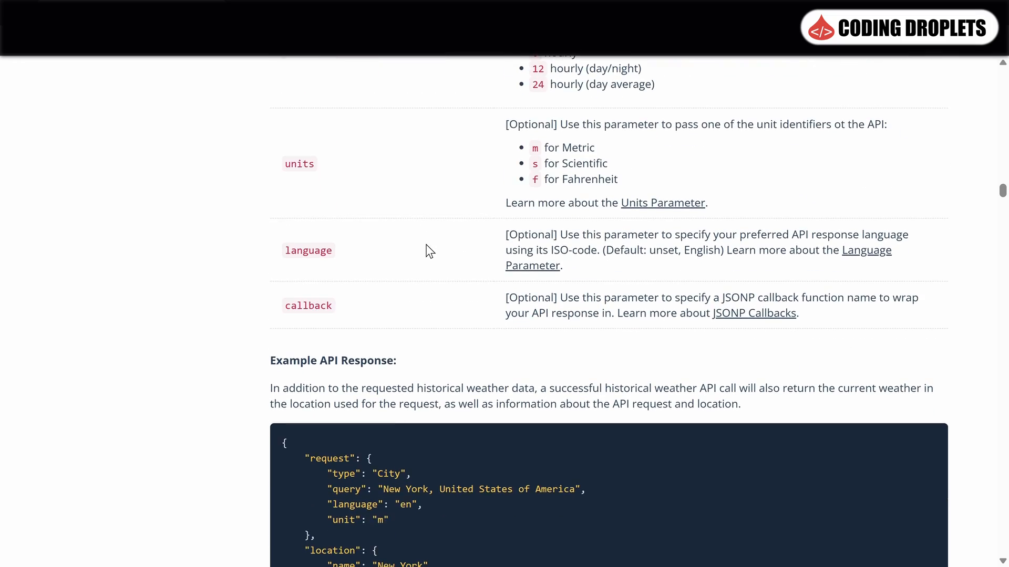
pyautogui.scroll(-3)
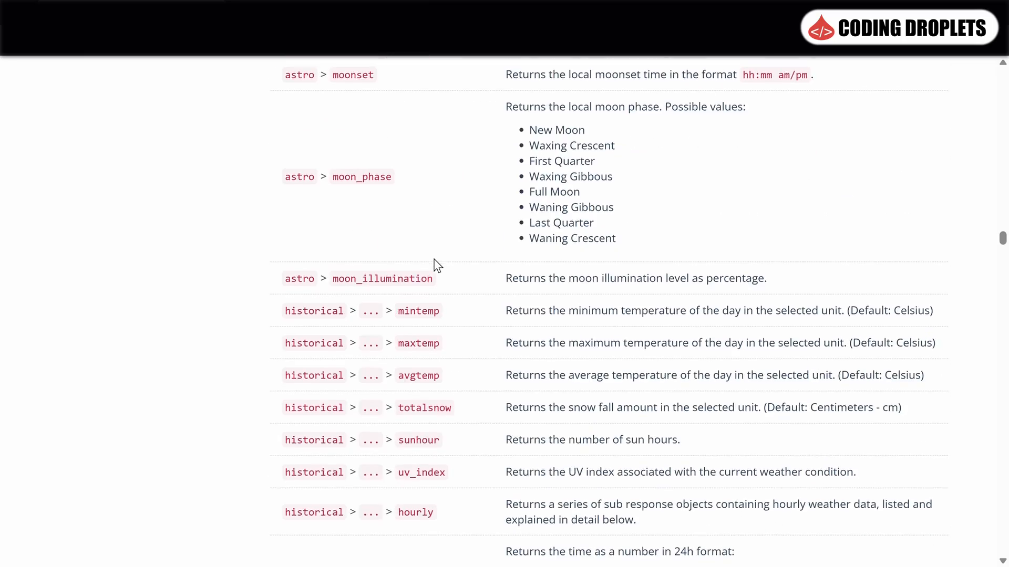
pyautogui.scroll(-3)
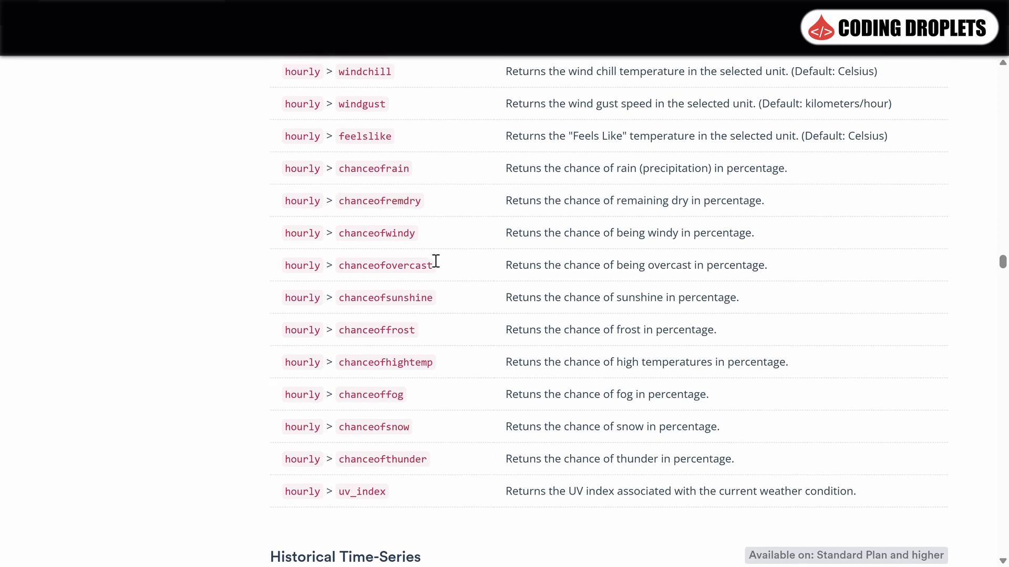
pyautogui.scroll(-3)
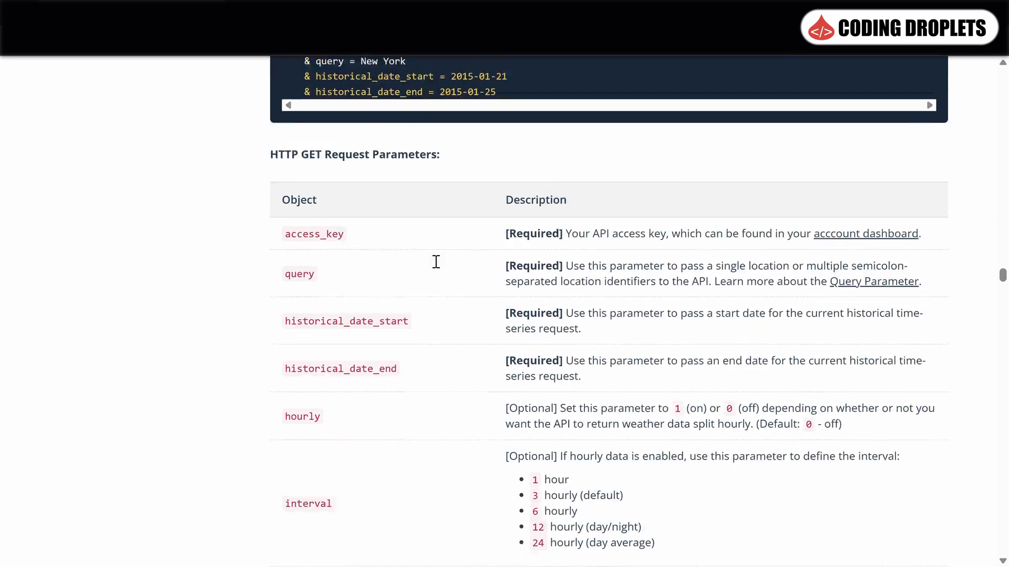
pyautogui.scroll(3)
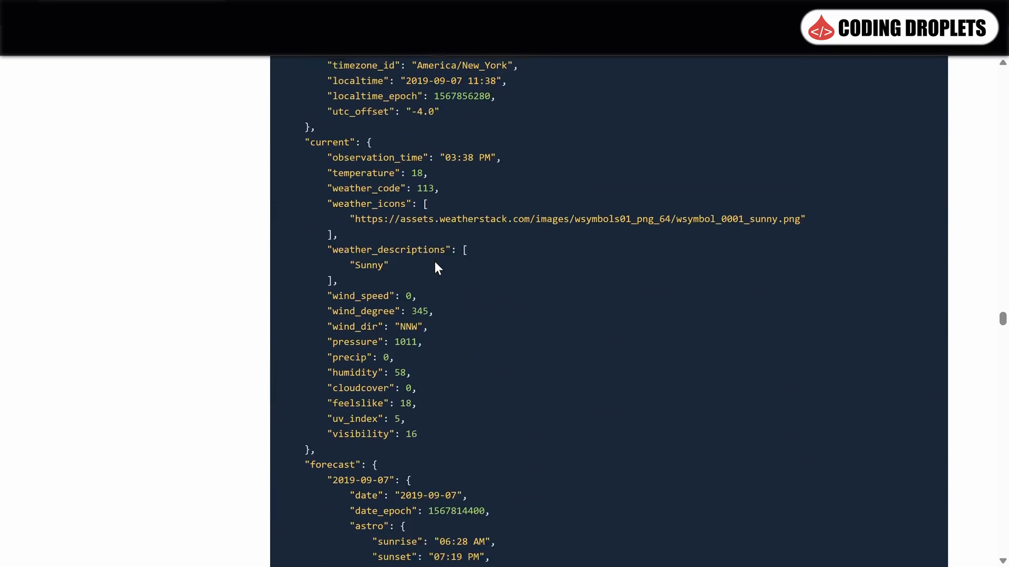
pyautogui.scroll(-3)
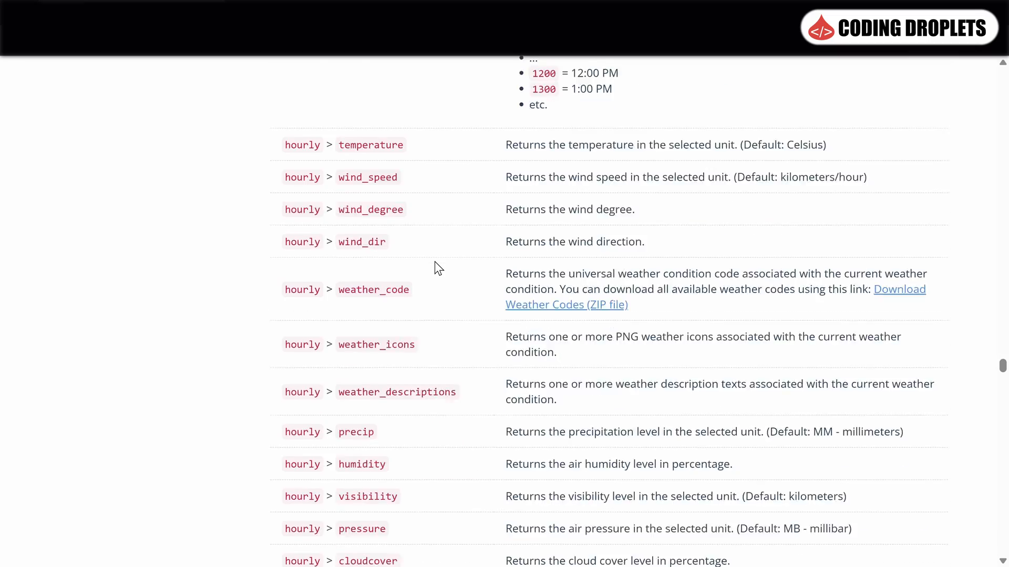
pyautogui.scroll(3)
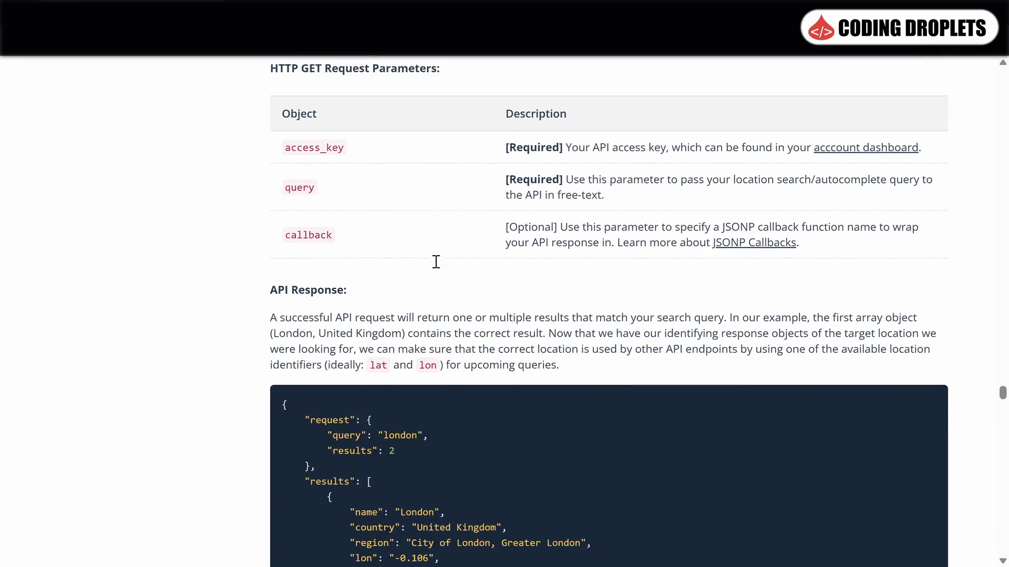
pyautogui.scroll(-3)
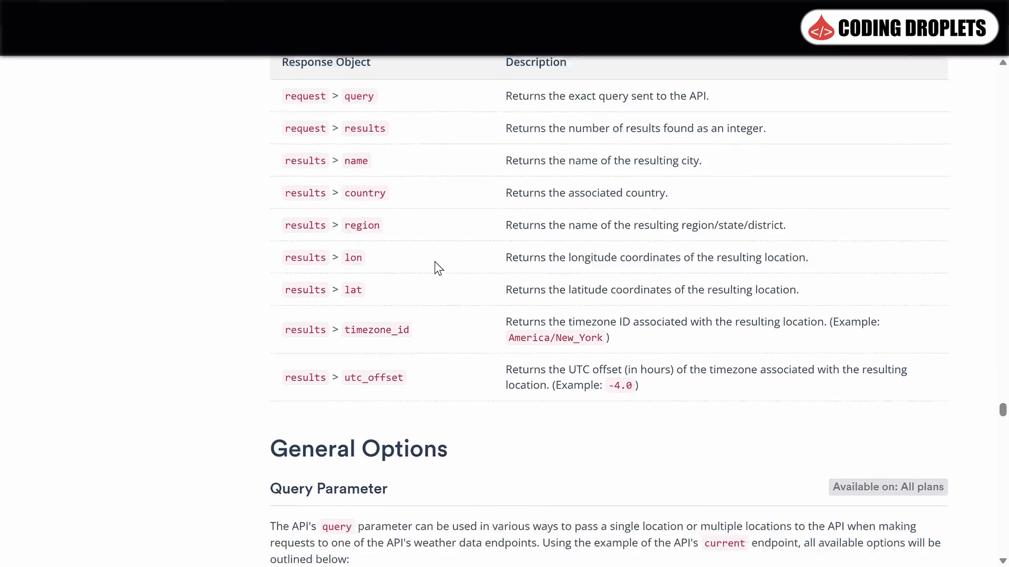
pyautogui.scroll(-3)
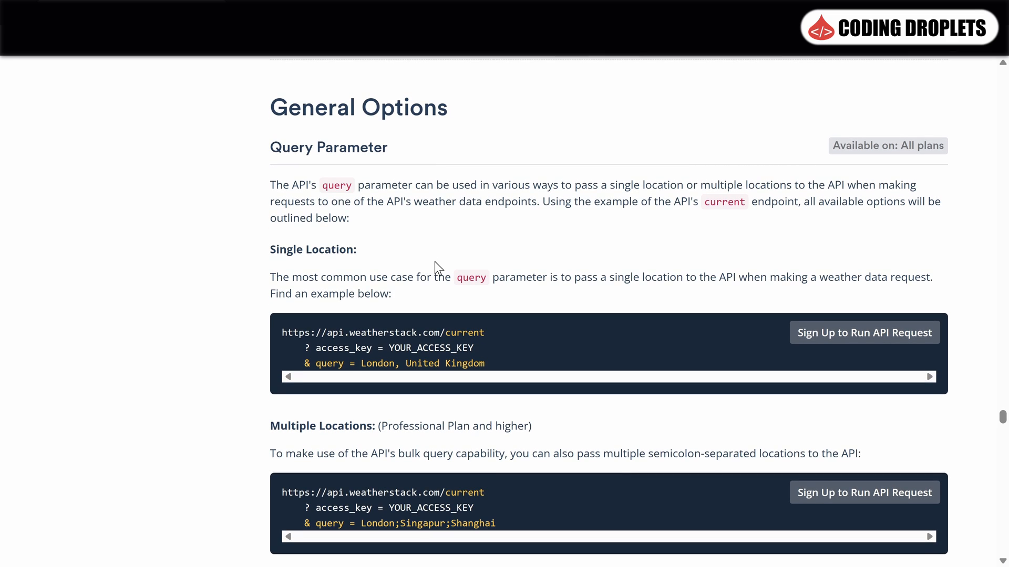
pyautogui.scroll(-3)
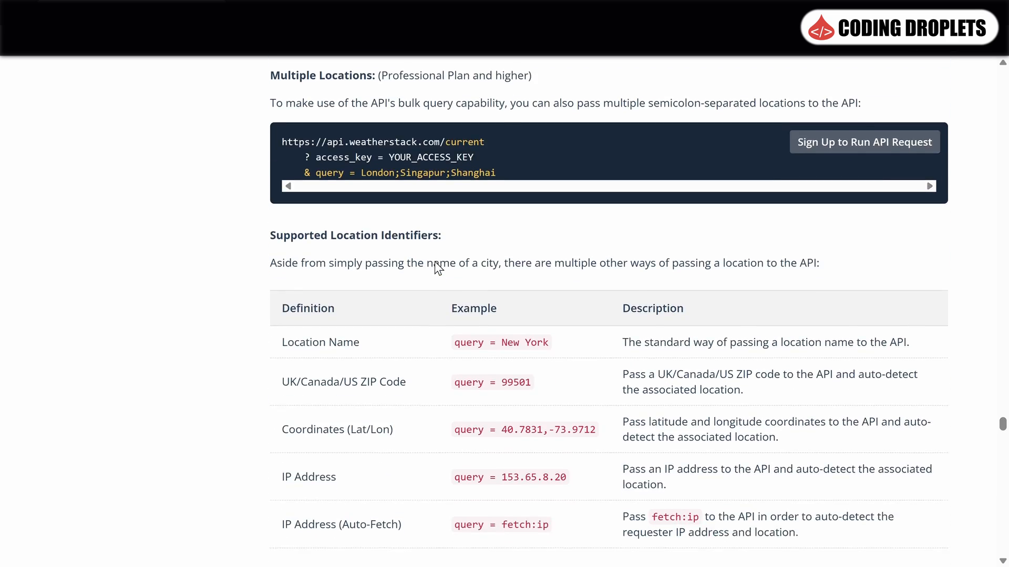
pyautogui.scroll(-3)
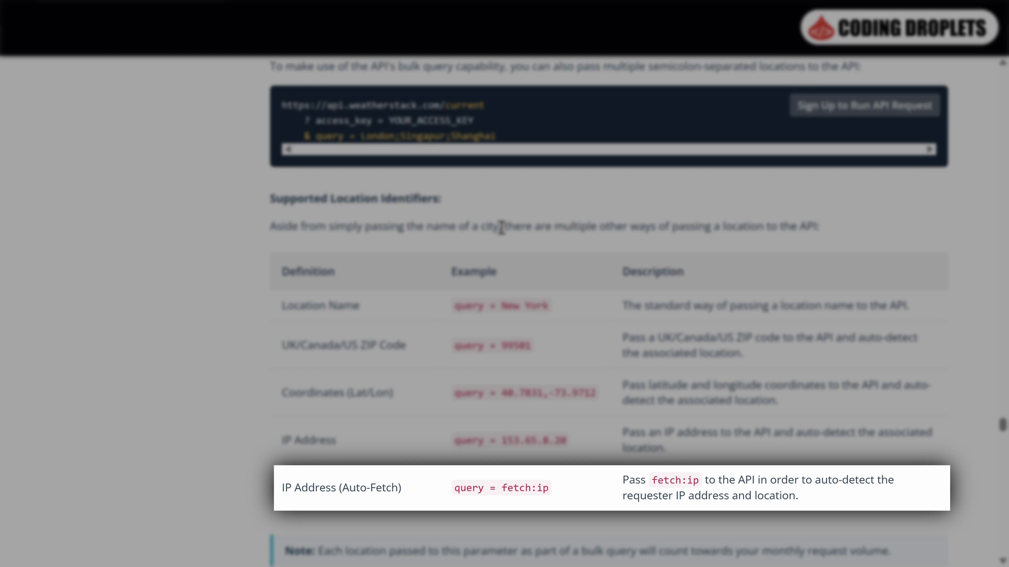
pyautogui.scroll(-3)
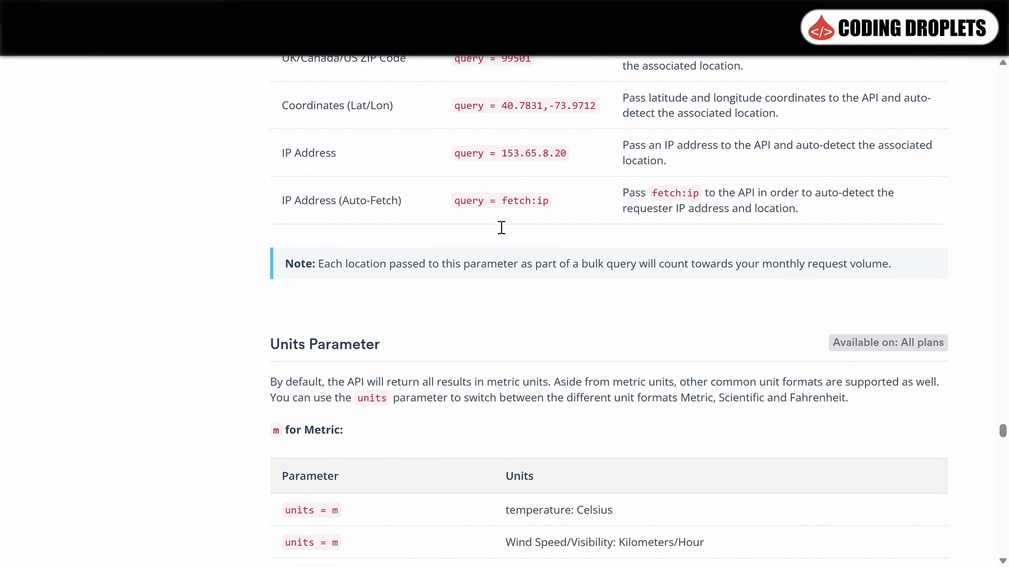
pyautogui.scroll(-3)
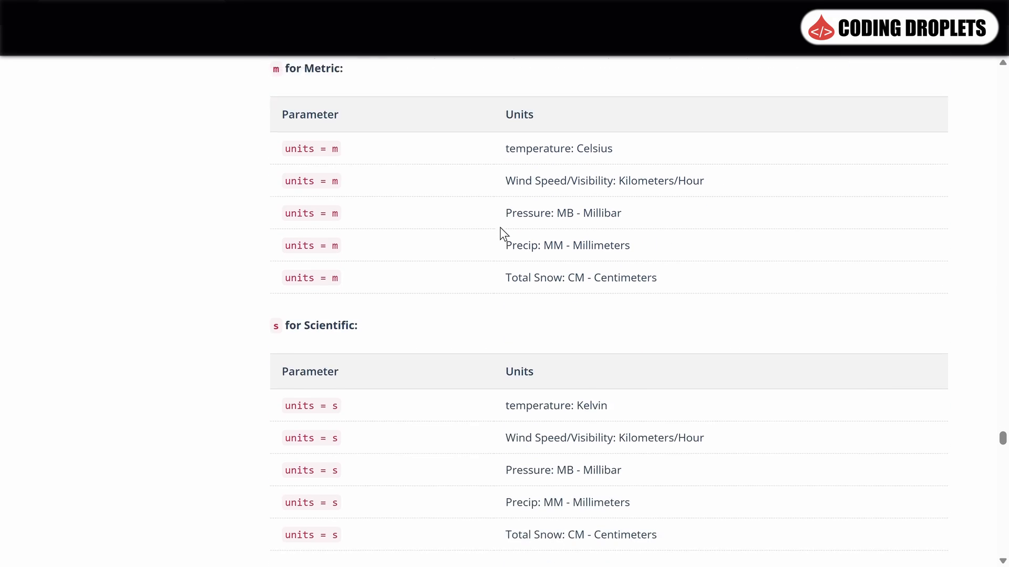
pyautogui.scroll(-3)
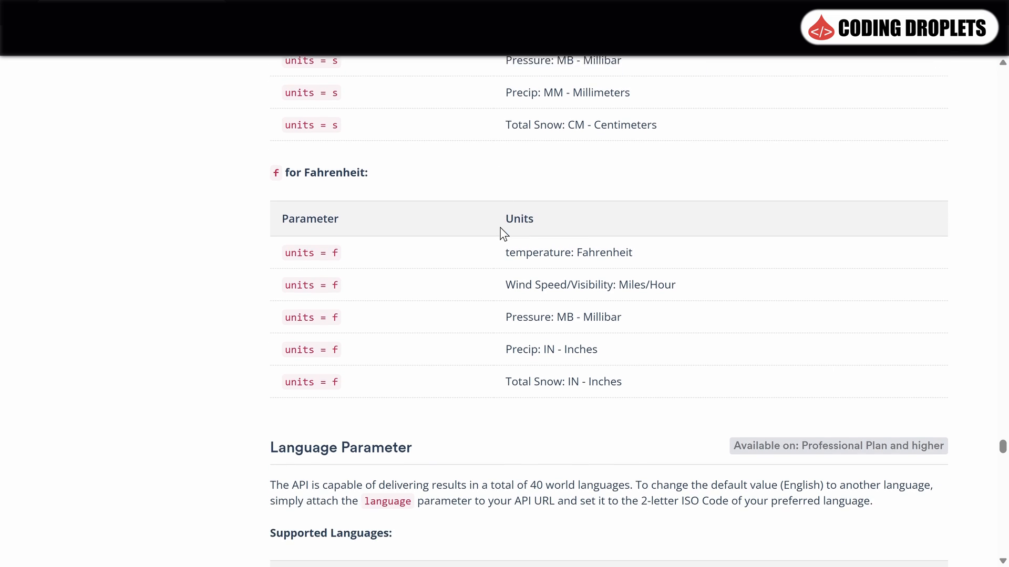
pyautogui.scroll(-3)
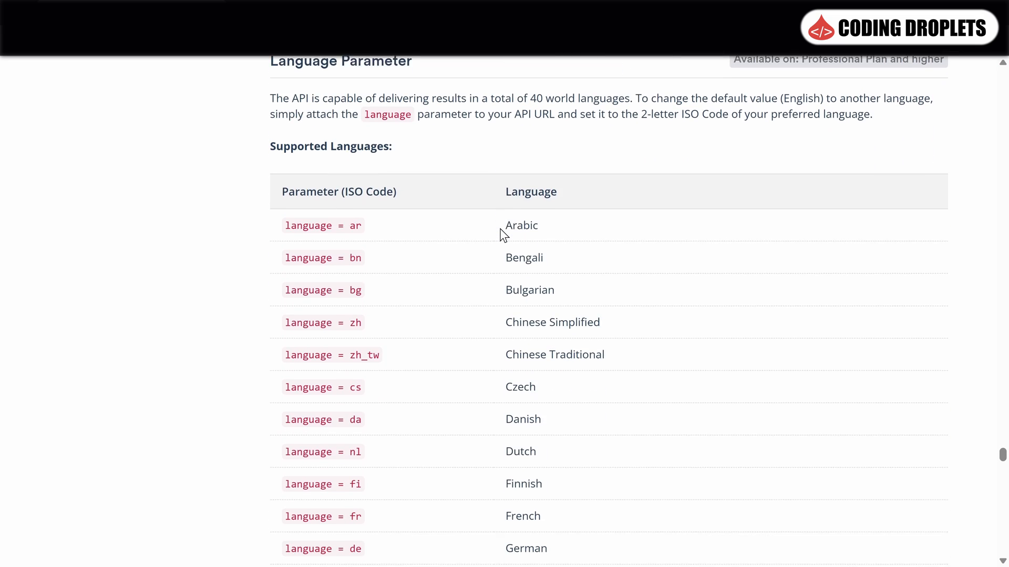
pyautogui.scroll(-3)
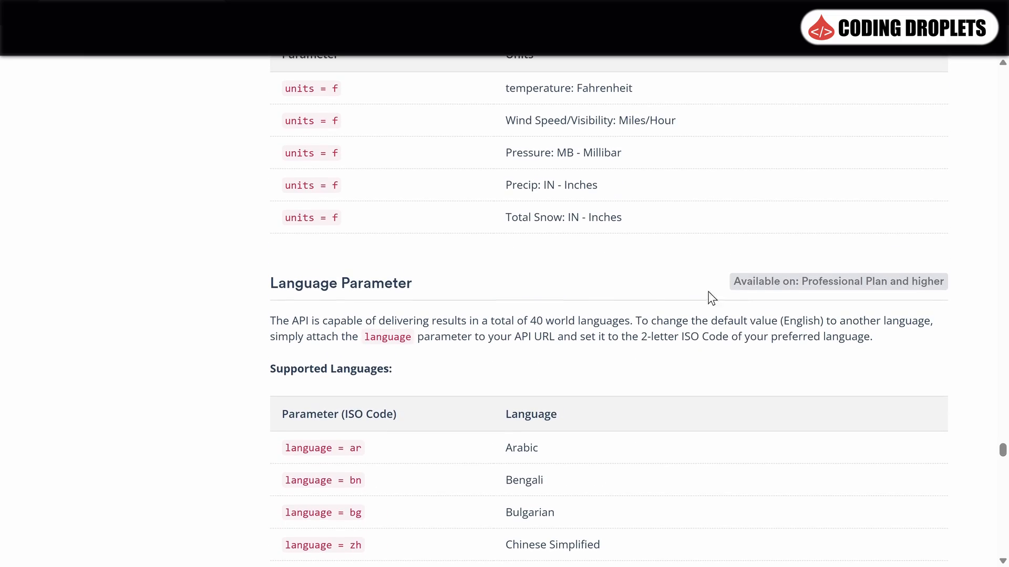
pyautogui.scroll(3)
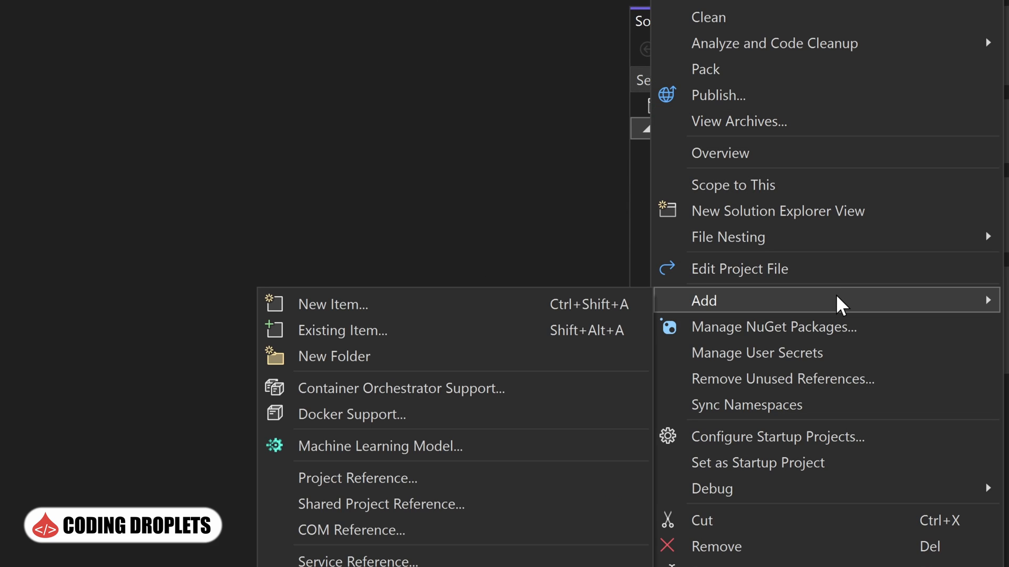
# Create a Pages folder and add a WeatherInfoPage .NET MAUI ContentPage (XAML) to it.
pyautogui.click(333, 356)
pyautogui.write('Pages')
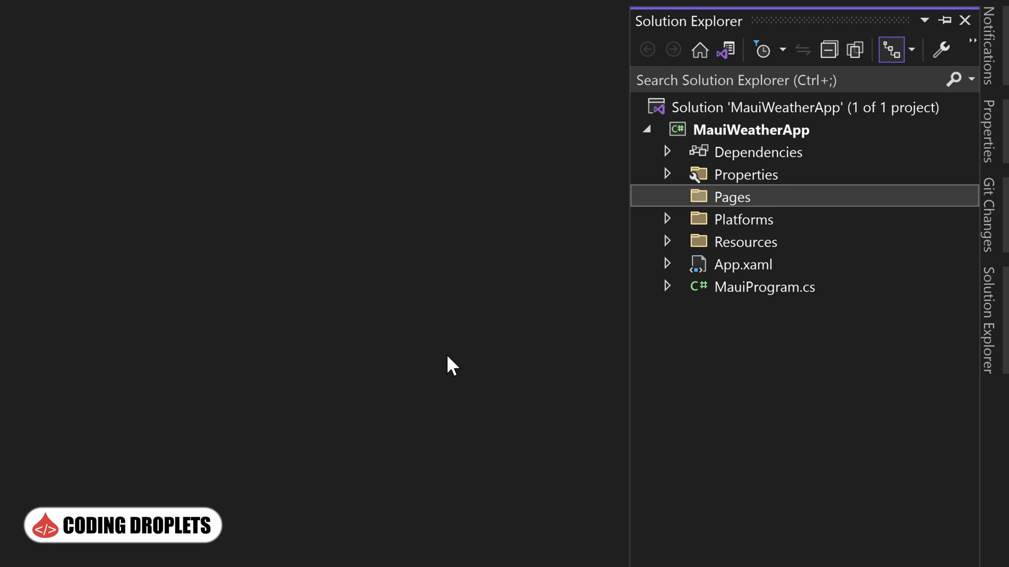
pyautogui.rightClick(732, 197)
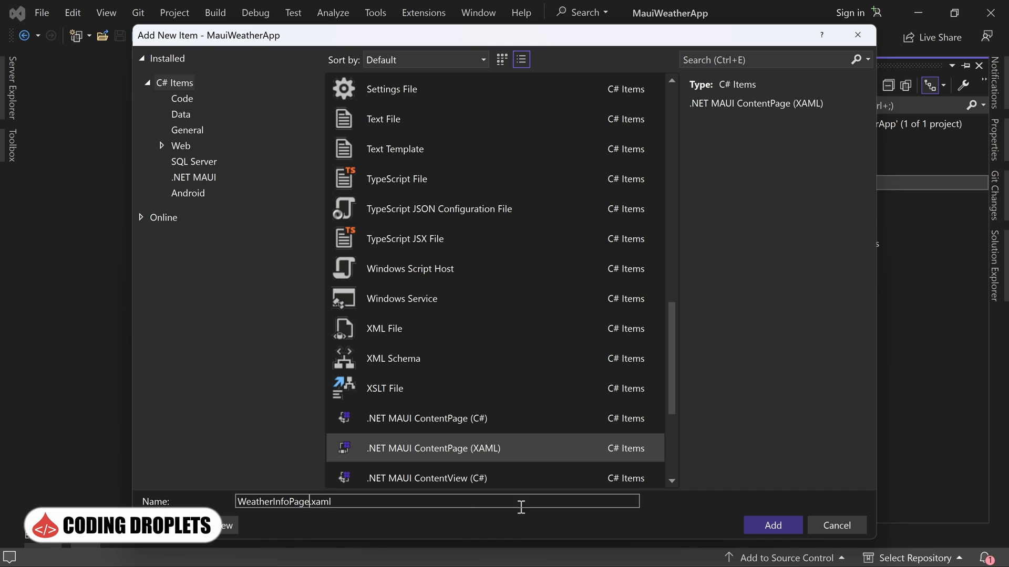
pyautogui.click(772, 525)
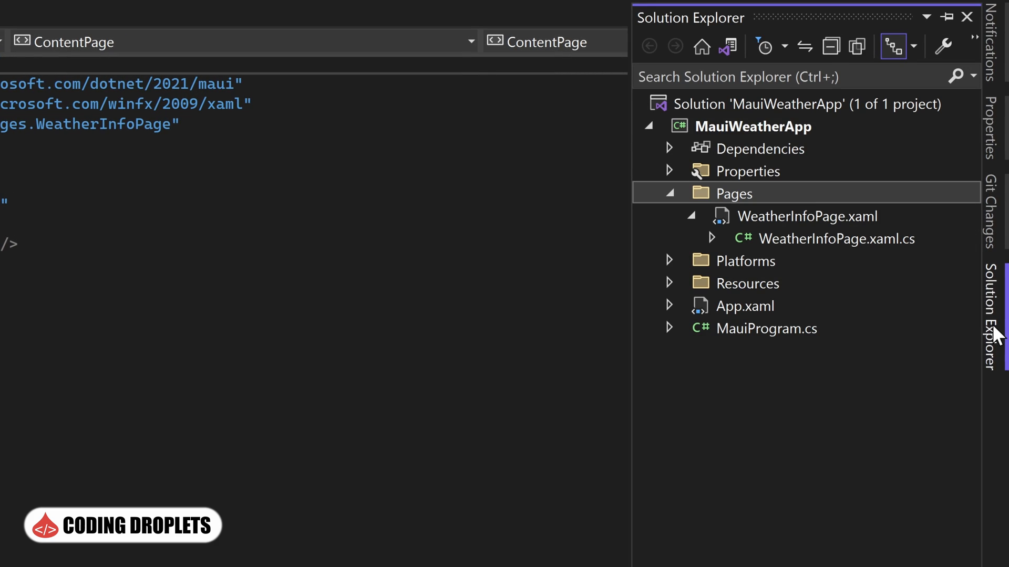
# In App.xaml.cs set MainPage = new WeatherInfoPage() and import the Pages namespace.
pyautogui.click(669, 306)
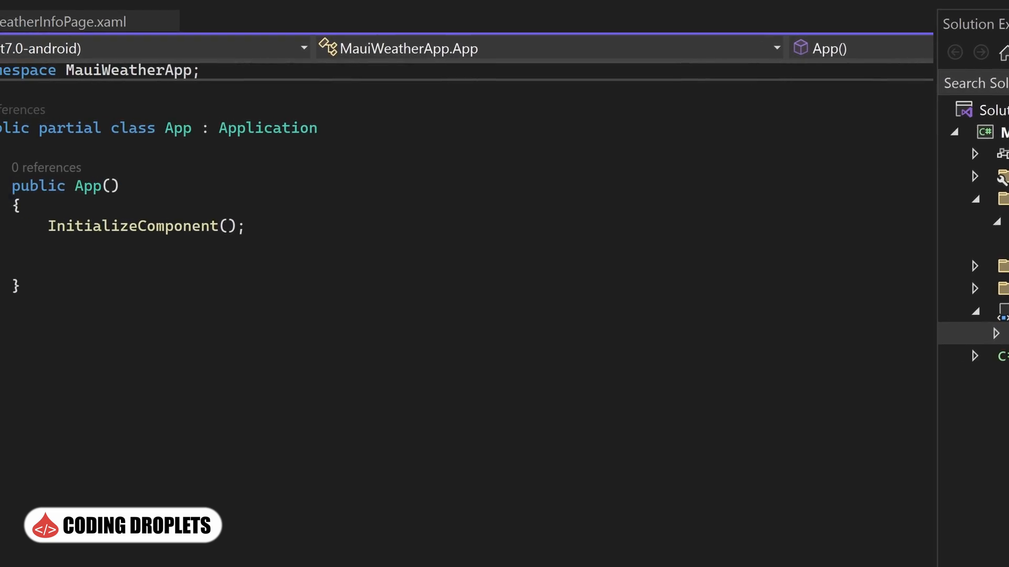
pyautogui.write('Mi')
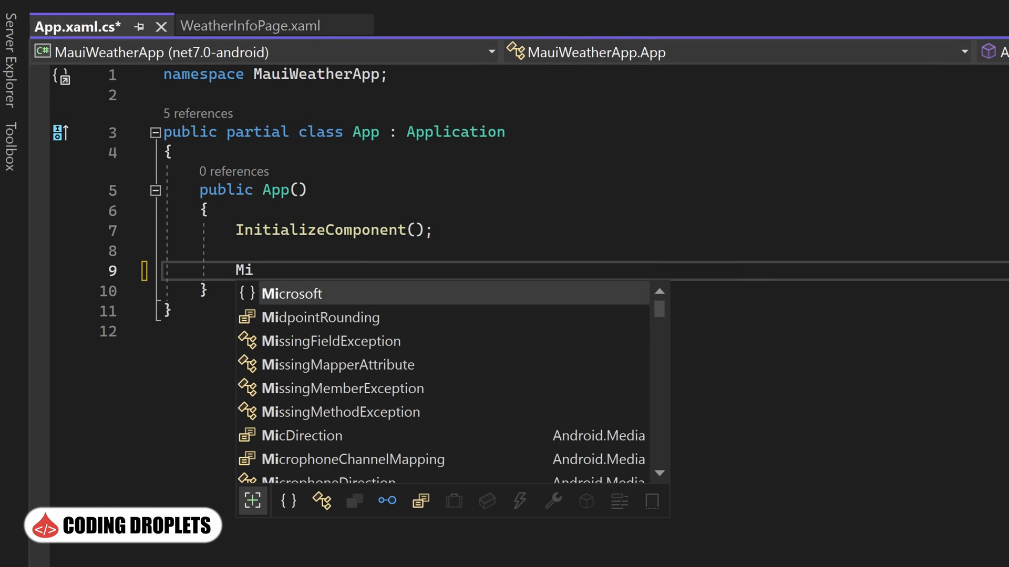
pyautogui.write('MainPage = new')
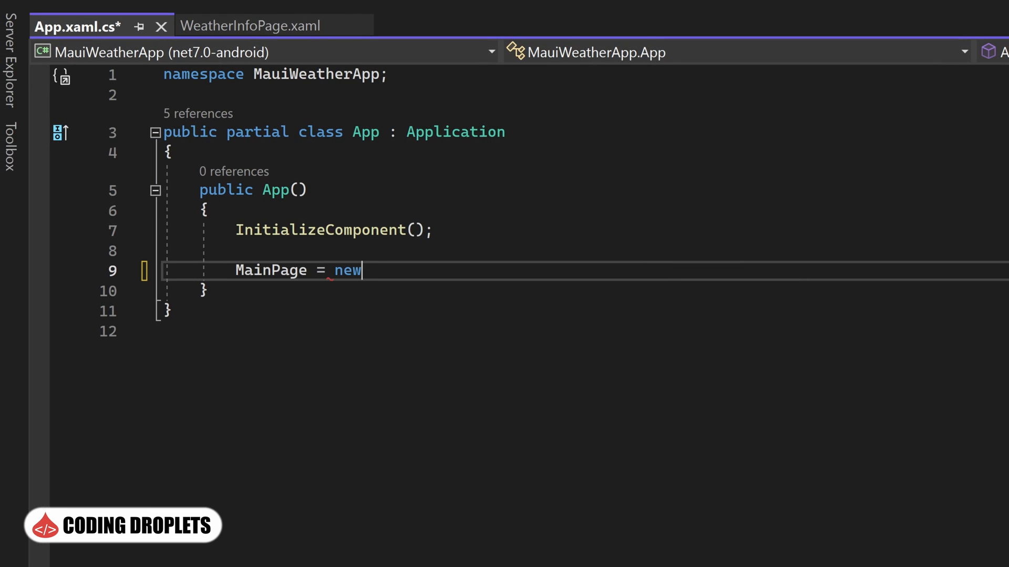
pyautogui.write('WeatherInf')
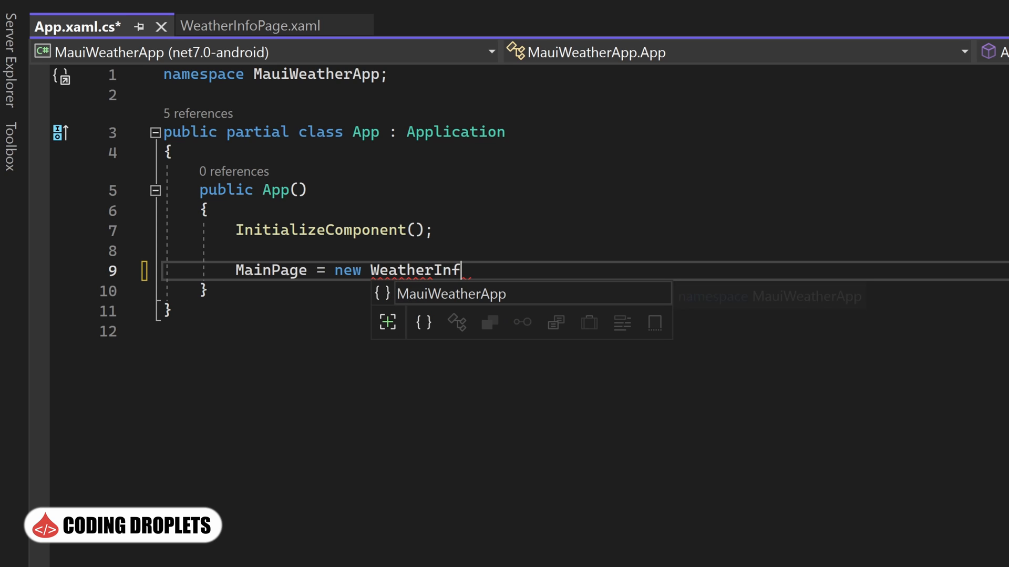
pyautogui.write('oPage')
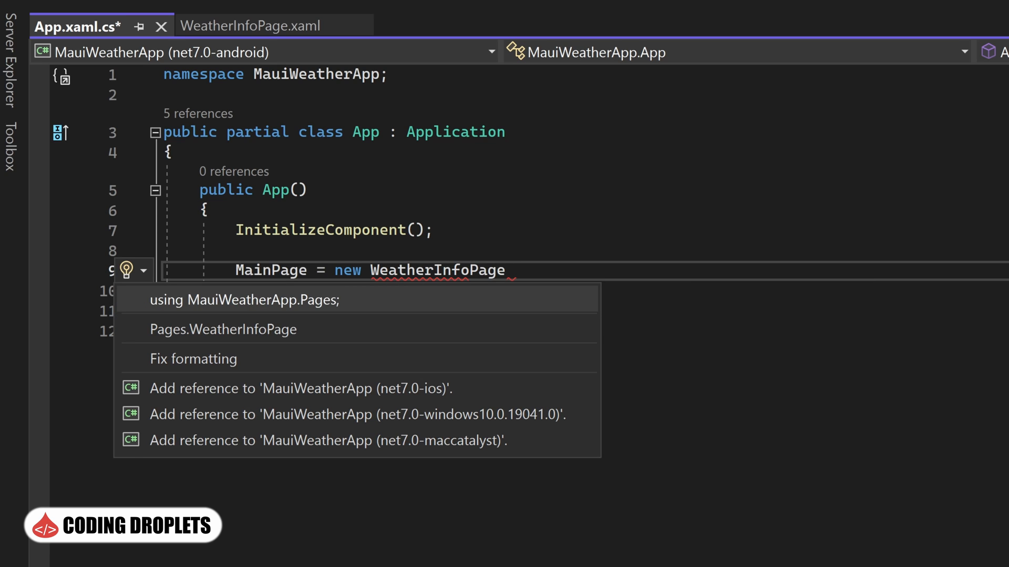
pyautogui.click(243, 300)
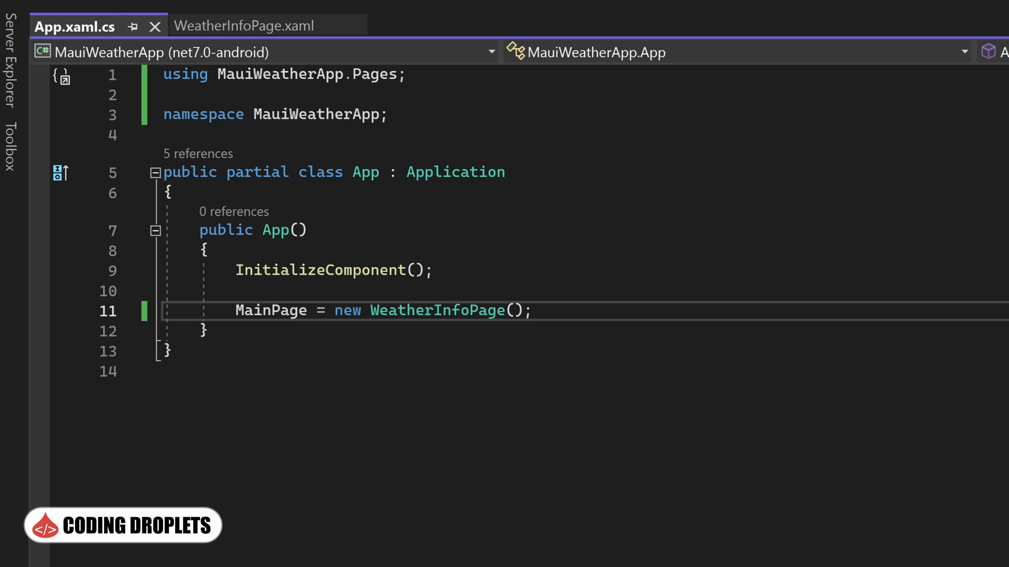
pyautogui.moveTo(74, 31)
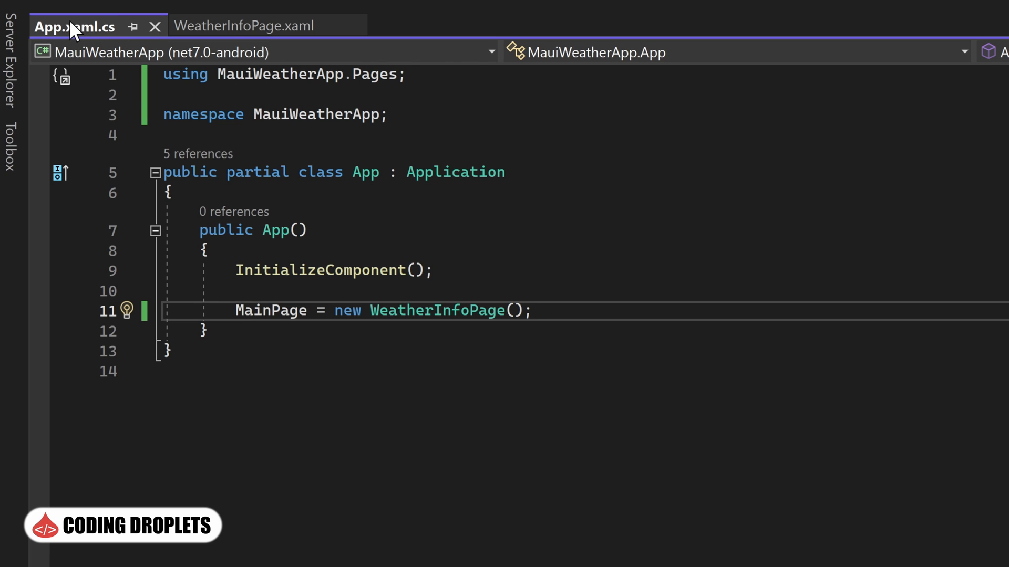
# In WeatherInfoPage.xaml set Title Weather Information, a purple BackgroundColor, and a Frame Margin 20 with a Grid ColumnSpacing 5.
pyautogui.click(246, 25)
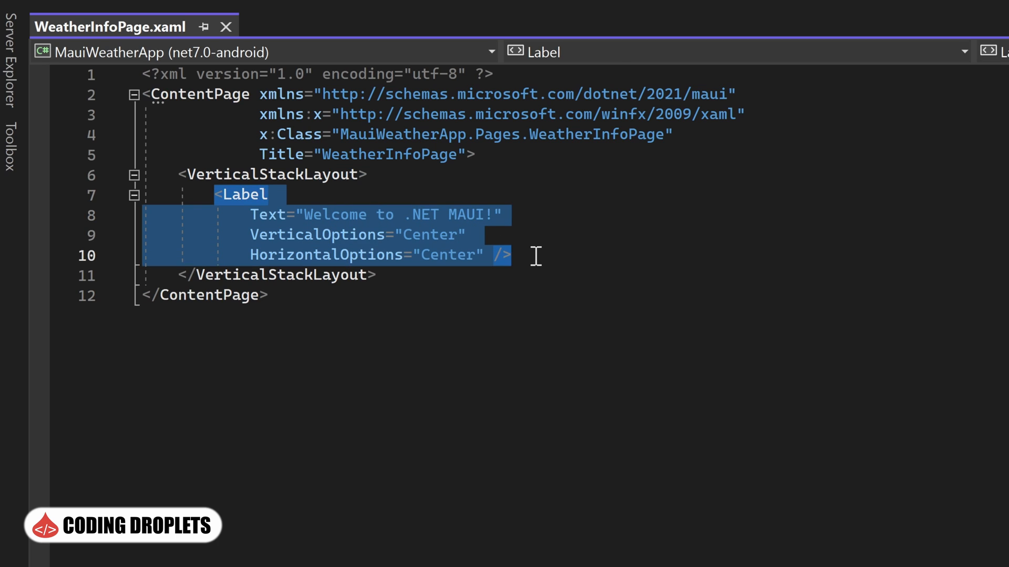
pyautogui.press('Delete')
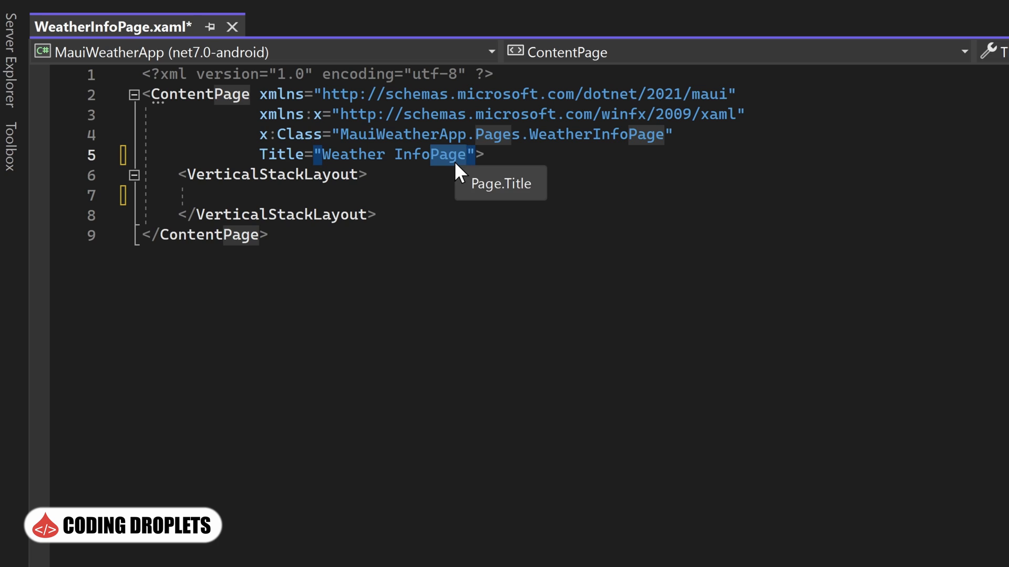
pyautogui.write('Information')
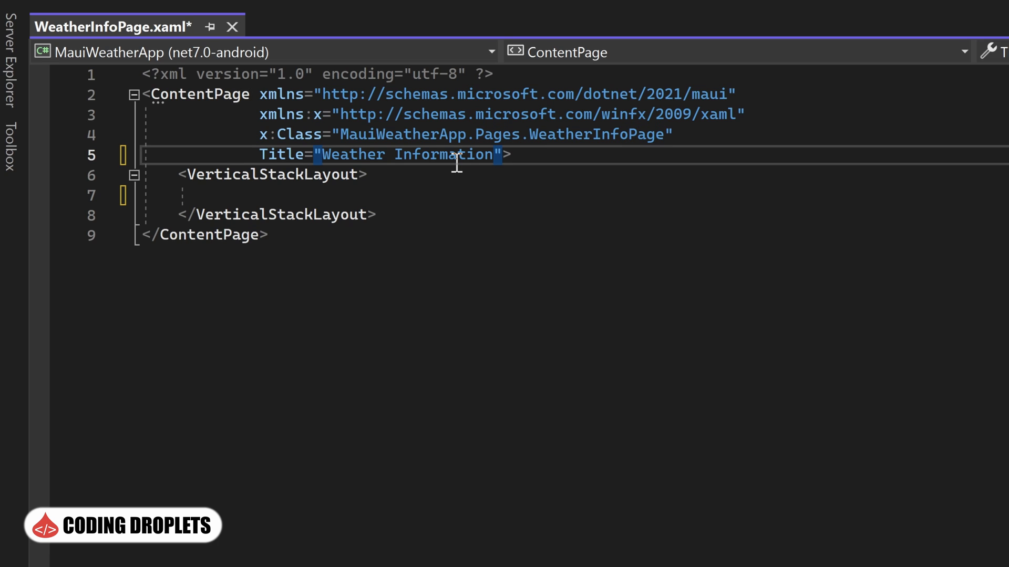
pyautogui.write('BackgroundColor="#606cf2">')
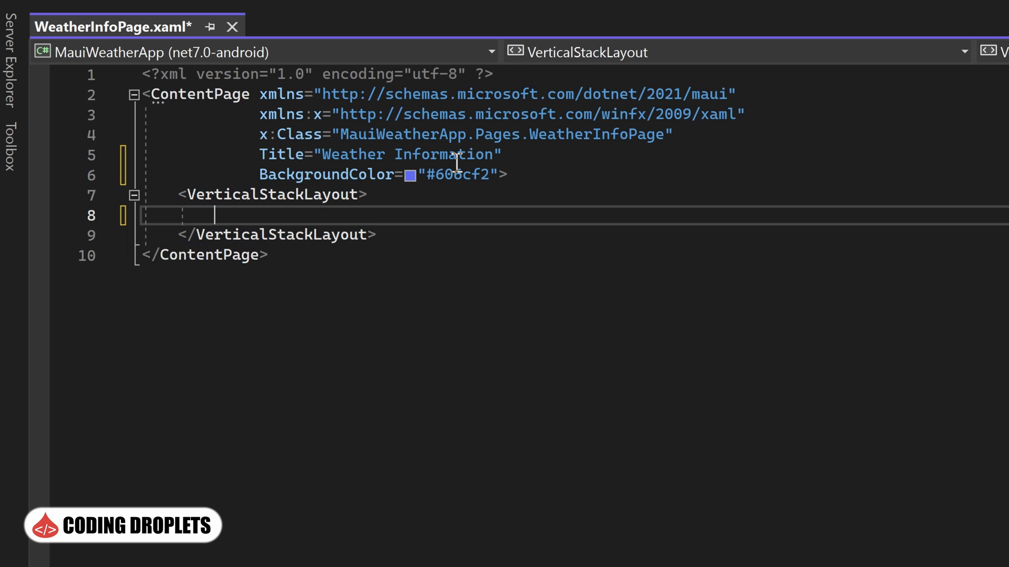
pyautogui.moveTo(736, 232)
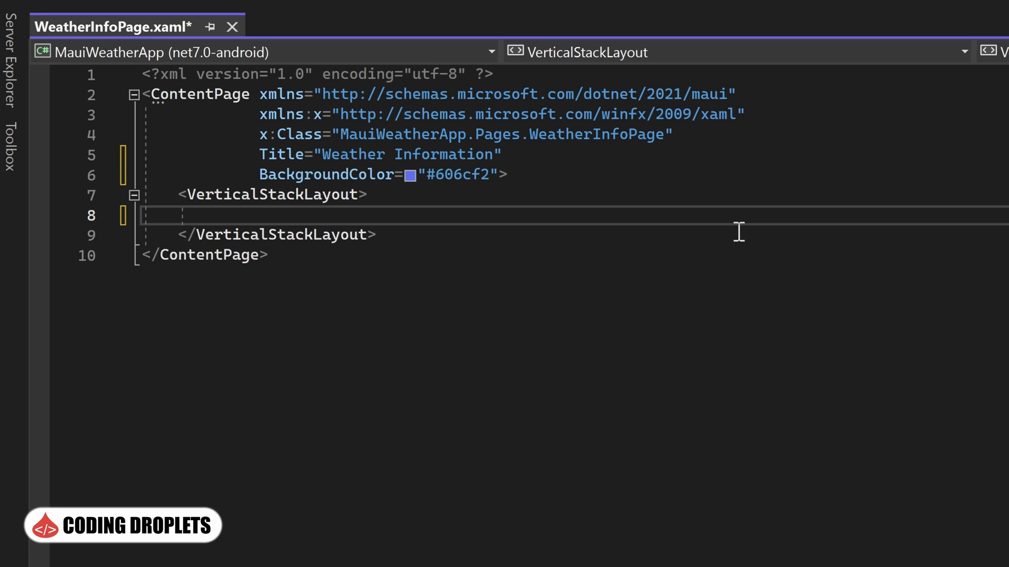
pyautogui.write('<Frame Margin="20">')
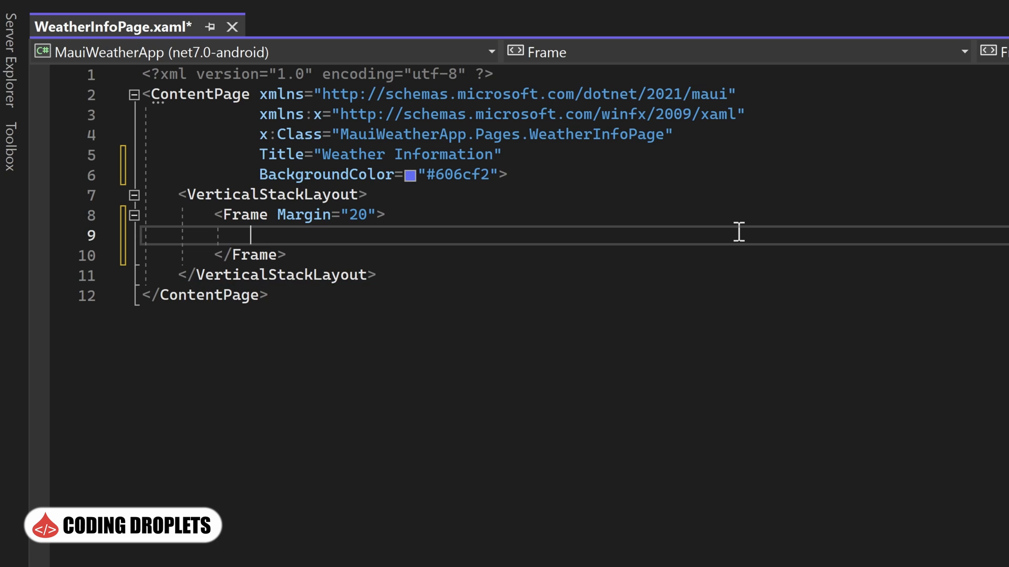
pyautogui.write('<Grid ColumnSpacing="5">')
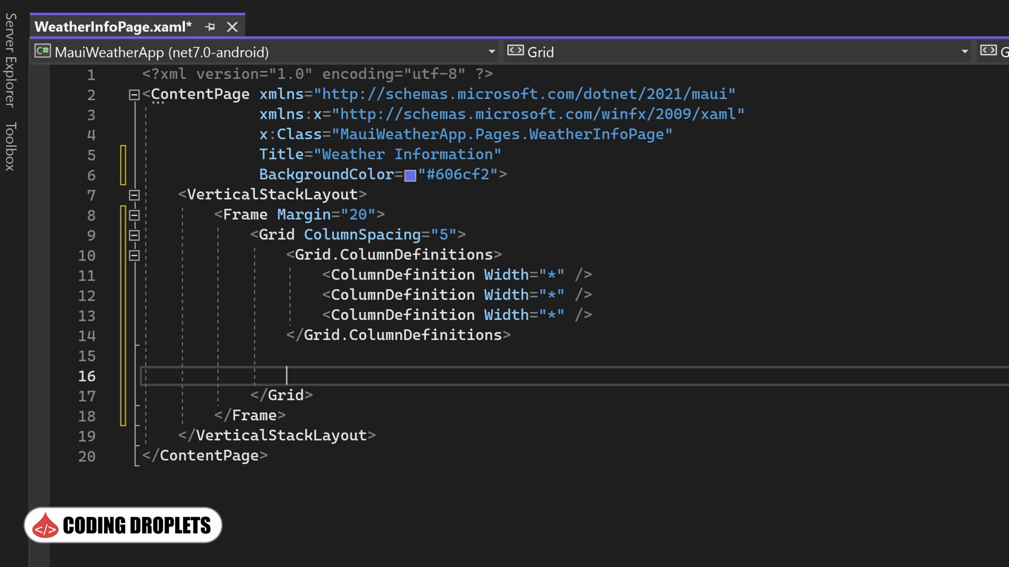
# Add Lat and Lon Entry placeholders in columns 0 and 1 and a Fetch Button in column 2.
pyautogui.scroll(-3)
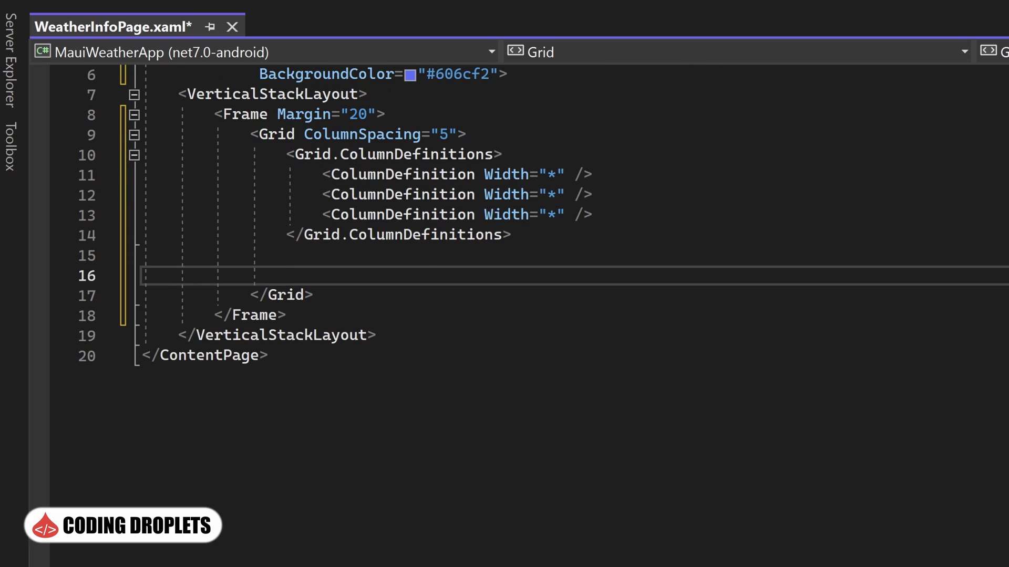
pyautogui.write('<Entry Placeholder="Lat" Grid.Column="0" />')
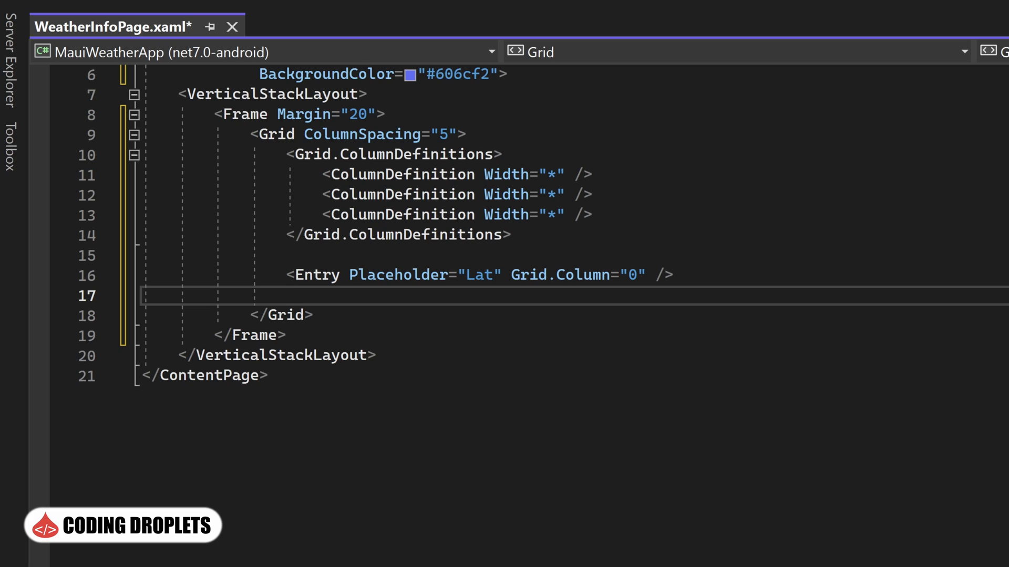
pyautogui.write('<Entry Placeholder="Lon" Grid.Column="1" />')
pyautogui.write('<Button />')
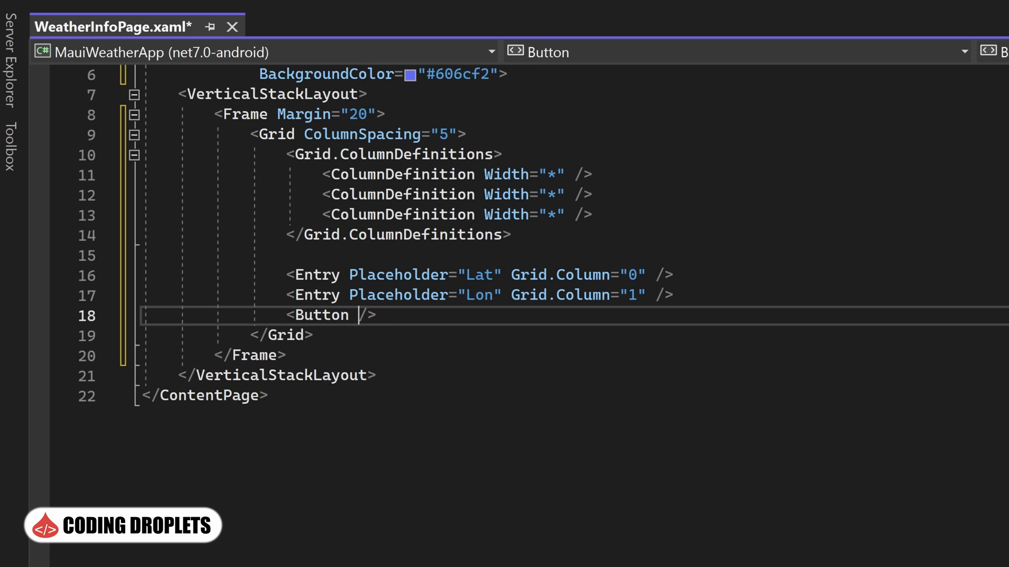
pyautogui.write('Text="Fetch"')
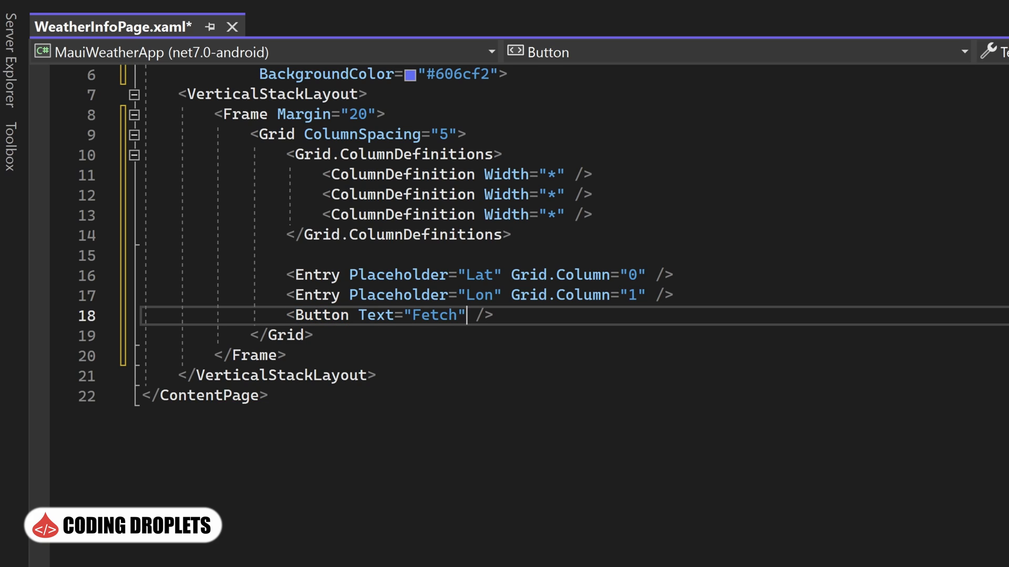
pyautogui.doubleClick(440, 315)
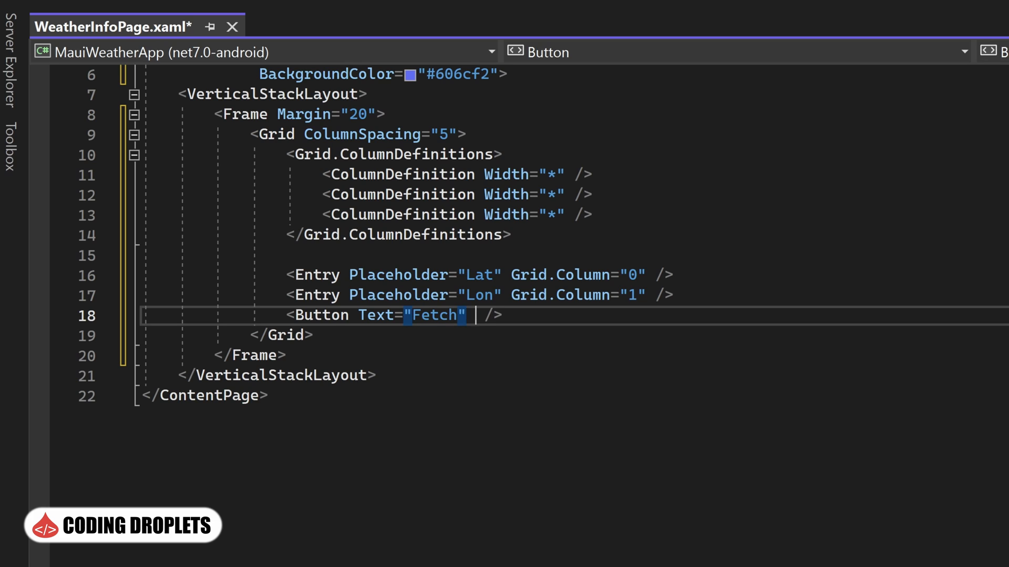
pyautogui.write('Grid.Column="2"')
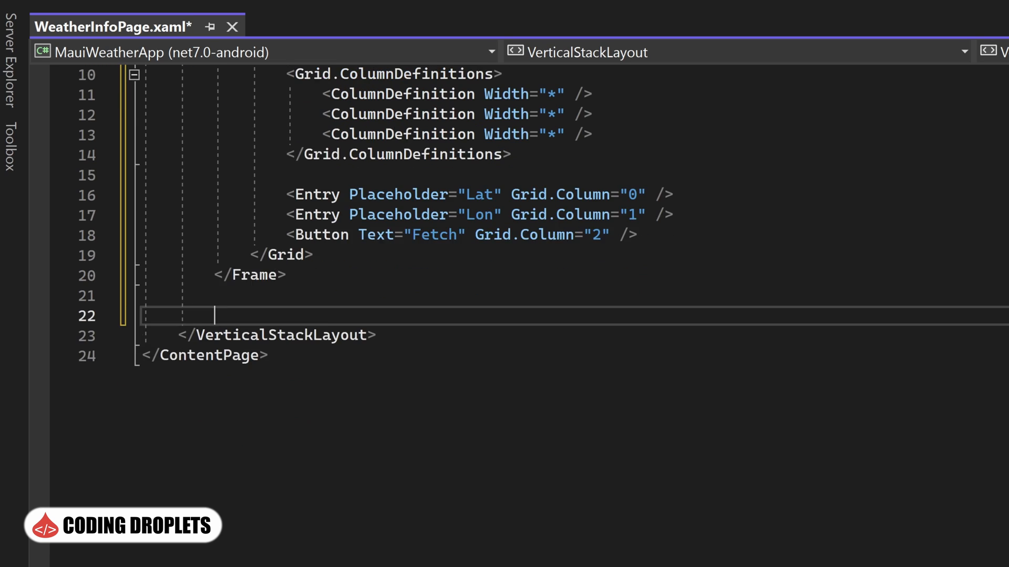
# Add a 100x100 Image and a centered white FontSize 70 Label reading 0°C.
pyautogui.write('<Image WidthRequest="100" HeightRequest="100" />')
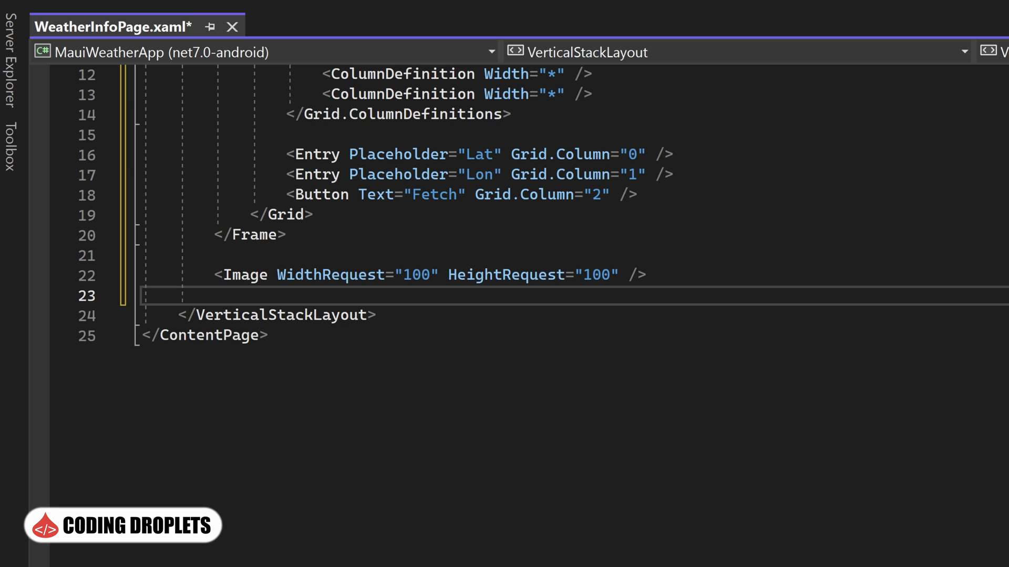
pyautogui.write('<Label HorizontalOptions="Center" FontSize="70" TextColor="White"')
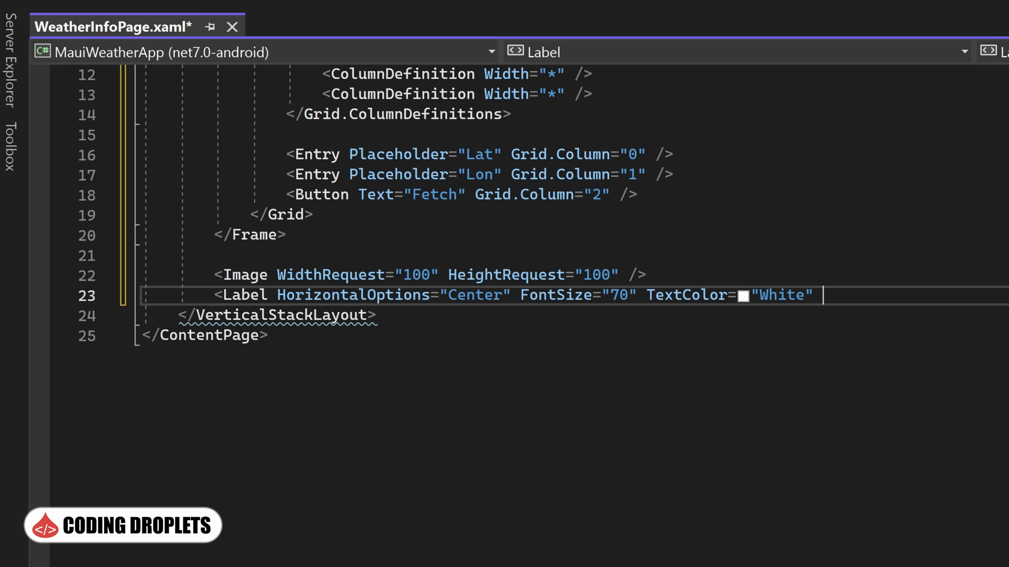
pyautogui.write('Text="0°C" />')
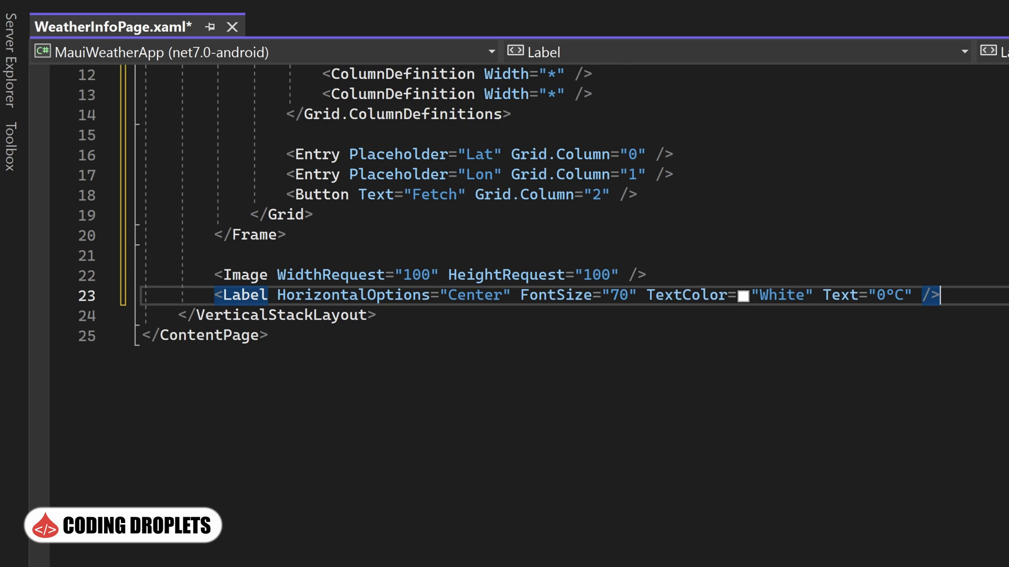
pyautogui.press('enter')
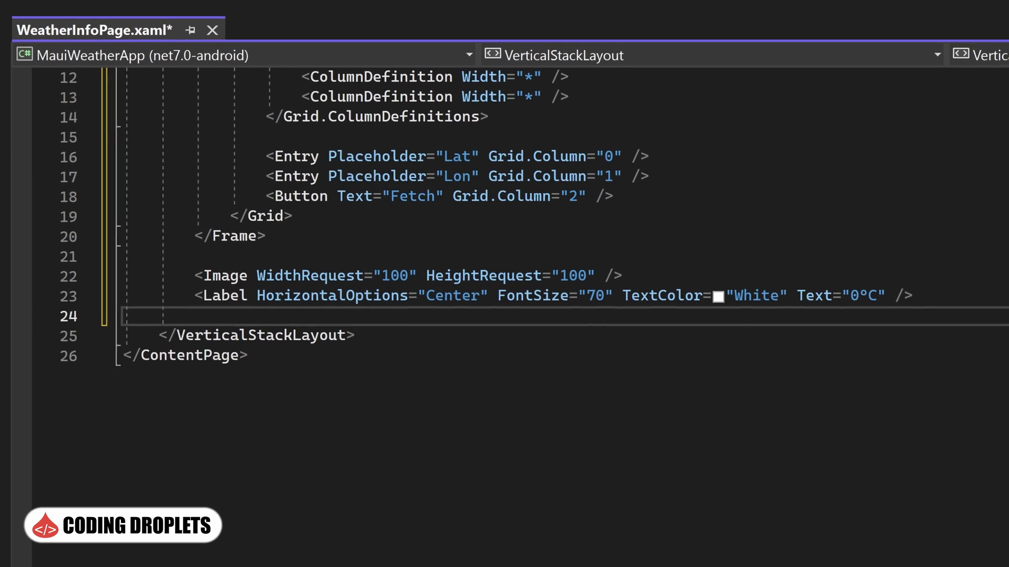
# Add a bold centered FontSize 25 Raining label and a New York, USA label beneath it.
pyautogui.write('<Label HorizontalOptions="Center" FontSize="25" FontAttributes="Bold" TextColor="White" Text="Raining" />')
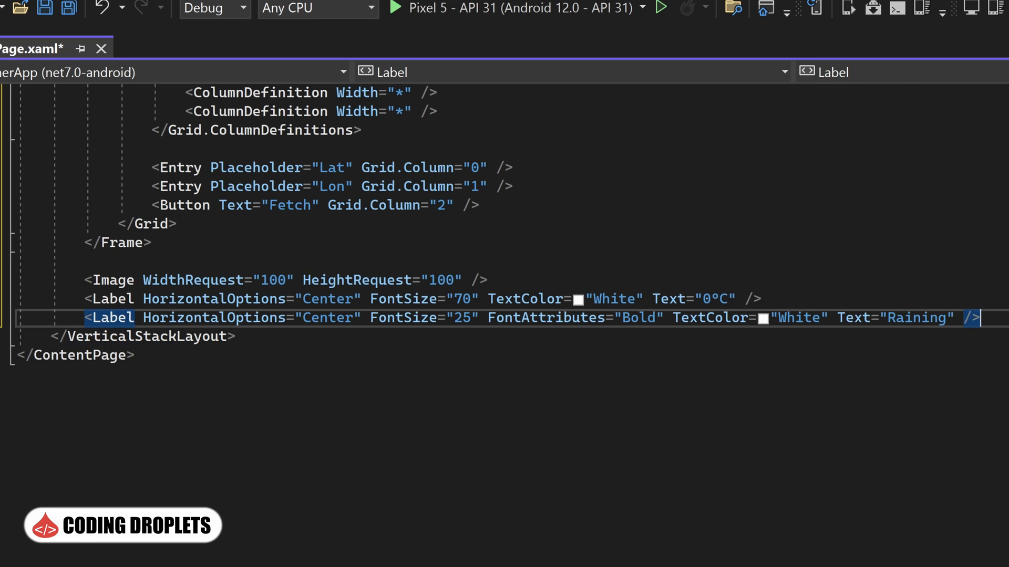
pyautogui.press('Enter')
pyautogui.write('<Label HorizontalOptions="Center" FontSize="15" FontAttributes="Bold" TextColor="White')
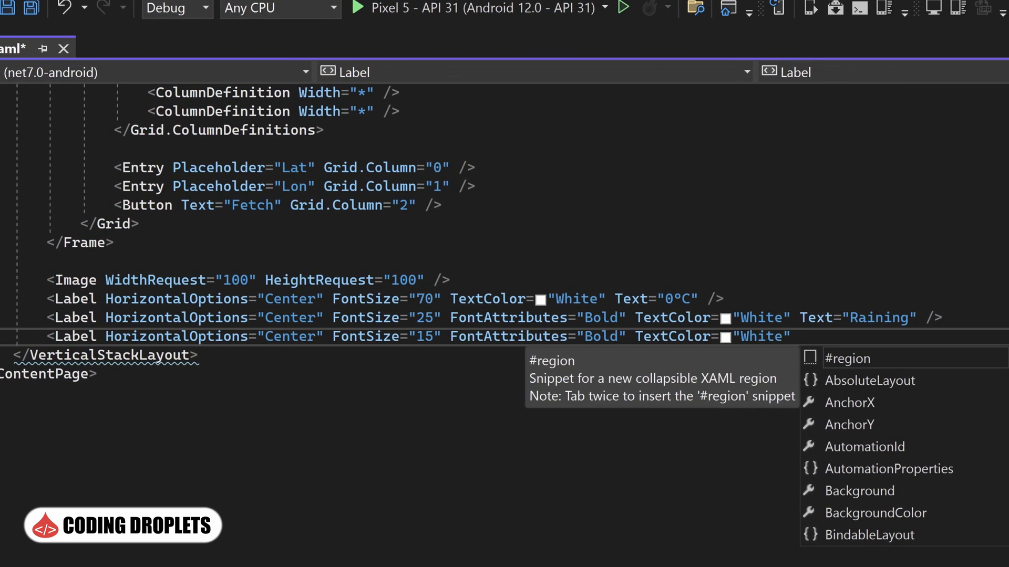
pyautogui.write('New York, USA" />')
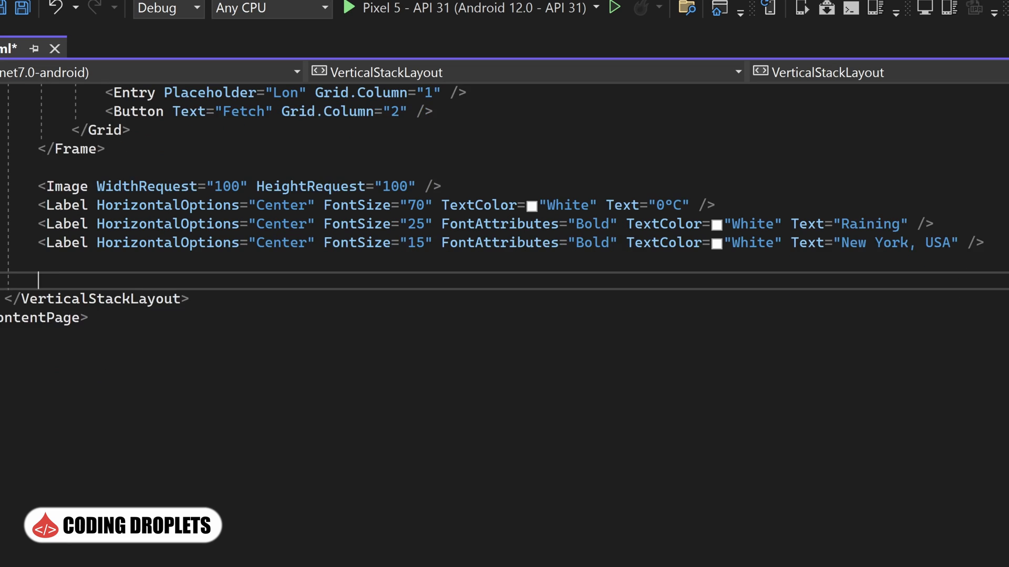
# Add a Grid Margin 20 ColumnSpacing 5 with framed Humidity, Cloud and Is Day cards, then save with Ctrl+S.
pyautogui.write('<Grid Margin="20" ColumnSpacing="5"></Grid>')
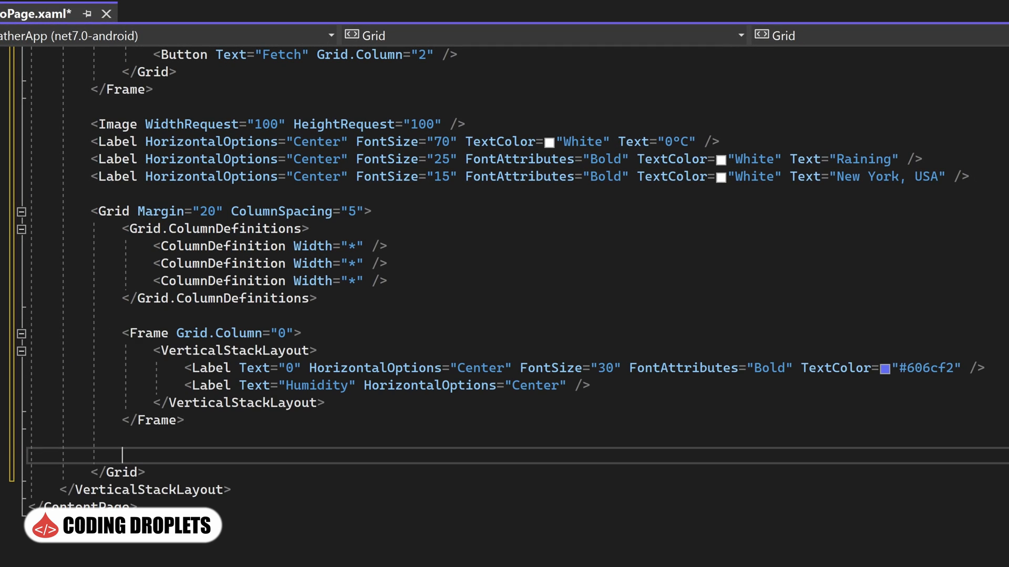
pyautogui.scroll(-3)
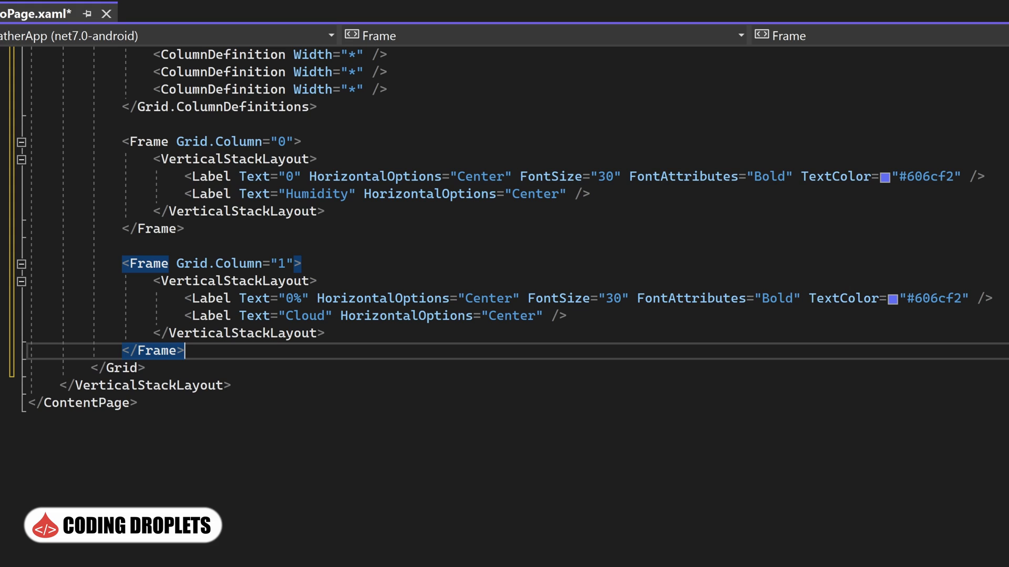
pyautogui.press('enter')
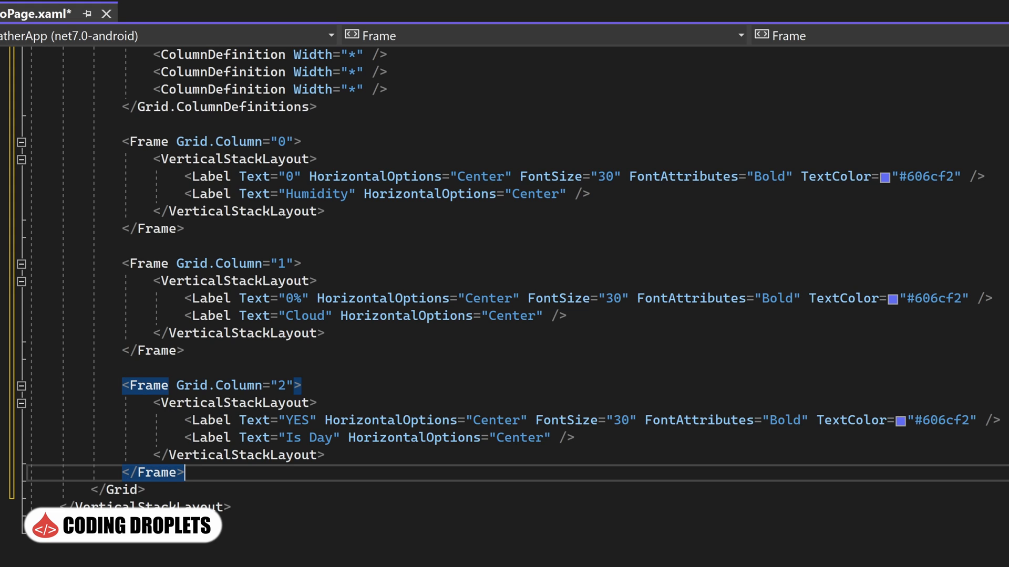
pyautogui.scroll(-3)
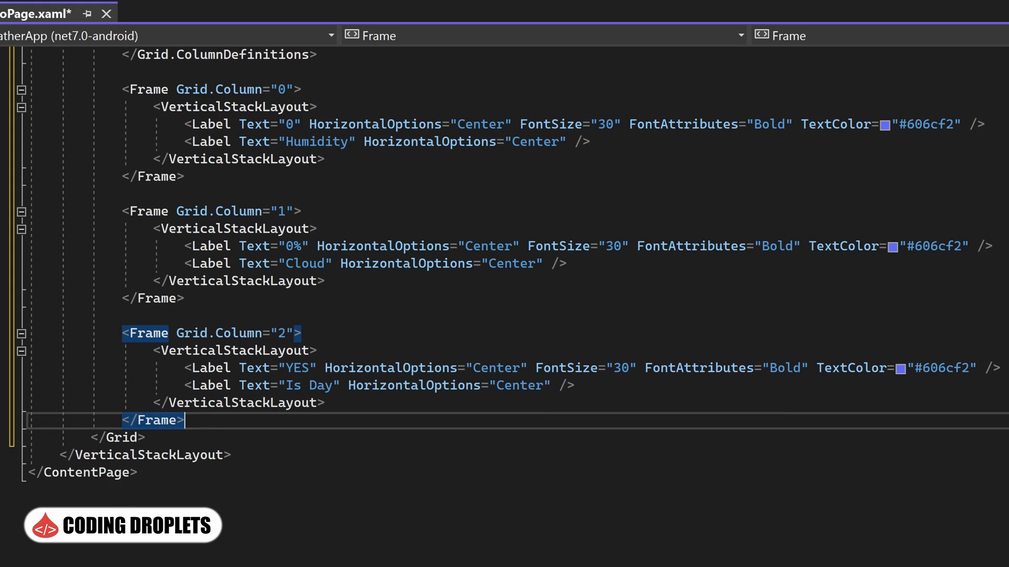
pyautogui.press('ctrl+s')
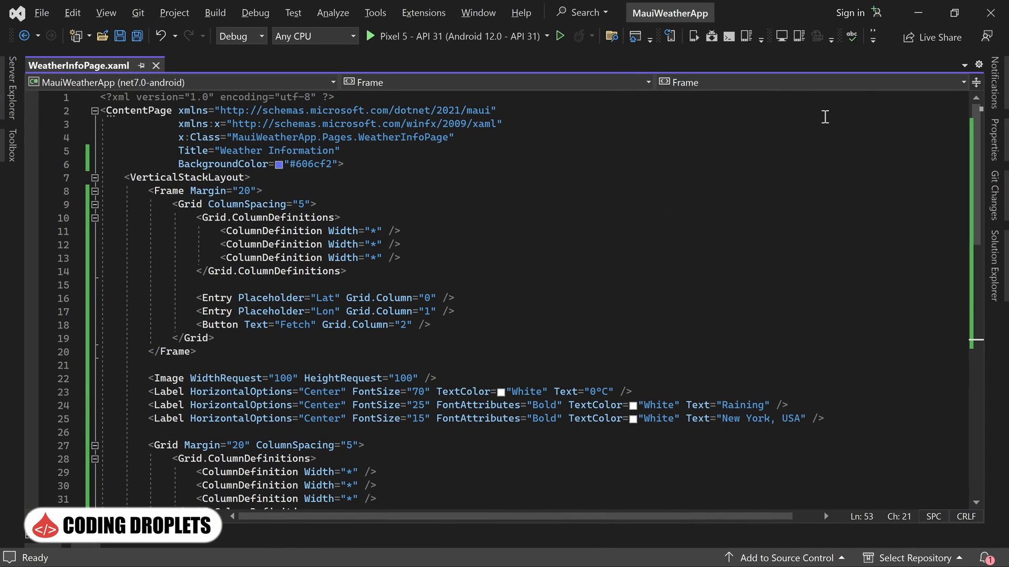
# Run the app on the Pixel 5 - API 31 emulator to preview the weather page layout.
pyautogui.click(559, 35)
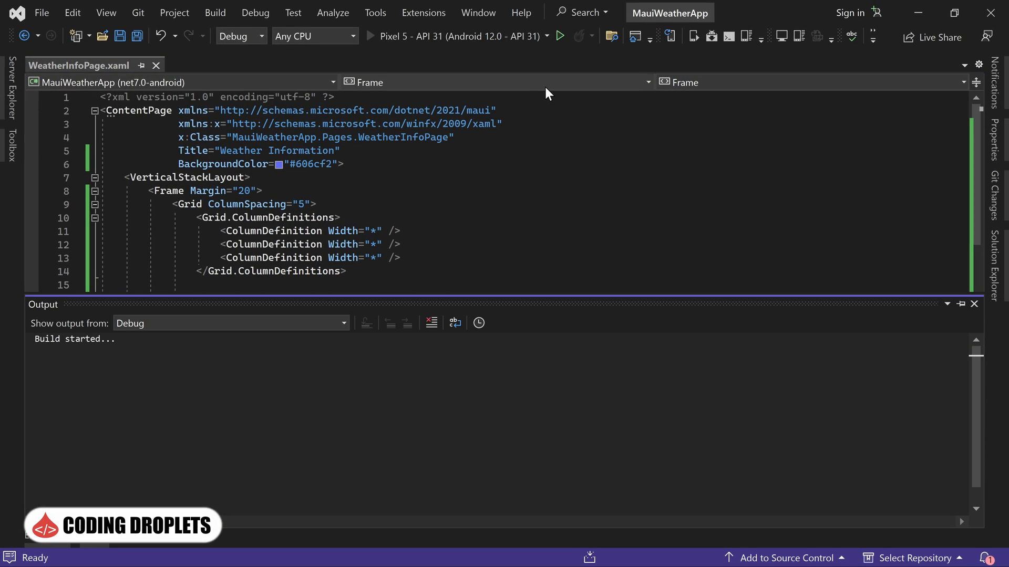
pyautogui.click(558, 36)
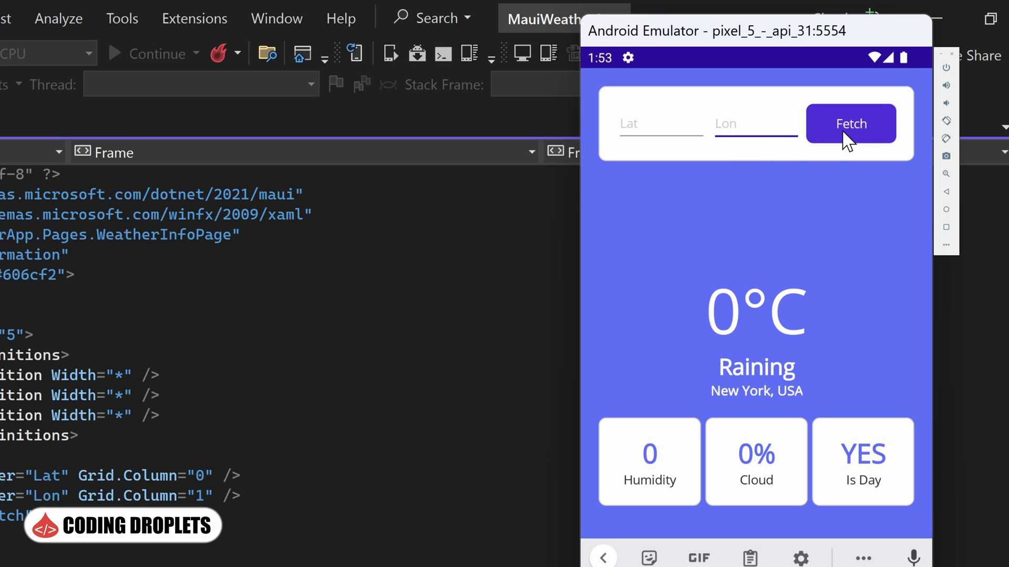
pyautogui.moveTo(732, 352)
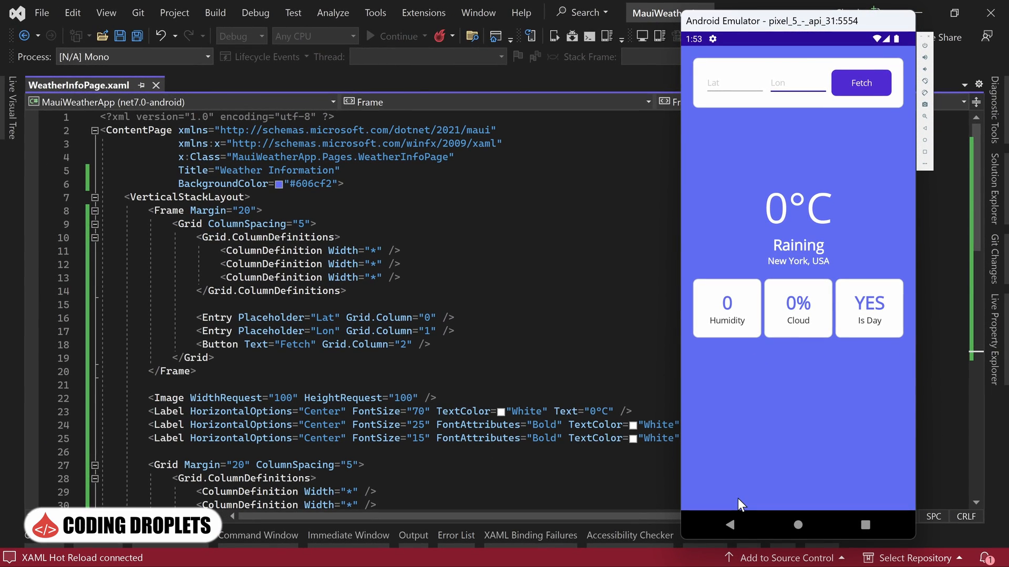
pyautogui.click(797, 82)
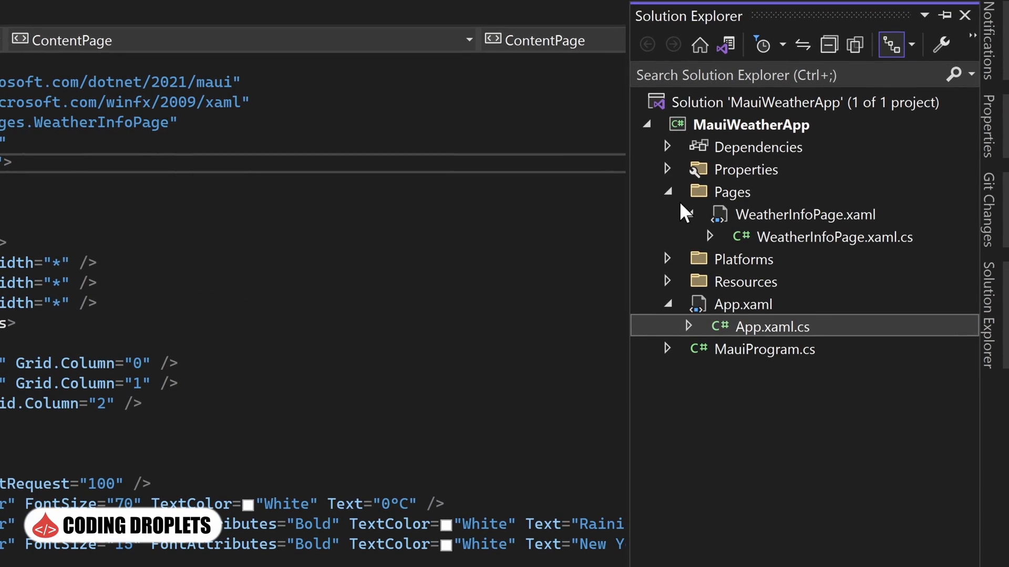
# Create a ViewModels folder inside Models and start adding the WeatherInfoPageViewModel class.
pyautogui.rightClick(749, 124)
pyautogui.write('Models')
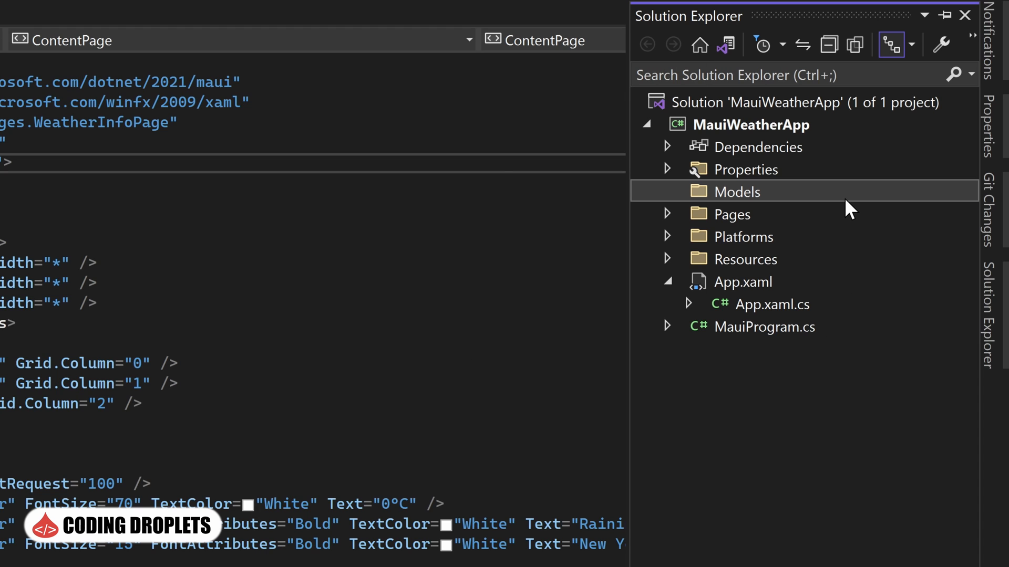
pyautogui.rightClick(735, 191)
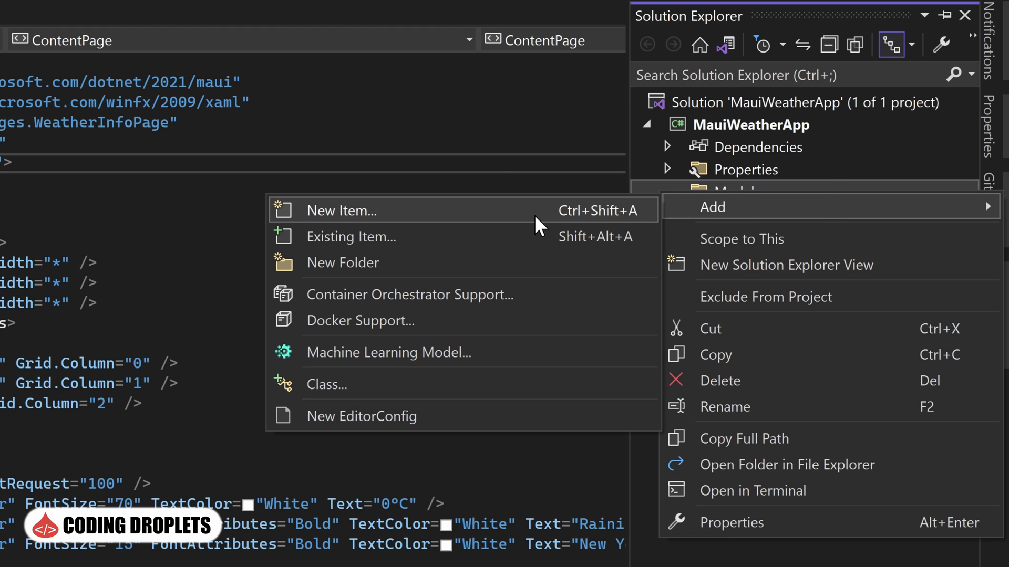
pyautogui.click(342, 262)
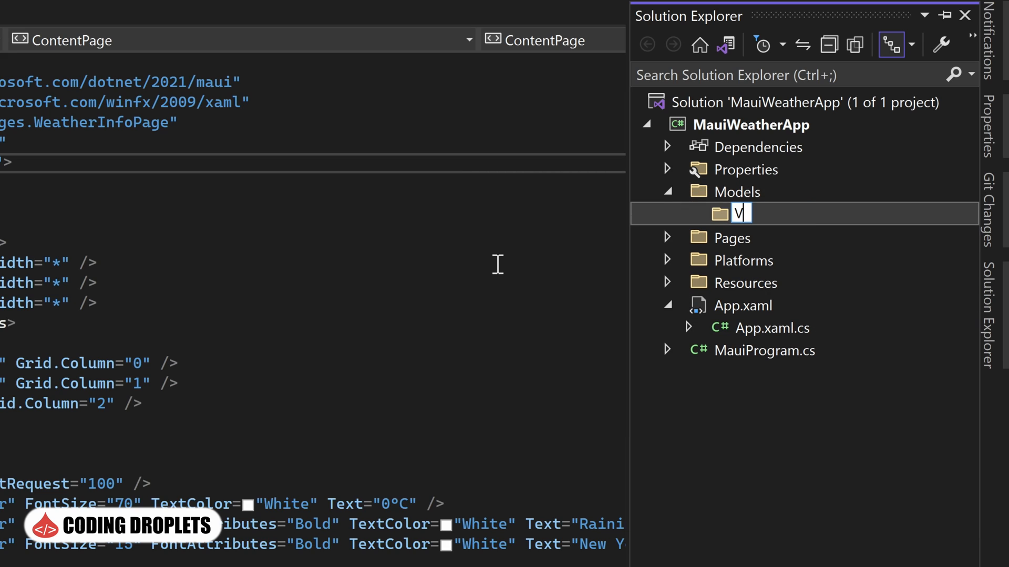
pyautogui.write('iewModels')
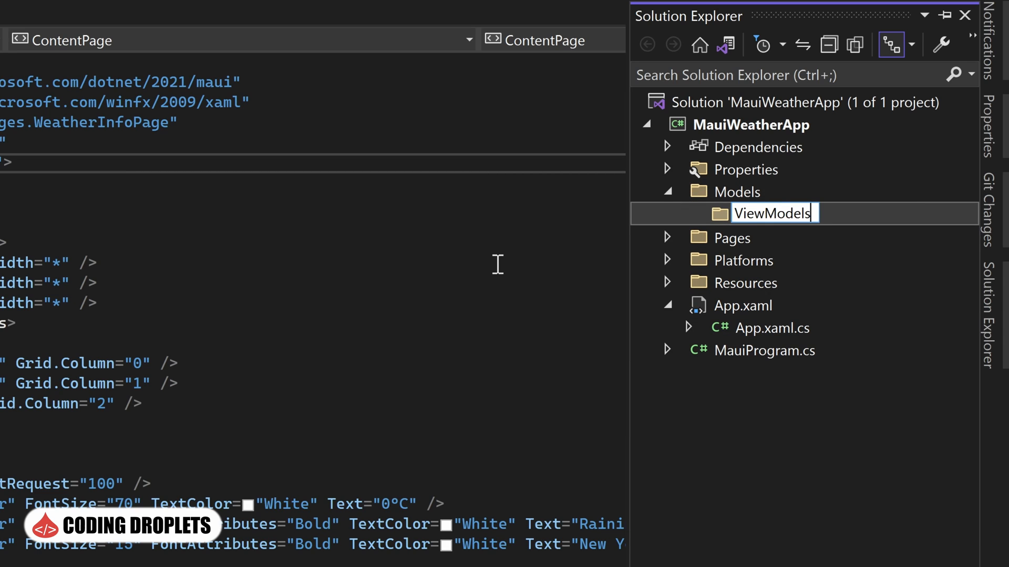
pyautogui.rightClick(773, 213)
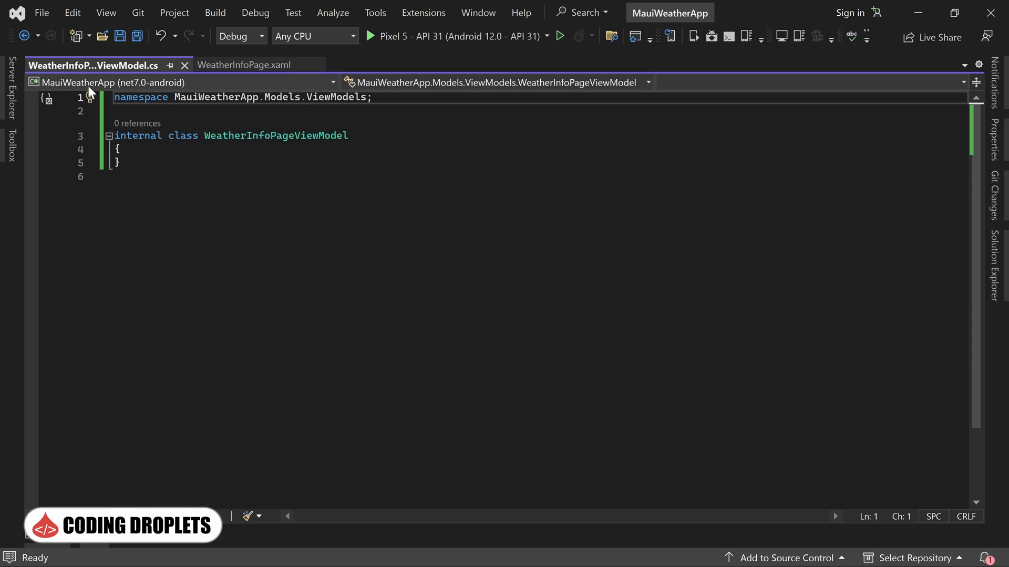
# Browse NuGet packages for the MauiWeatherApp project and start a search.
pyautogui.click(996, 264)
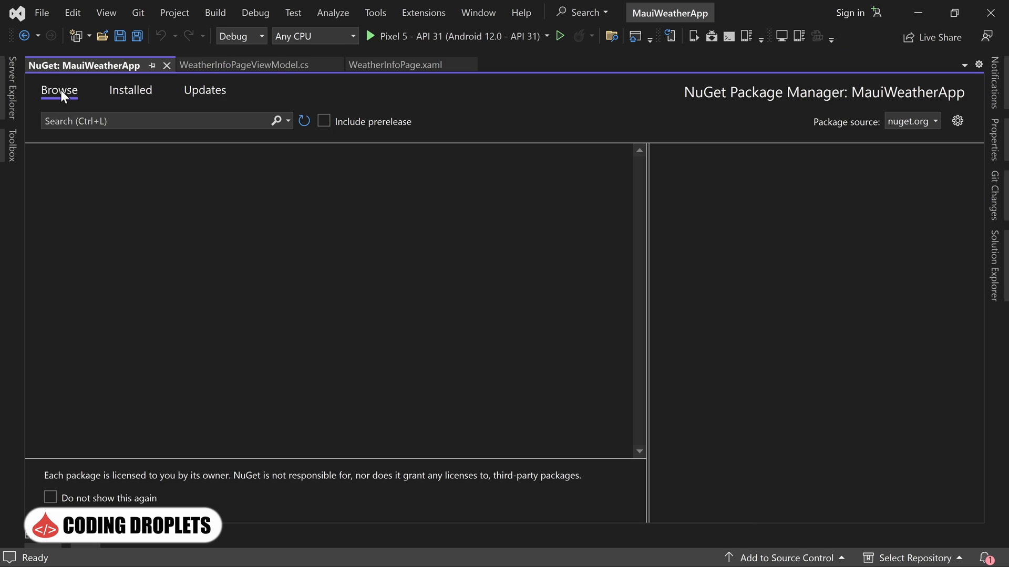
pyautogui.write('class WeatherInfoPageViewModel')
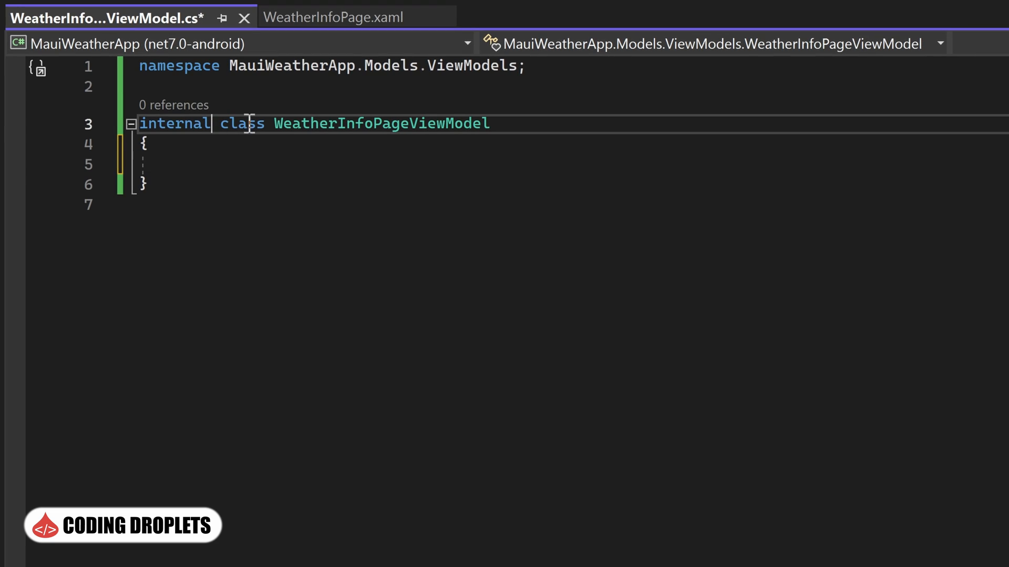
# Mark the class partial and declare latitude and longitude fields with [ObservableProperty].
pyautogui.write('partial')
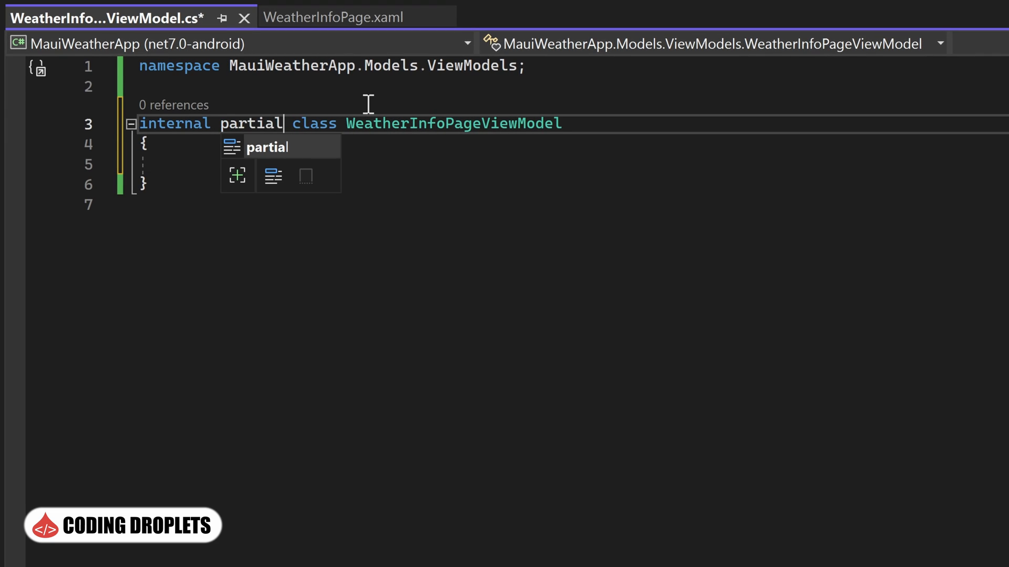
pyautogui.click(197, 165)
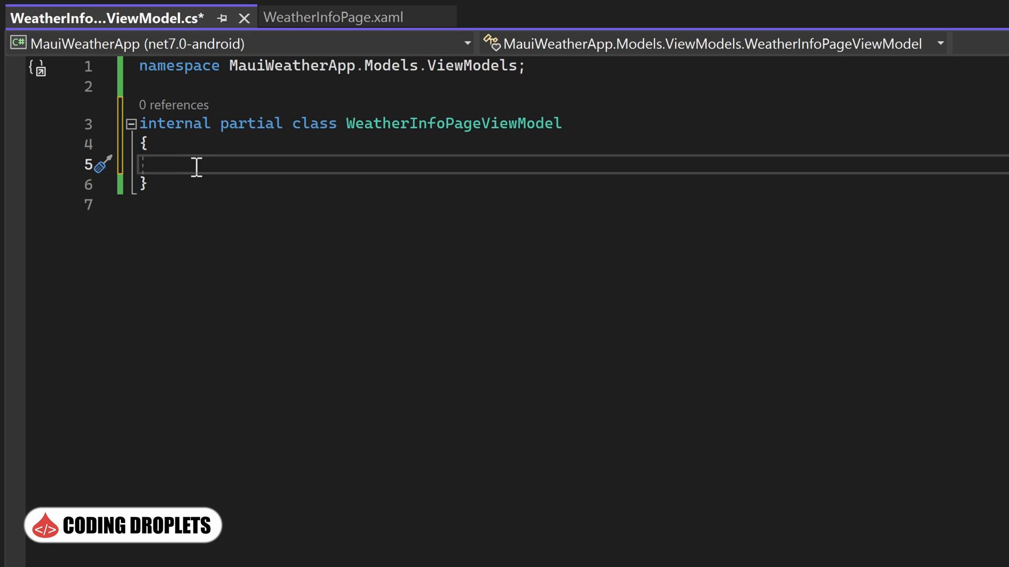
pyautogui.write('private string latitude;')
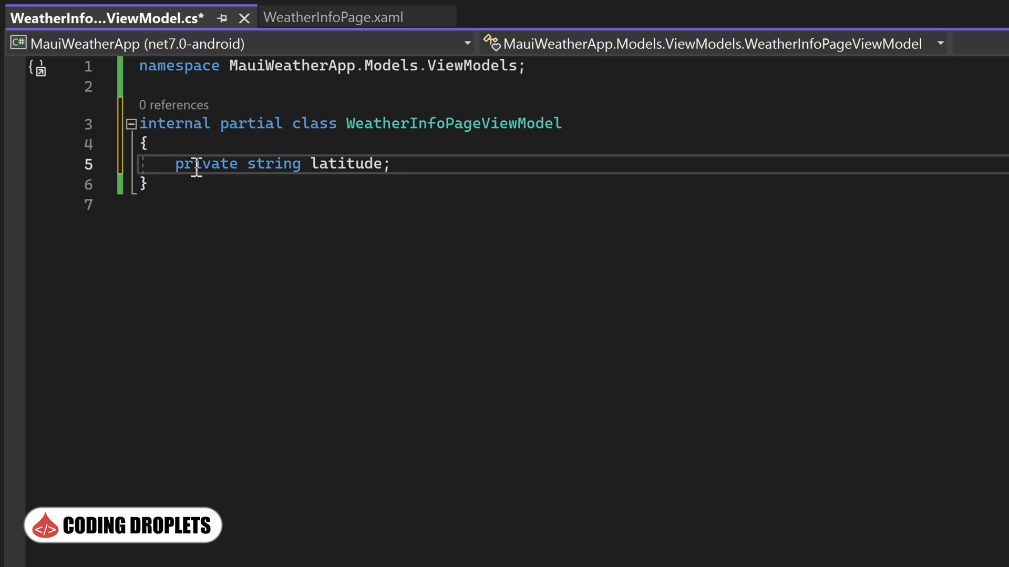
pyautogui.write('private string longitude;')
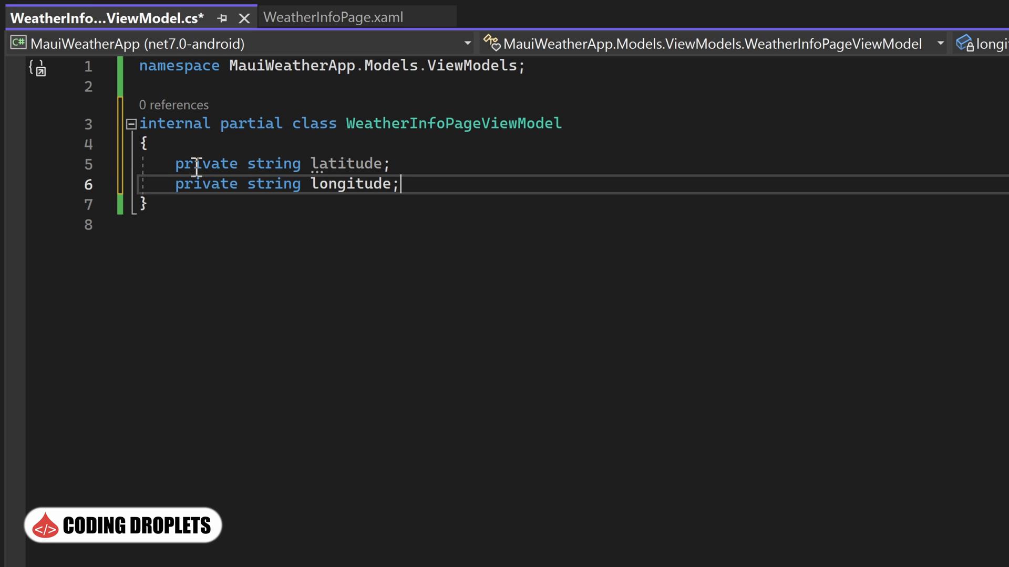
pyautogui.press('Enter')
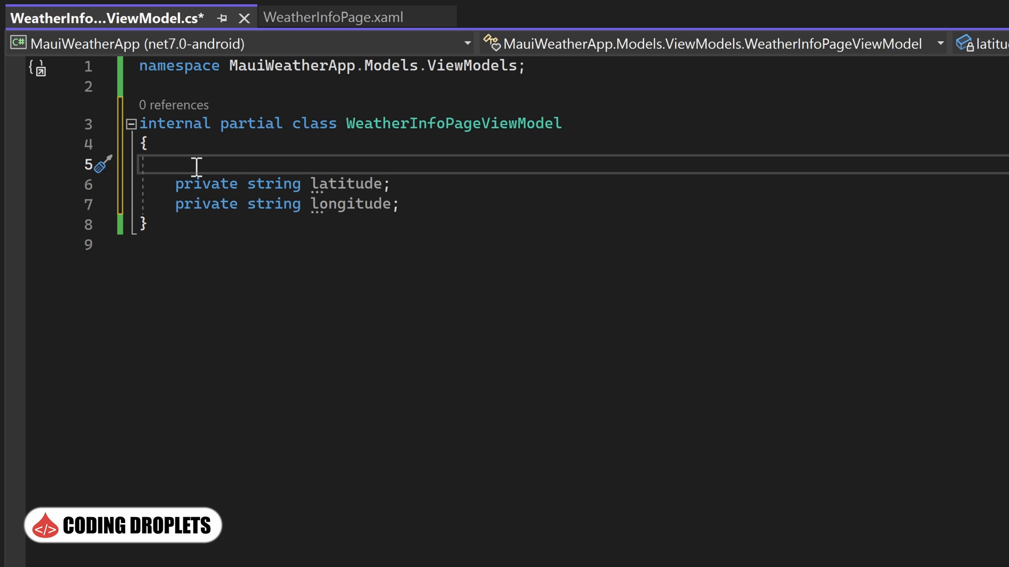
pyautogui.write('[ObservableProperty]')
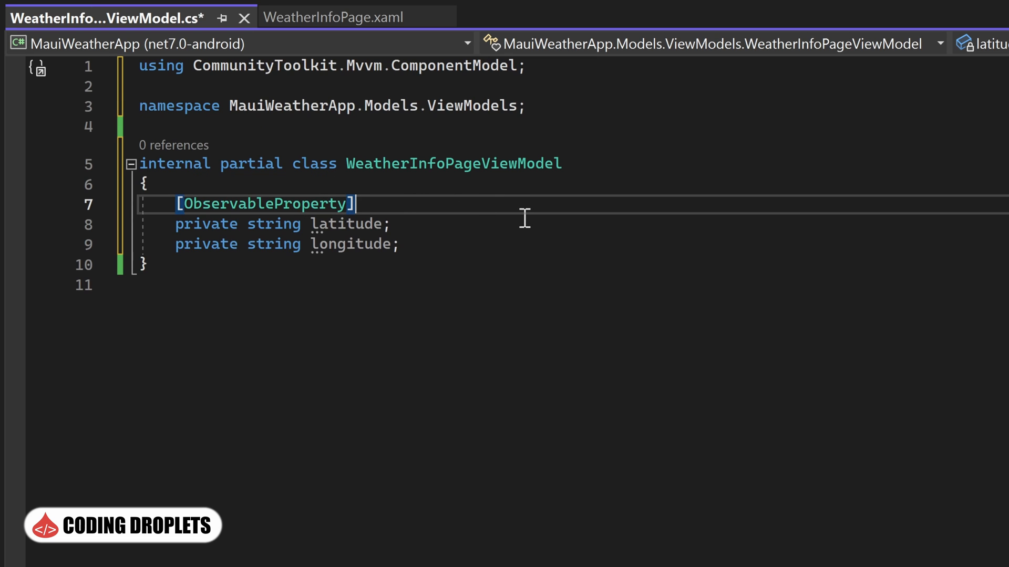
pyautogui.write('[ObservableProperty]')
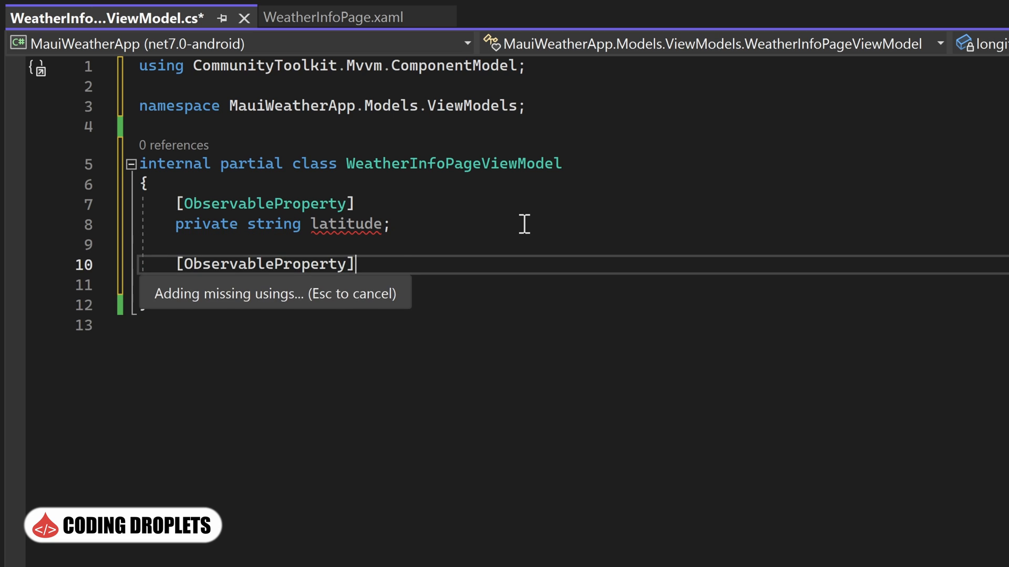
pyautogui.write('private string longitude;')
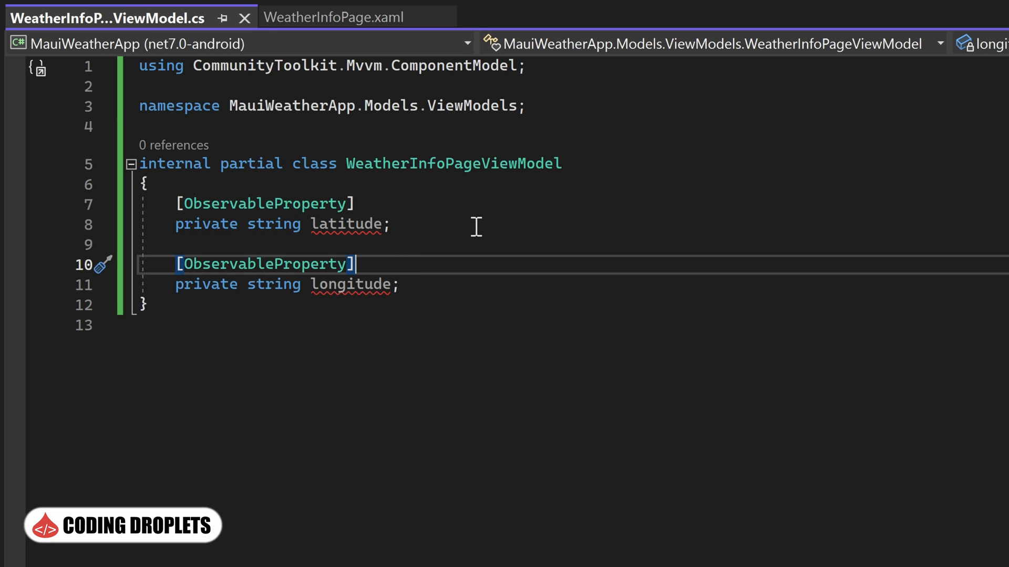
pyautogui.moveTo(347, 224)
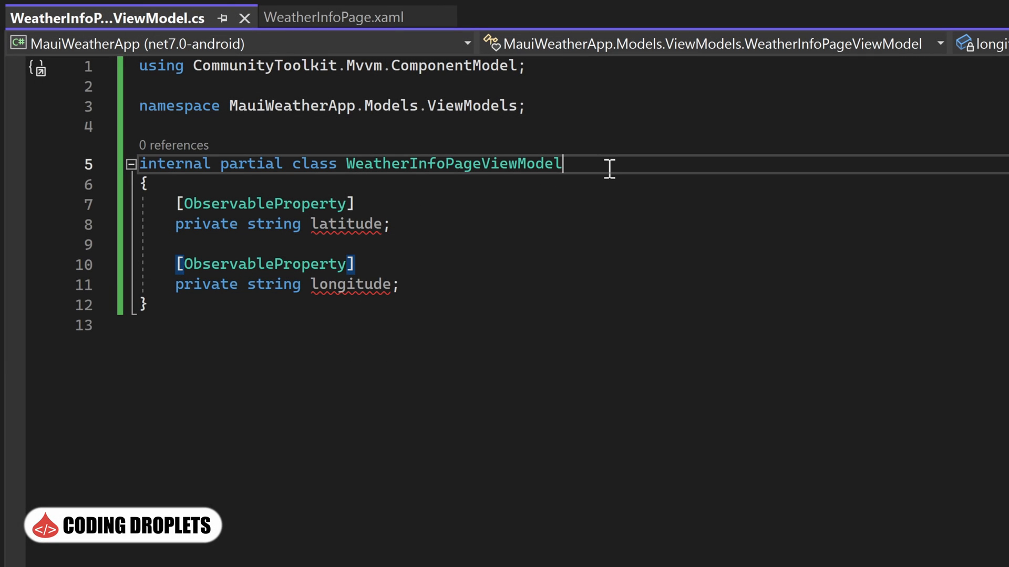
# Derive the class from ObservableObject and add the remaining observable fields through isDay.
pyautogui.write(':')
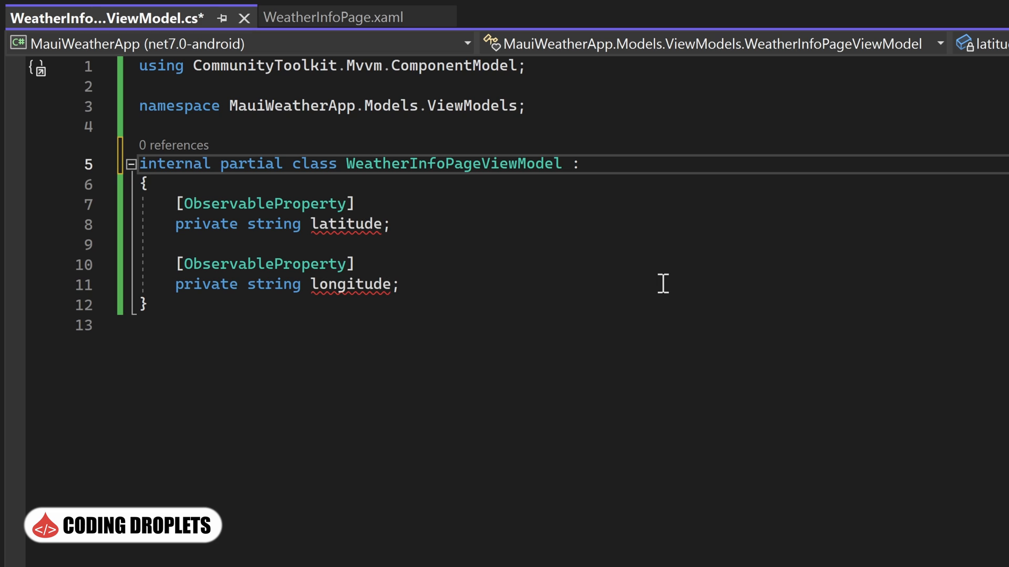
pyautogui.write('ObservableObject')
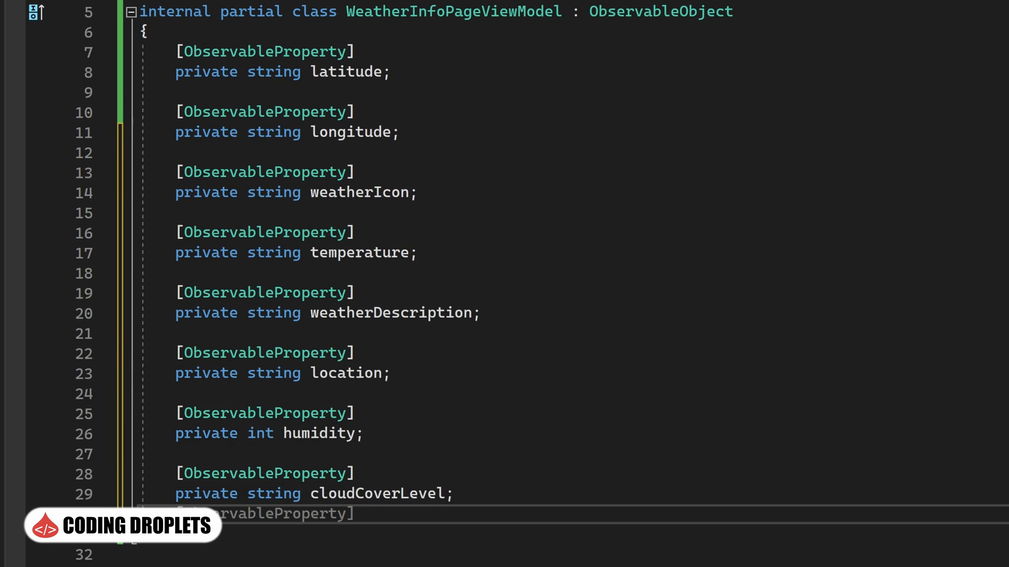
pyautogui.write('isDay')
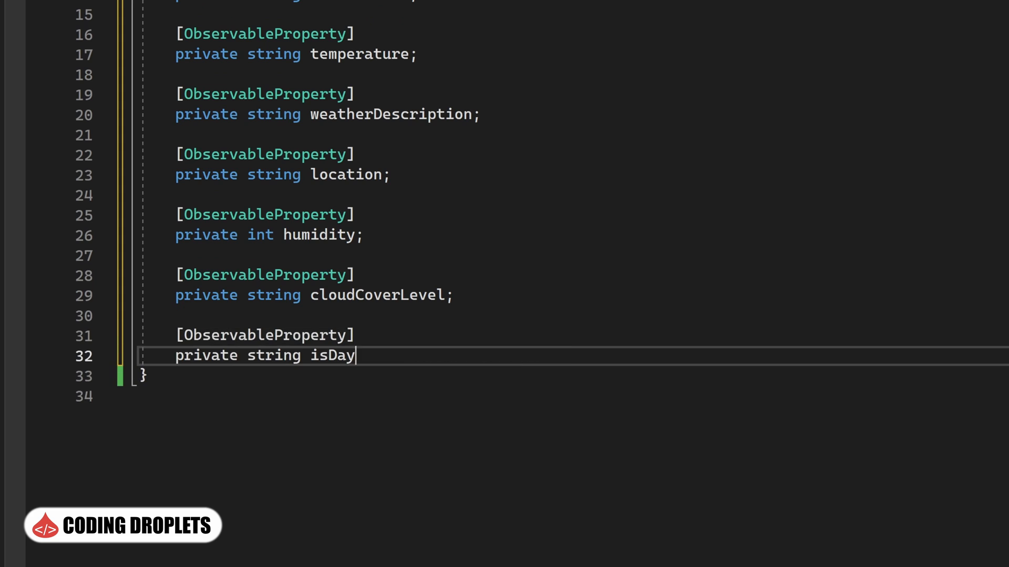
pyautogui.write(';')
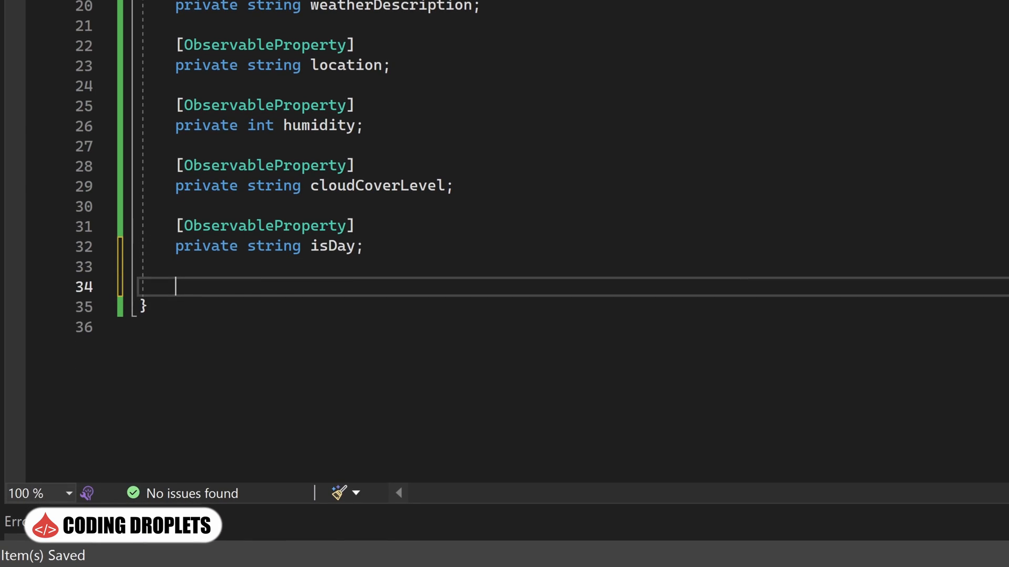
# Add an async FetchWeatherInformation method decorated with [RelayCommand].
pyautogui.write('private async Task FetchWeatherInformation()')
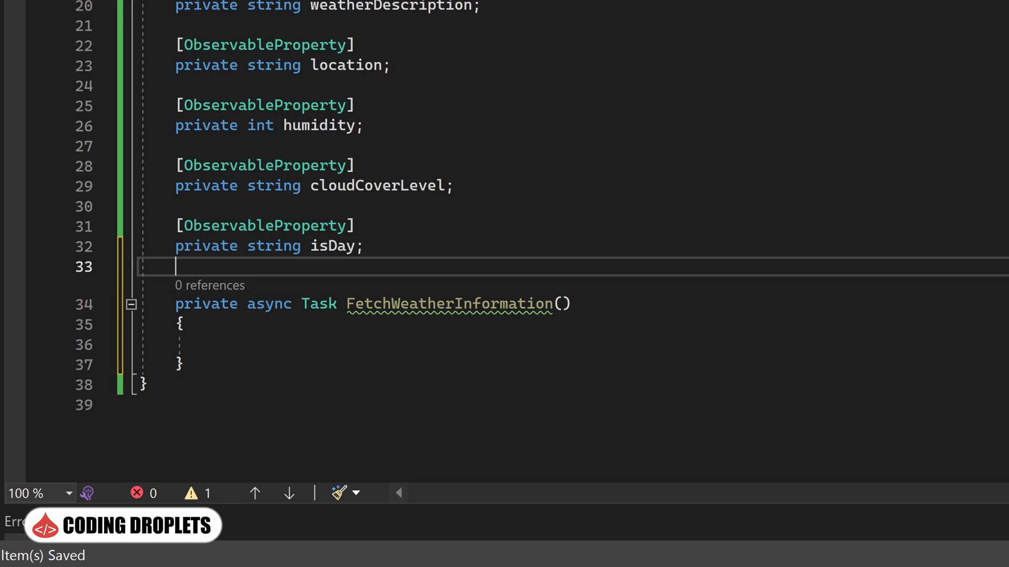
pyautogui.write('[Rel')
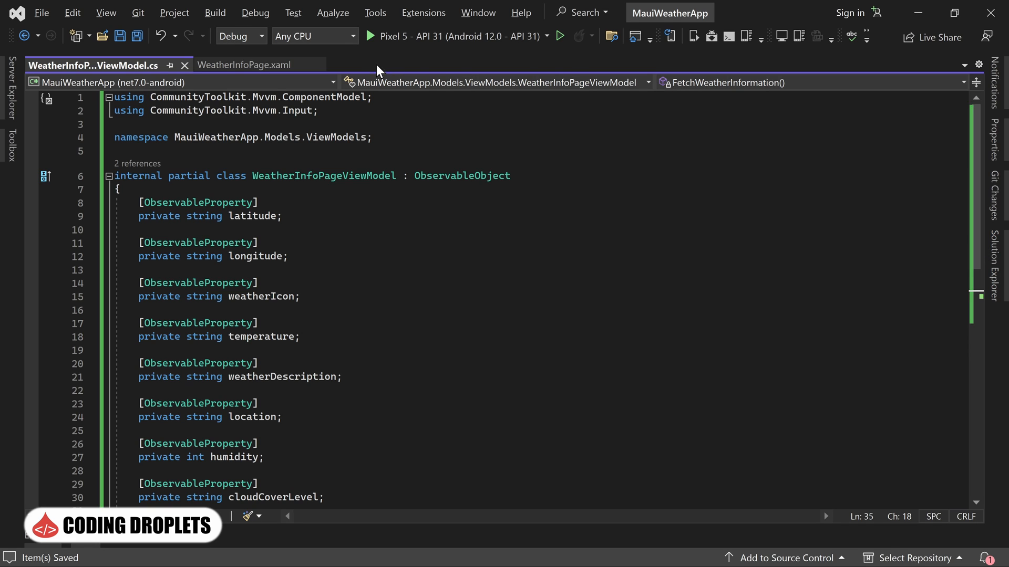
# In WeatherInfoPage.xaml, declare the vm clr-namespace and set x:DataType to the view model.
pyautogui.click(250, 64)
pyautogui.write('xmlns:vm="cl')
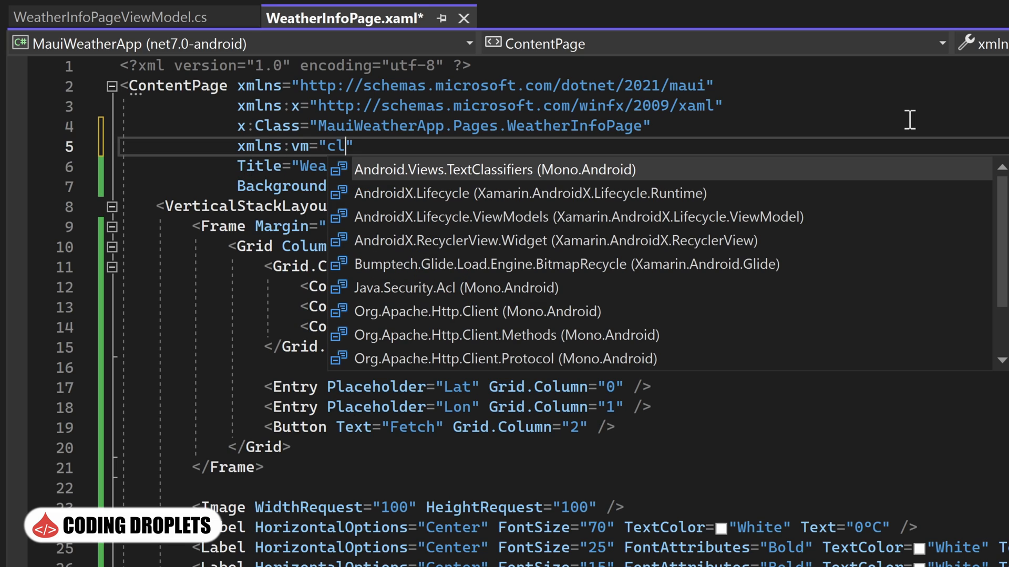
pyautogui.write('r-namesp')
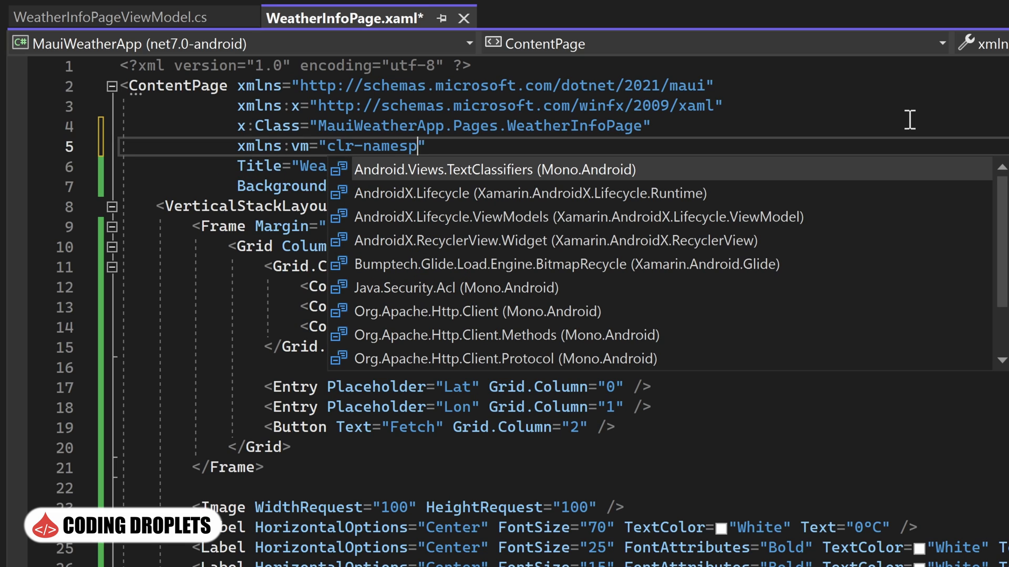
pyautogui.write('ace')
pyautogui.write('x:')
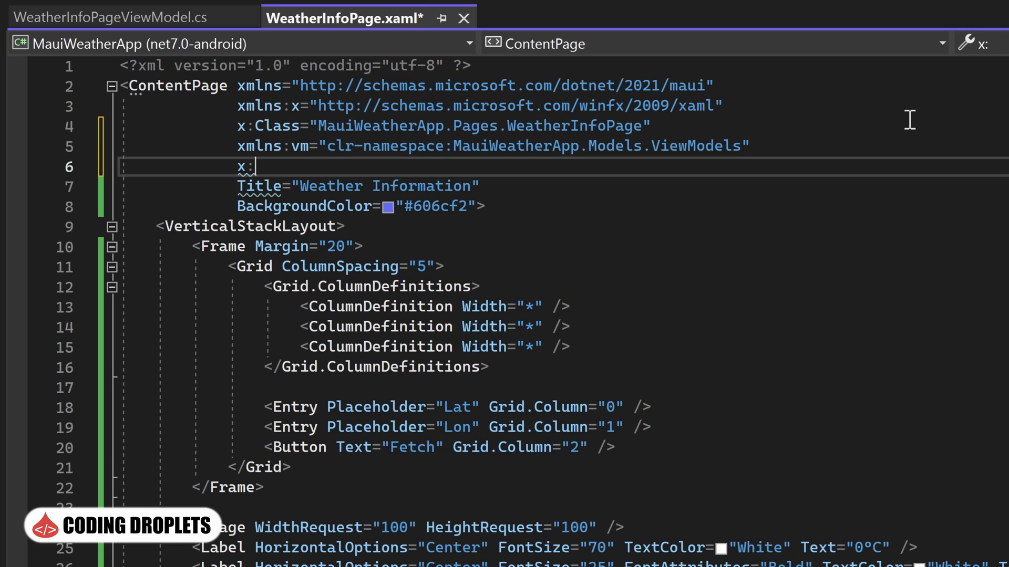
pyautogui.write('DataType="')
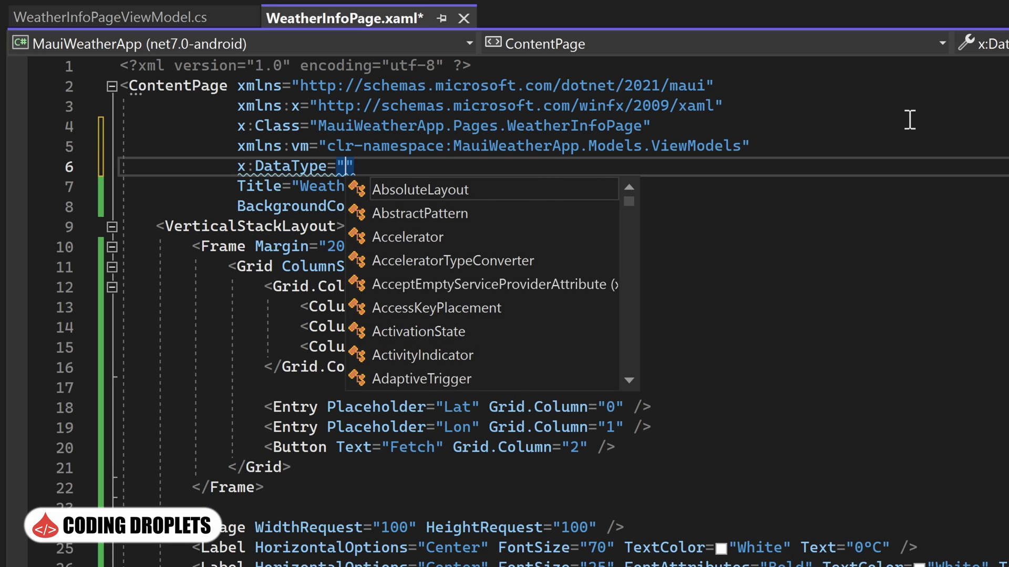
pyautogui.write('vm:WeatherInfoPageViewModel')
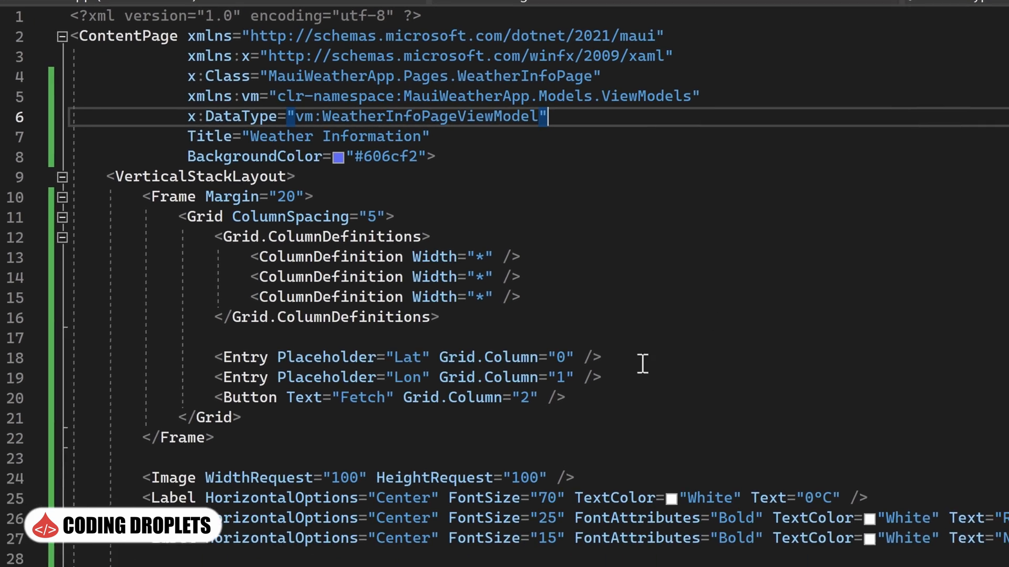
# Bind the Latitude and Longitude entries and the Fetch button's Command to the view model.
pyautogui.write('Text="{Binding }"')
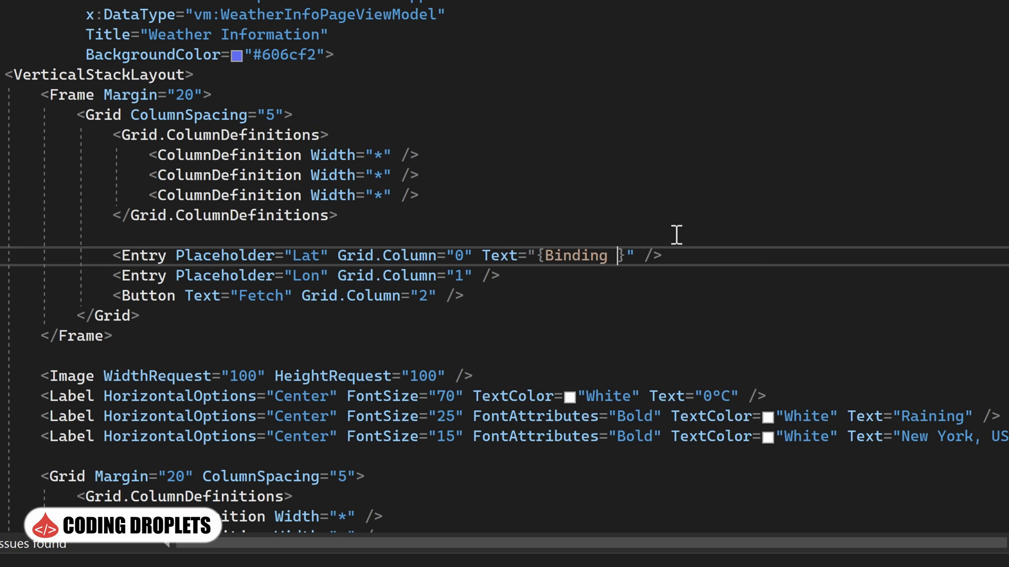
pyautogui.write('Latitude')
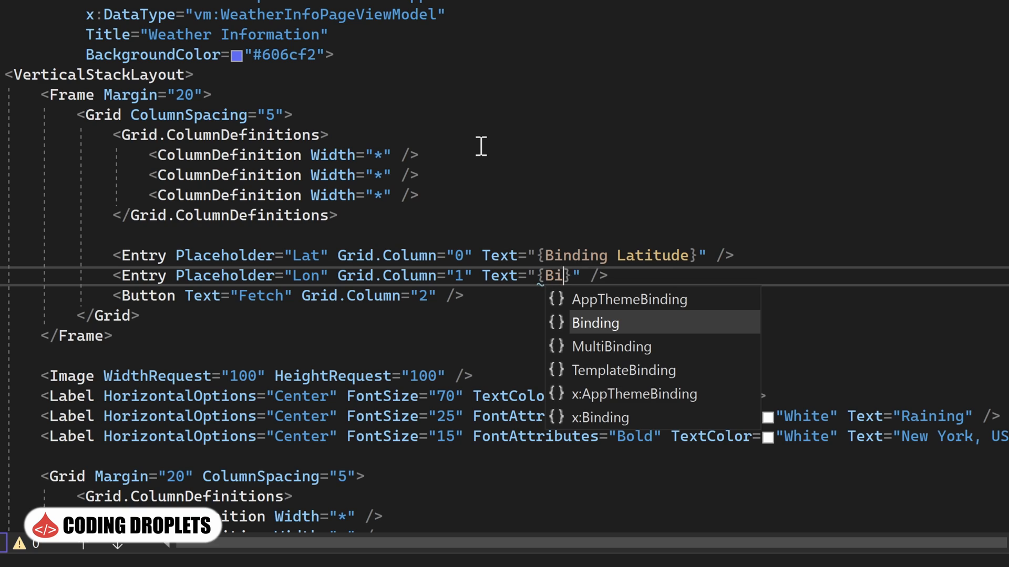
pyautogui.write('nding Long')
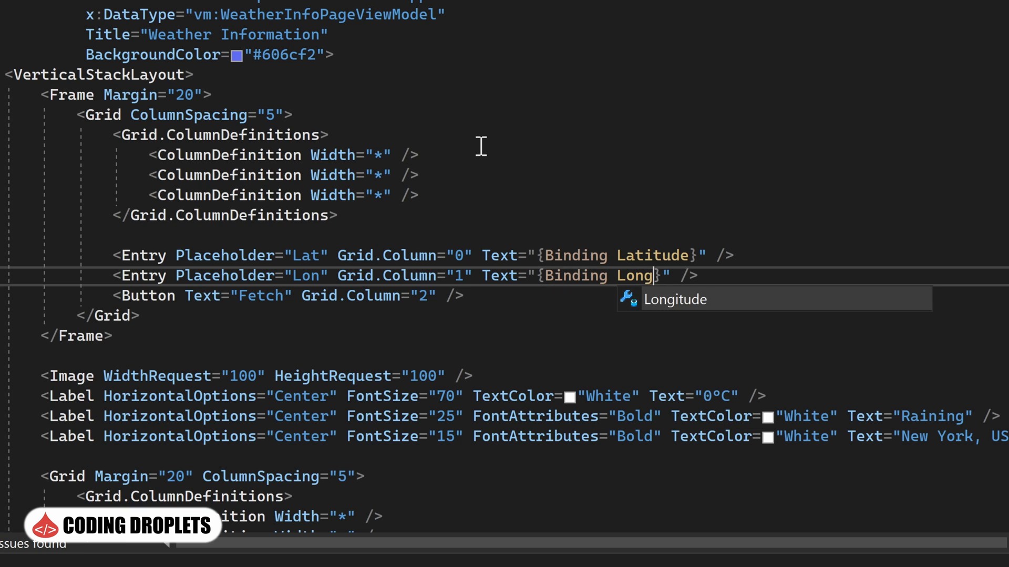
pyautogui.press('Tab')
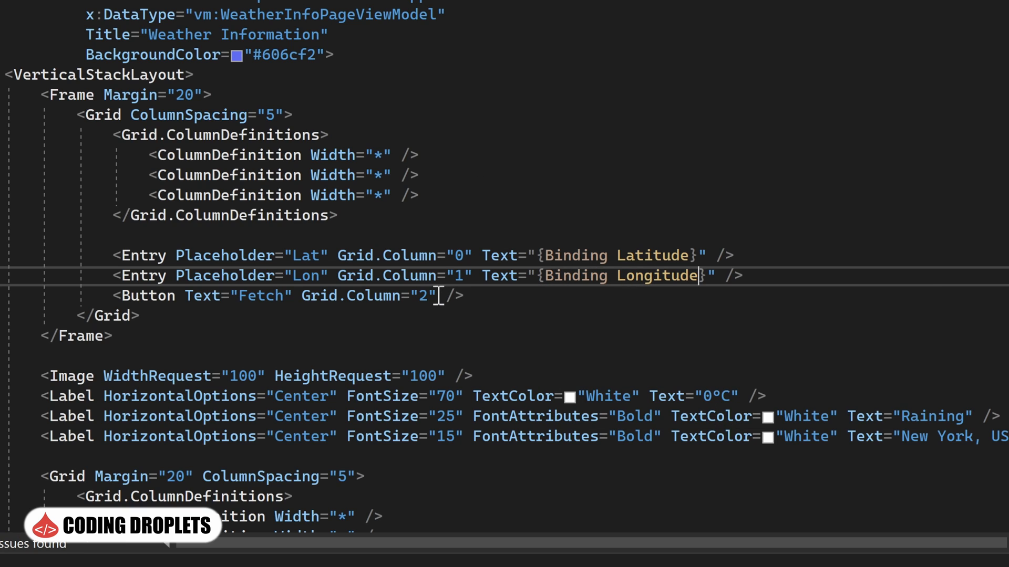
pyautogui.write('Command="{Binding FetchWeatherInformationCommand')
pyautogui.click(404, 396)
pyautogui.write('{Binding Temperature')
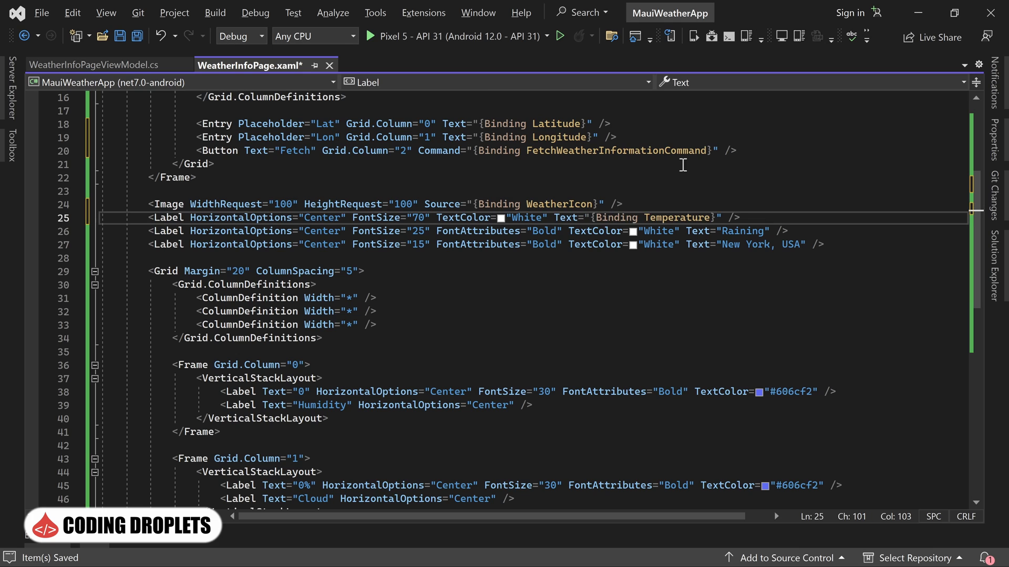
# Bind the detail labels to WeatherDescription and CloudCoverLevel.
pyautogui.write('{Binding WeatherDescription}')
pyautogui.click(534, 390)
pyautogui.write('{Binding Humidity')
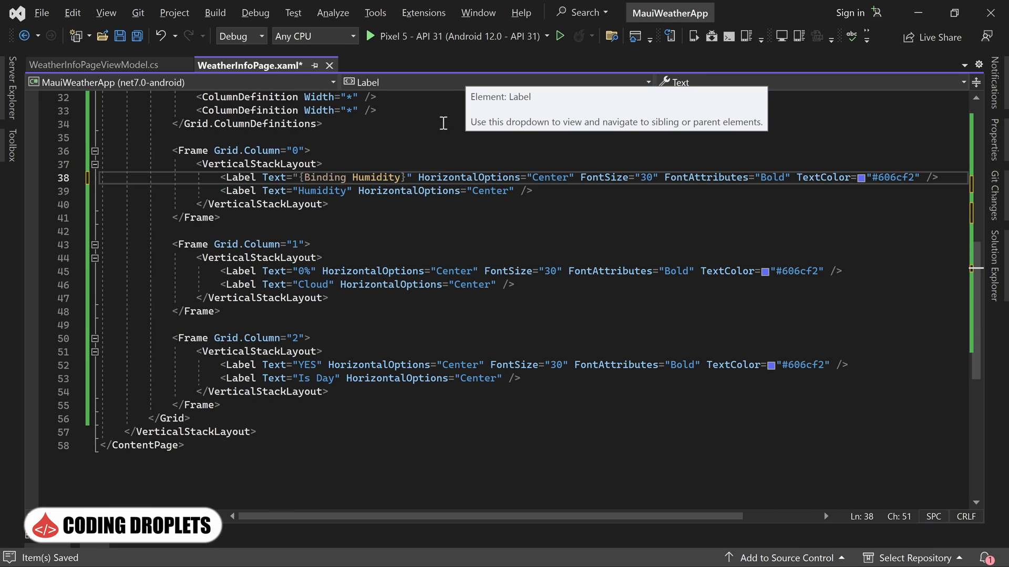
pyautogui.write('{Binding CloudCoverLevel}')
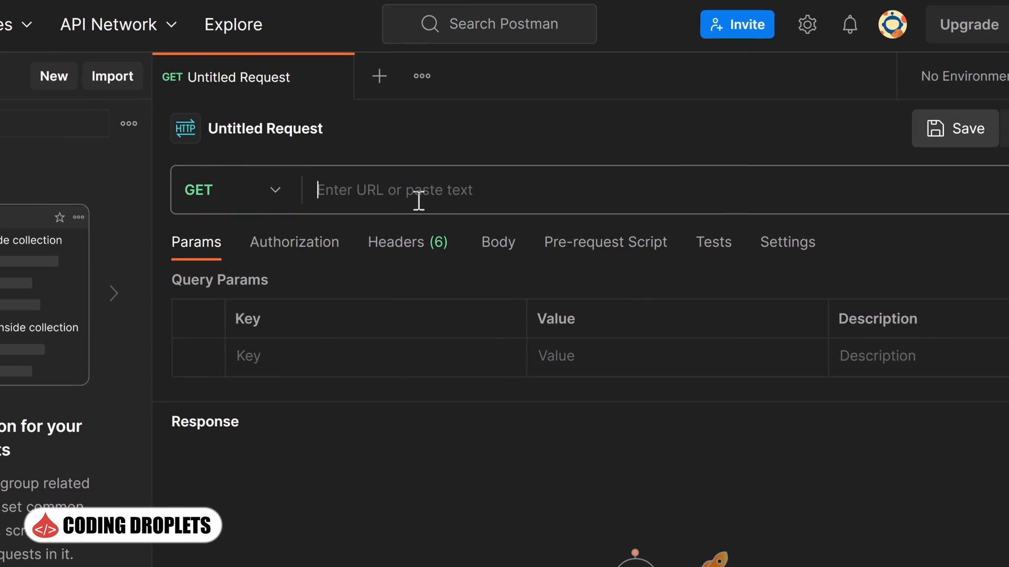
pyautogui.write('http://api.weatherstack.com/')
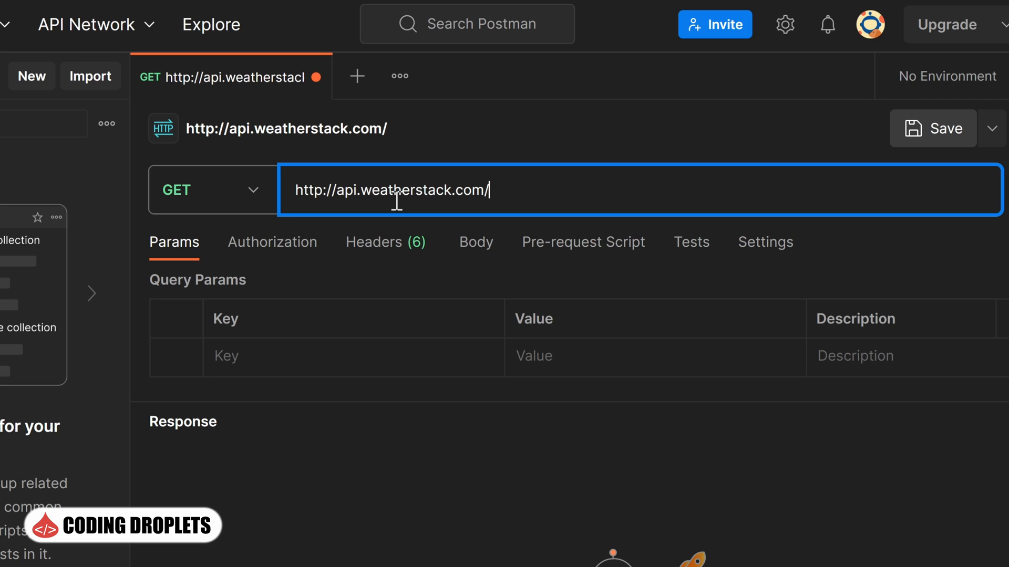
pyautogui.write('current')
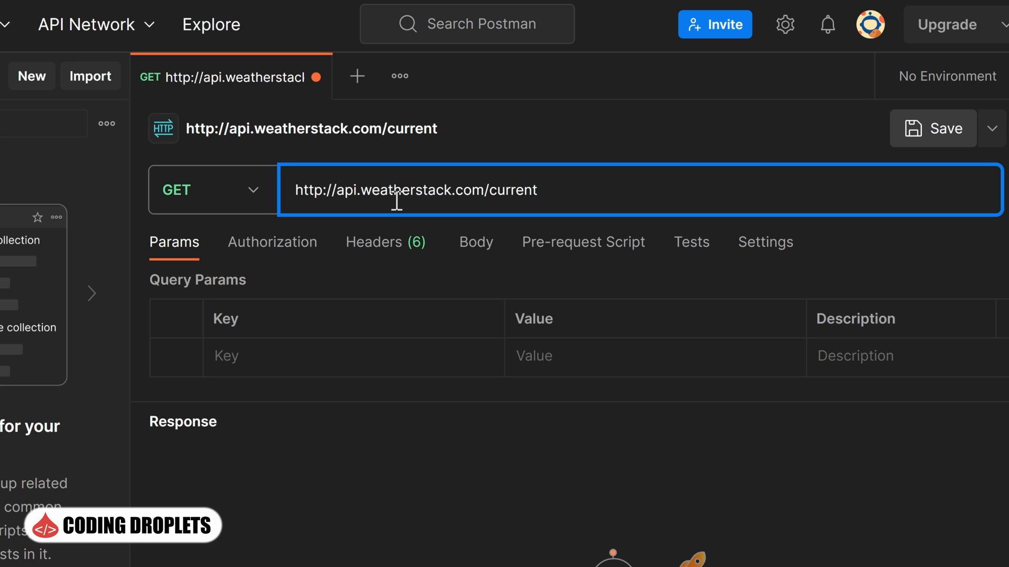
pyautogui.write('query')
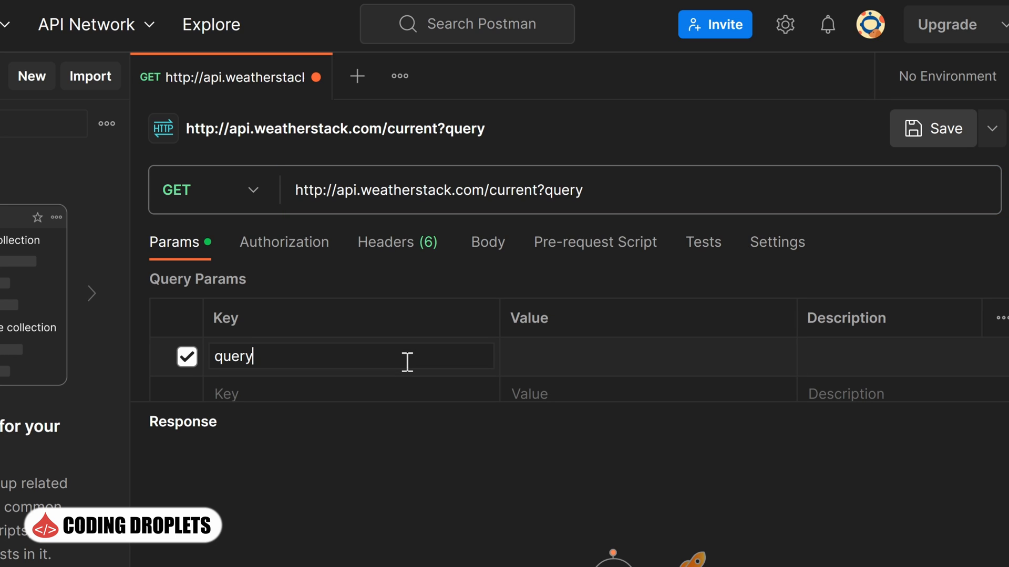
pyautogui.moveTo(486, 378)
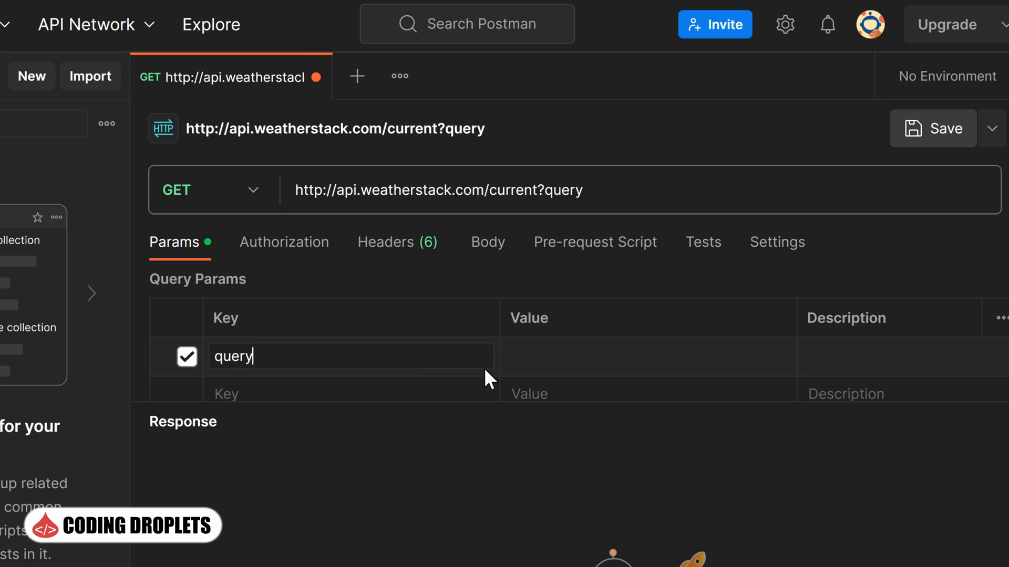
pyautogui.click(646, 342)
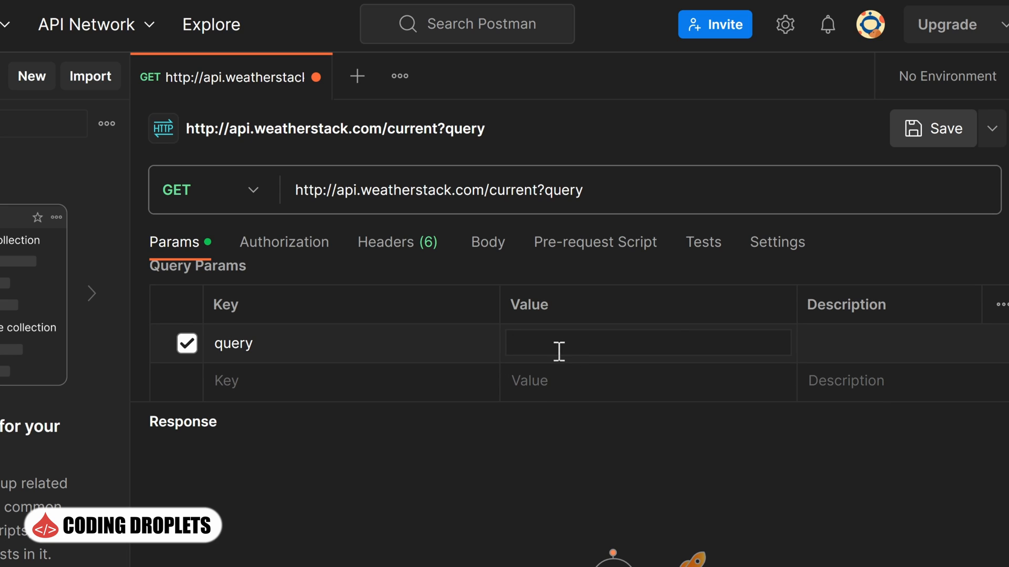
pyautogui.write('40.6970193,-74.3093265')
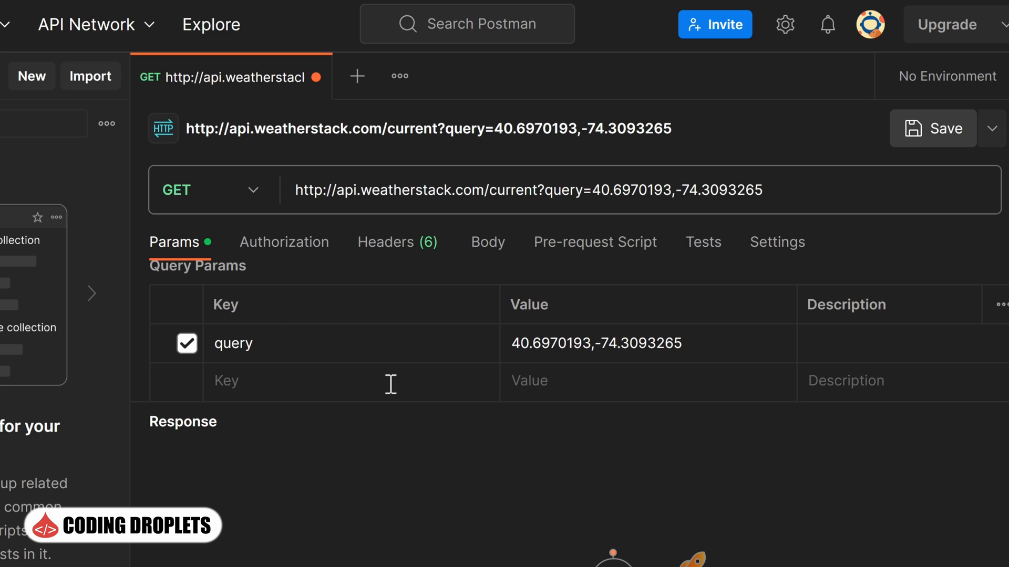
pyautogui.write('access_key=')
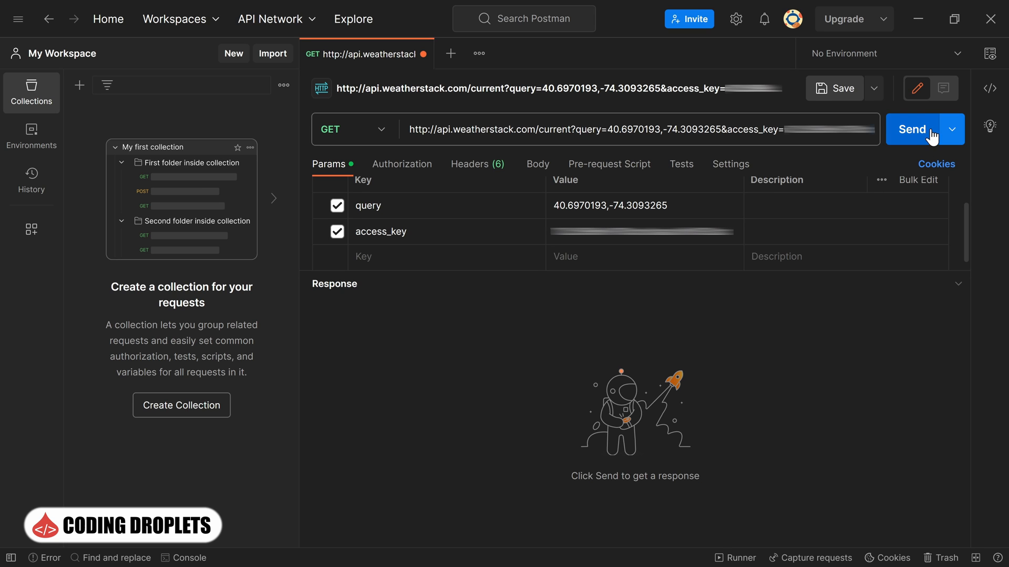
# Send the request and scroll the 200 OK JSON body to the current weather fields.
pyautogui.click(913, 128)
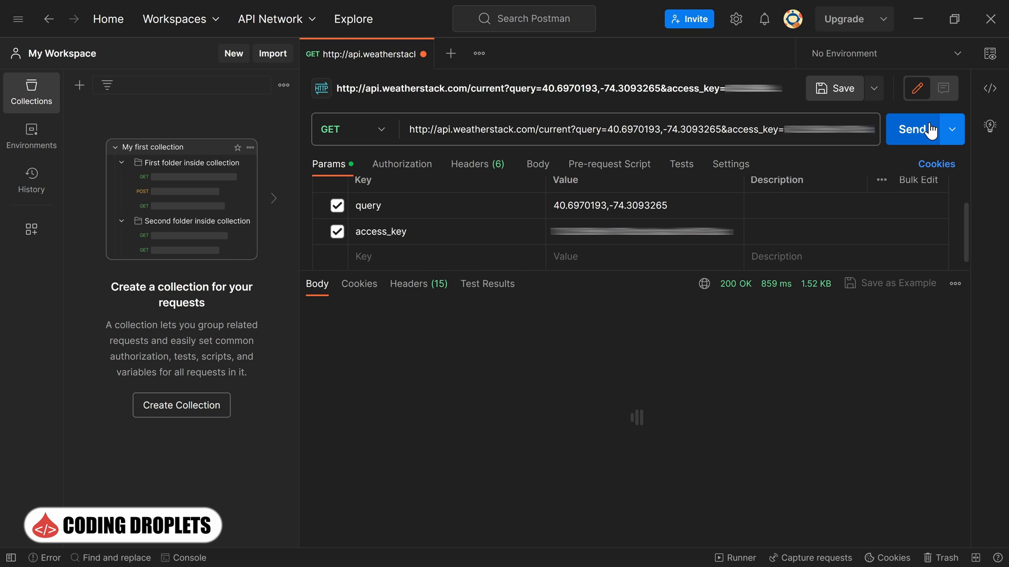
pyautogui.click(908, 128)
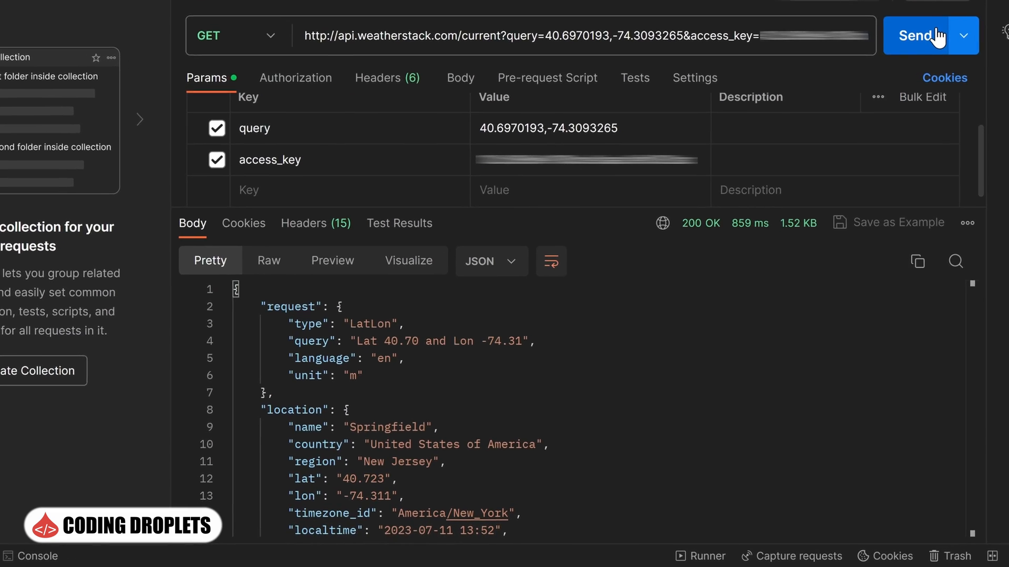
pyautogui.scroll(-3)
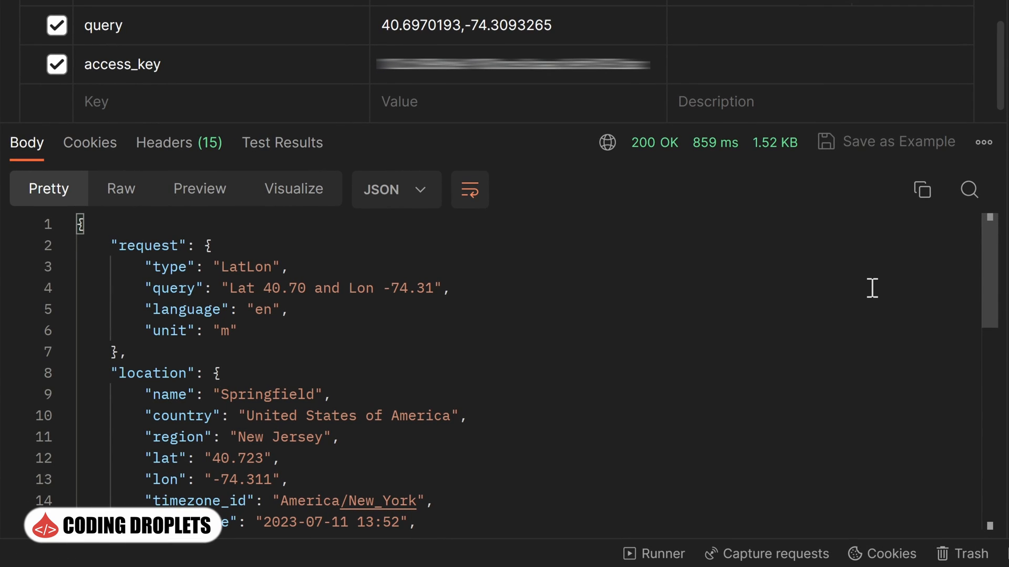
pyautogui.scroll(-3)
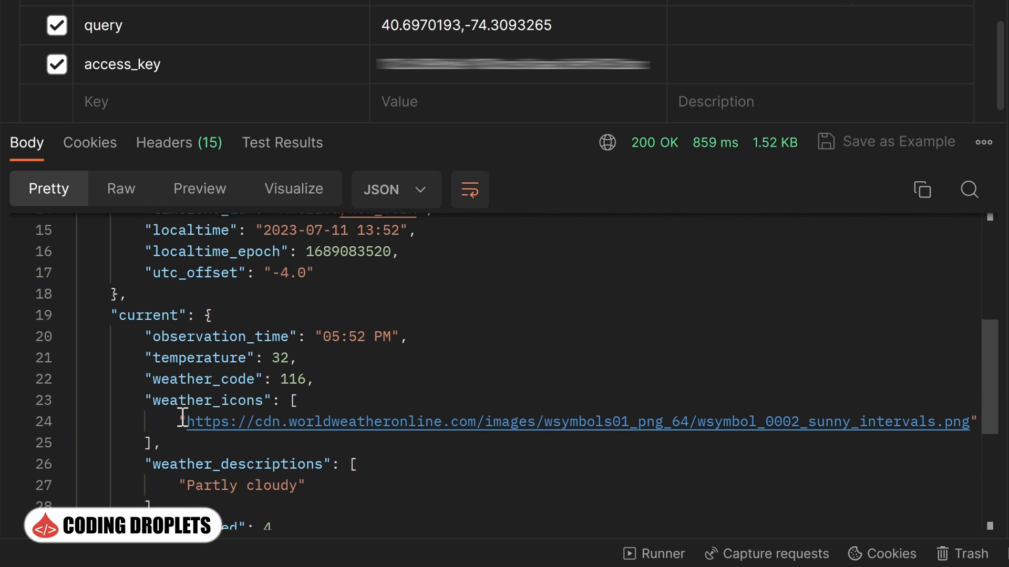
# Inspect the weather icon URL and prepare to copy the JSON response body.
pyautogui.doubleClick(579, 423)
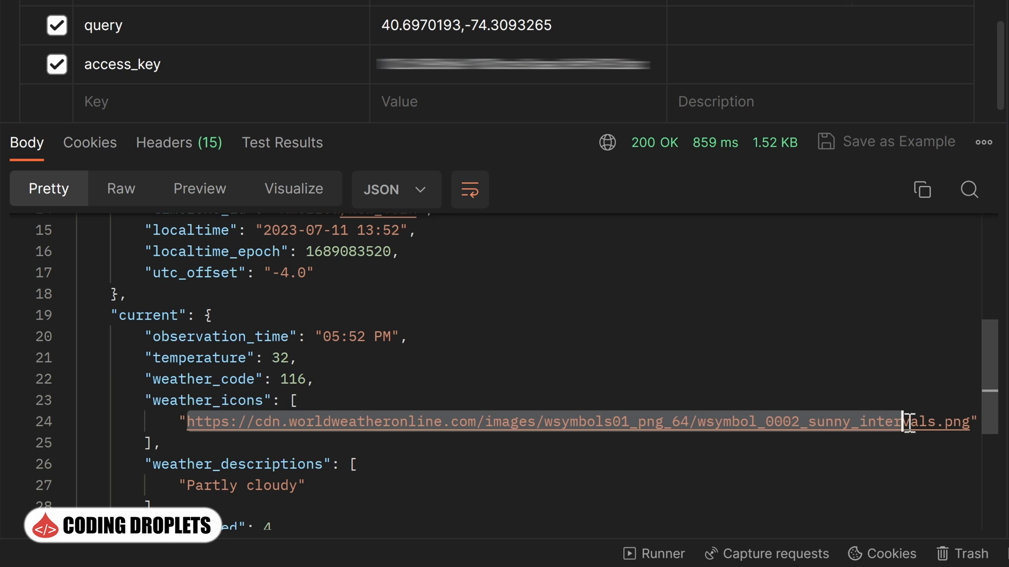
pyautogui.click(313, 379)
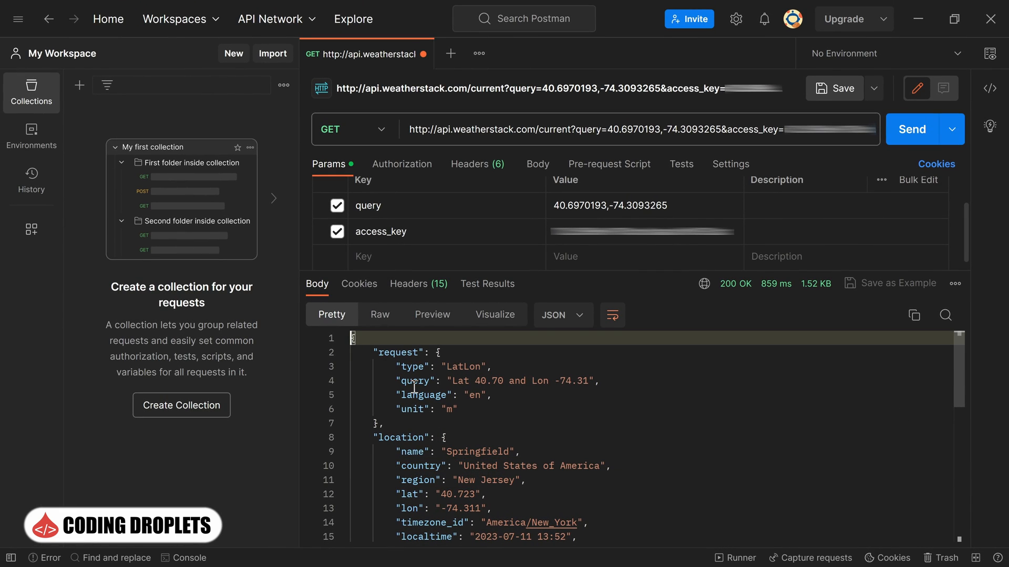
pyautogui.rightClick(470, 392)
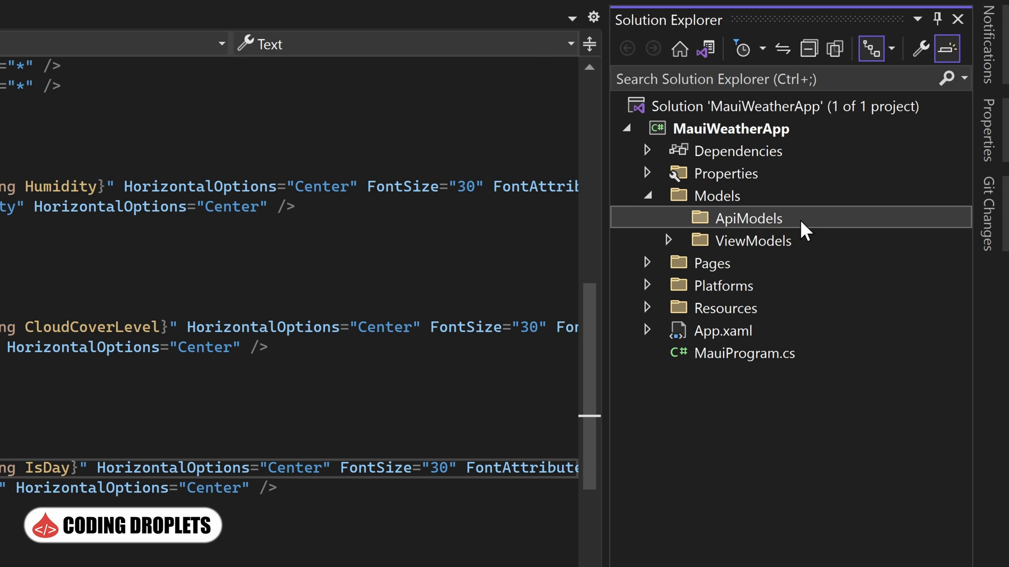
# Add a WeatherApiResponse class file to the ApiModels folder.
pyautogui.rightClick(746, 218)
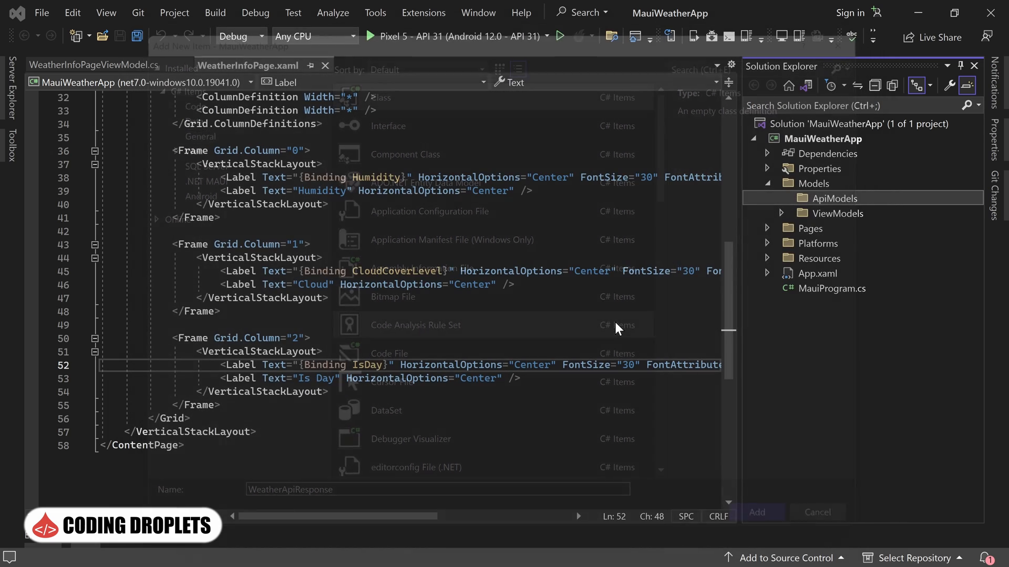
pyautogui.click(757, 512)
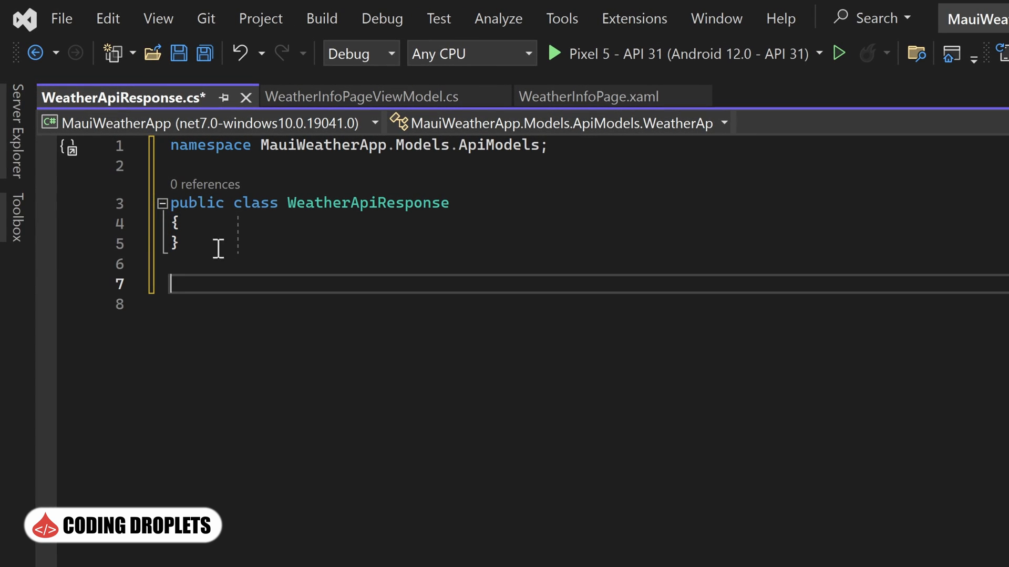
# Paste the copied weather JSON as C# classes via Edit > Paste Special.
pyautogui.click(107, 17)
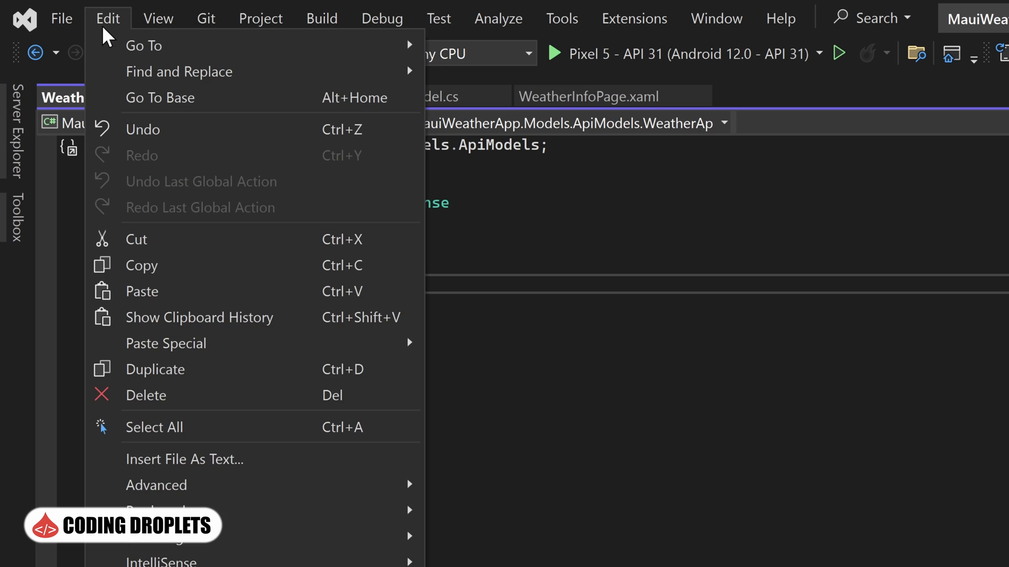
pyautogui.moveTo(165, 343)
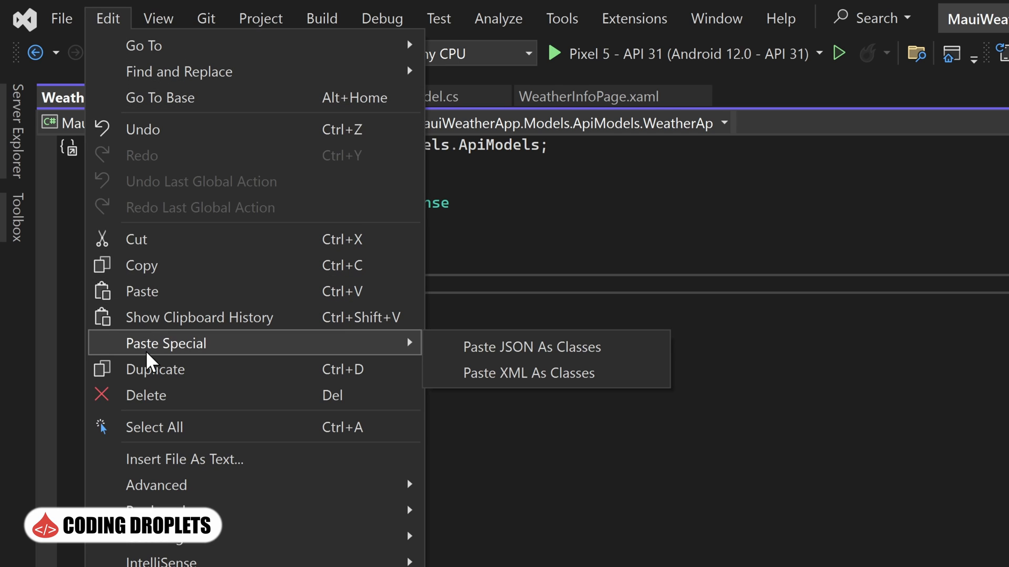
pyautogui.moveTo(205, 365)
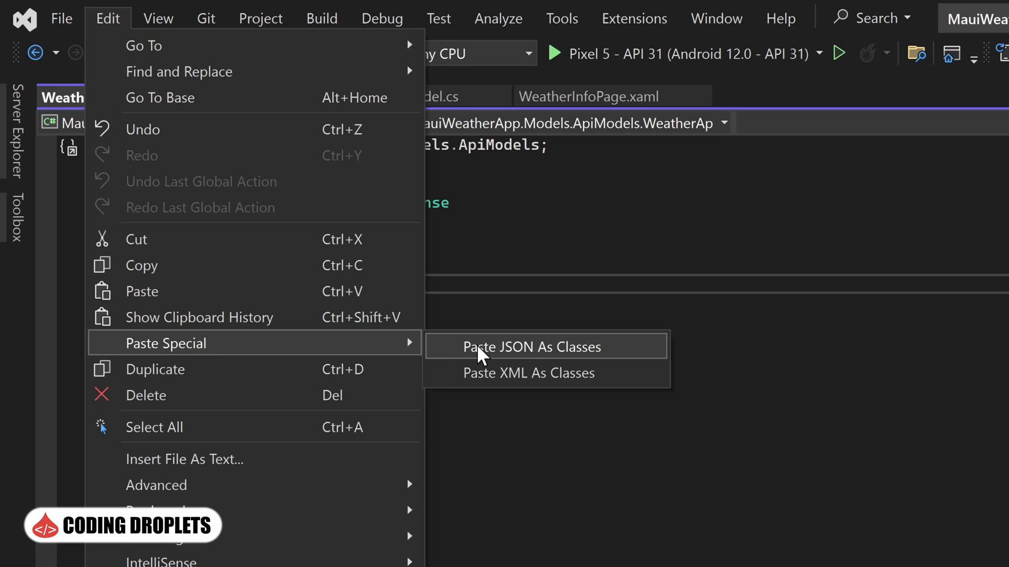
pyautogui.click(529, 347)
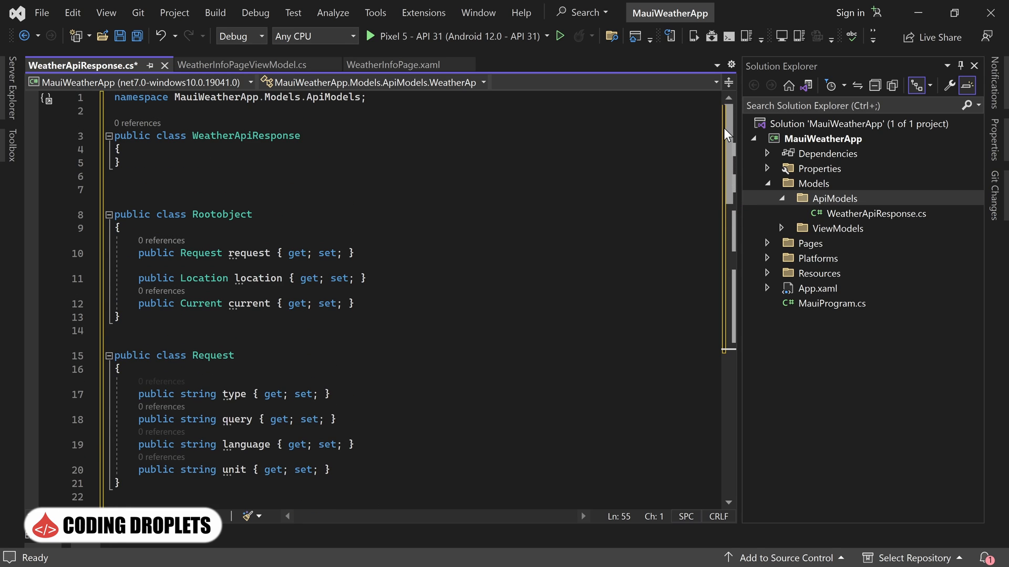
# Move Rootobject's properties into WeatherApiResponse and add [JsonPropertyName("request")] on a PascalCase property.
pyautogui.moveTo(139, 253); pyautogui.dragTo(353, 303)
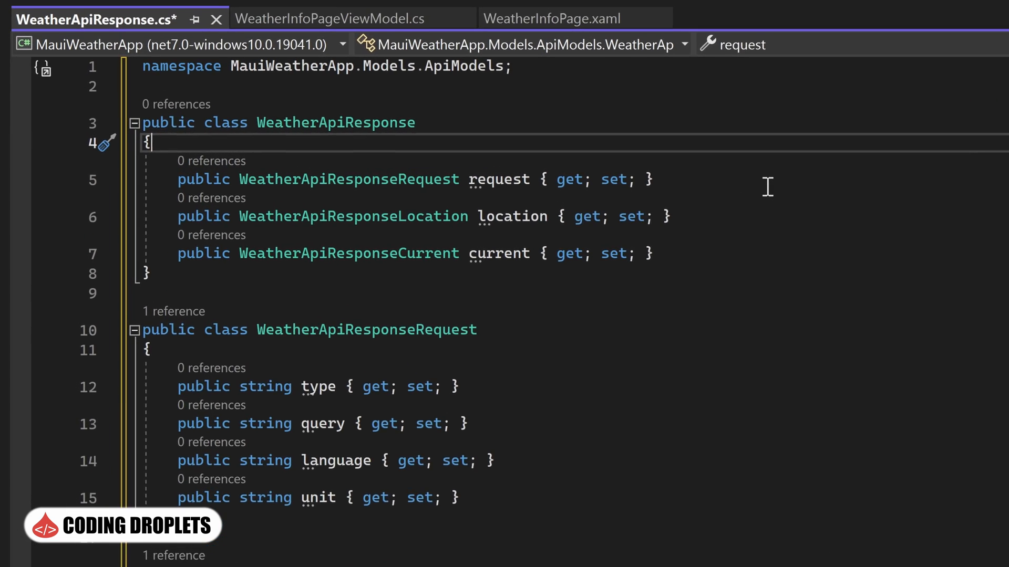
pyautogui.write('[JsonPropertyName')
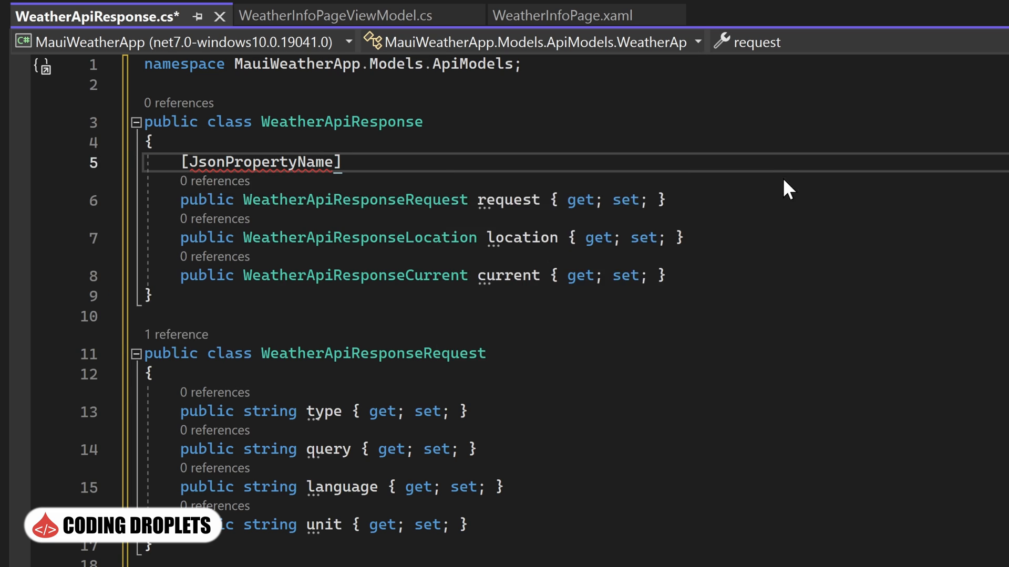
pyautogui.write('()')
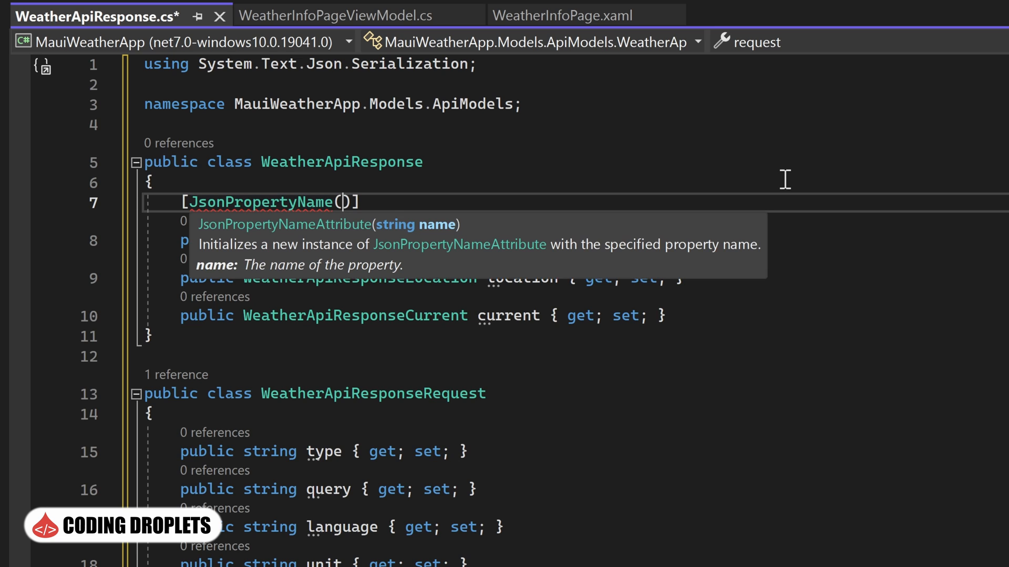
pyautogui.write('""')
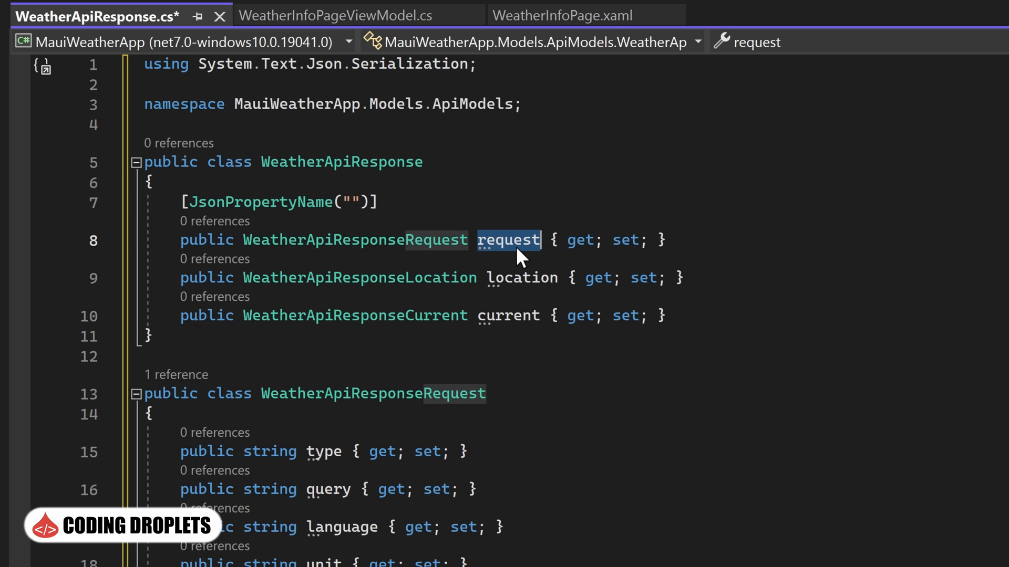
pyautogui.write('request')
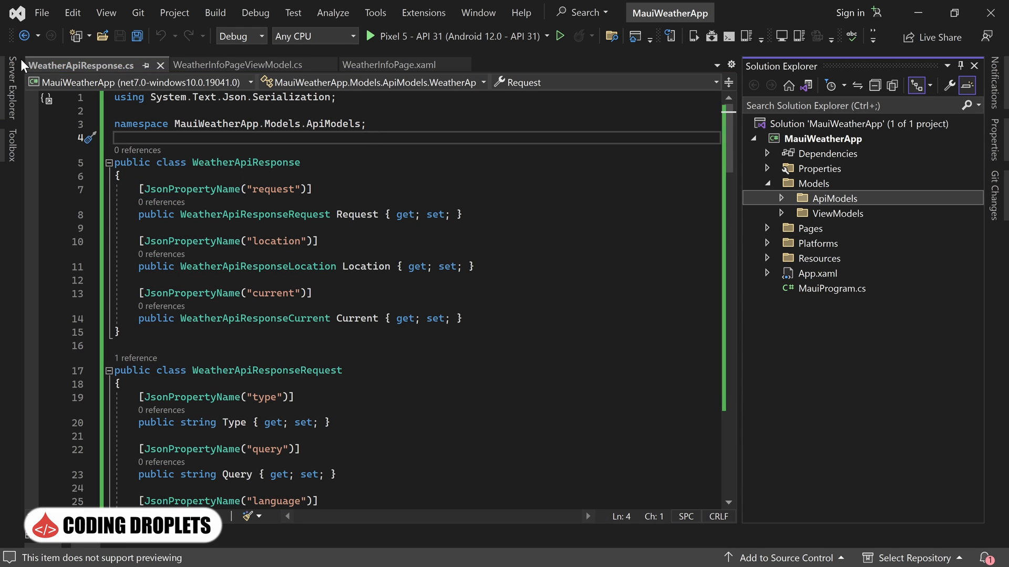
# Add a new Constants class to the MauiWeatherApp project.
pyautogui.click(395, 64)
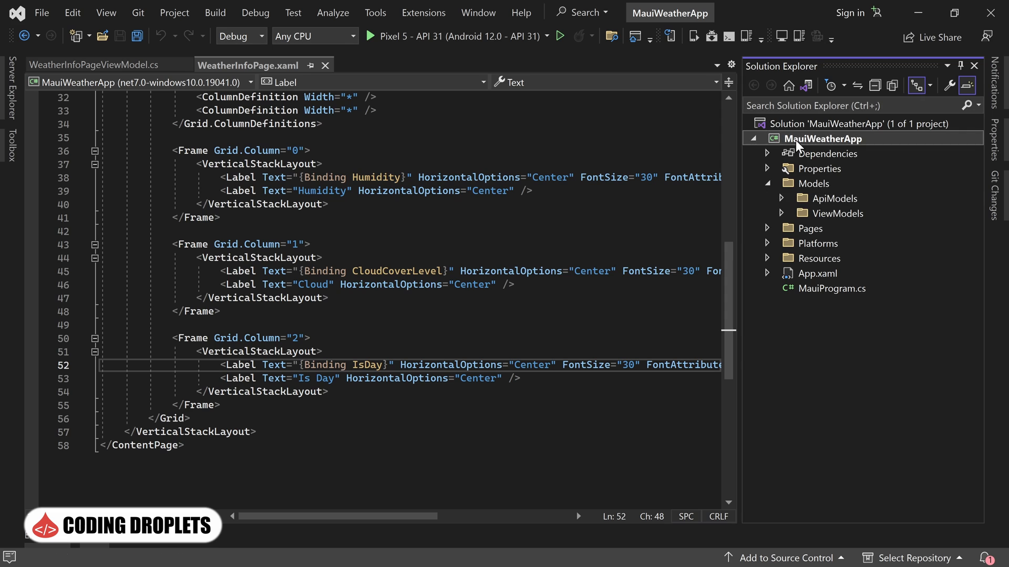
pyautogui.rightClick(822, 138)
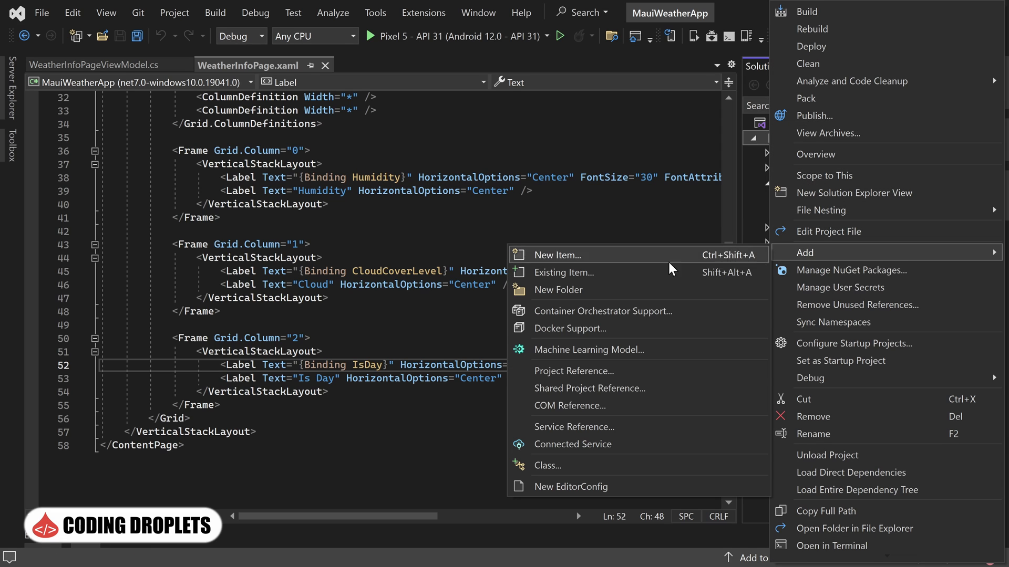
pyautogui.click(561, 254)
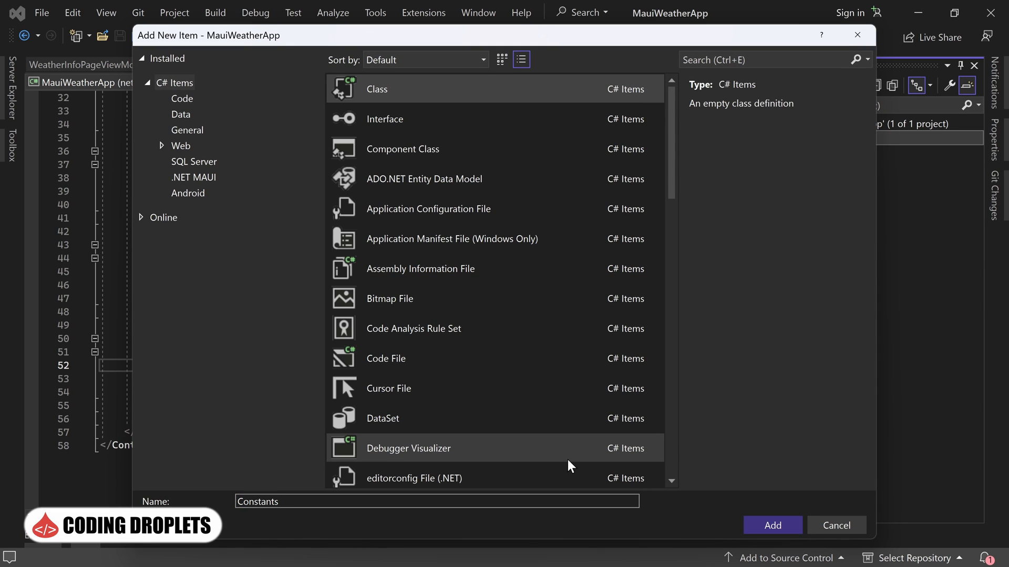
pyautogui.click(773, 525)
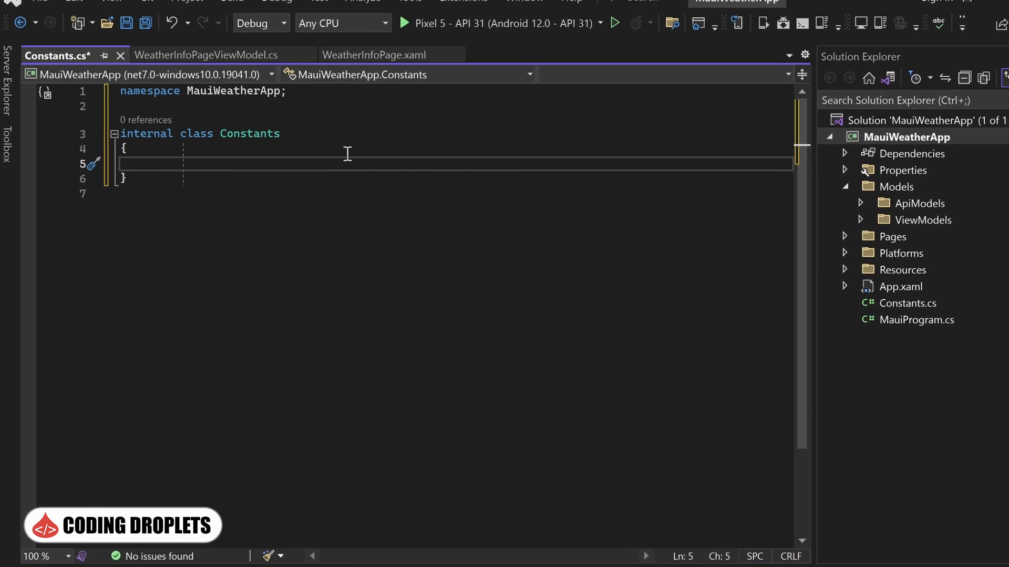
pyautogui.write('public const string API')
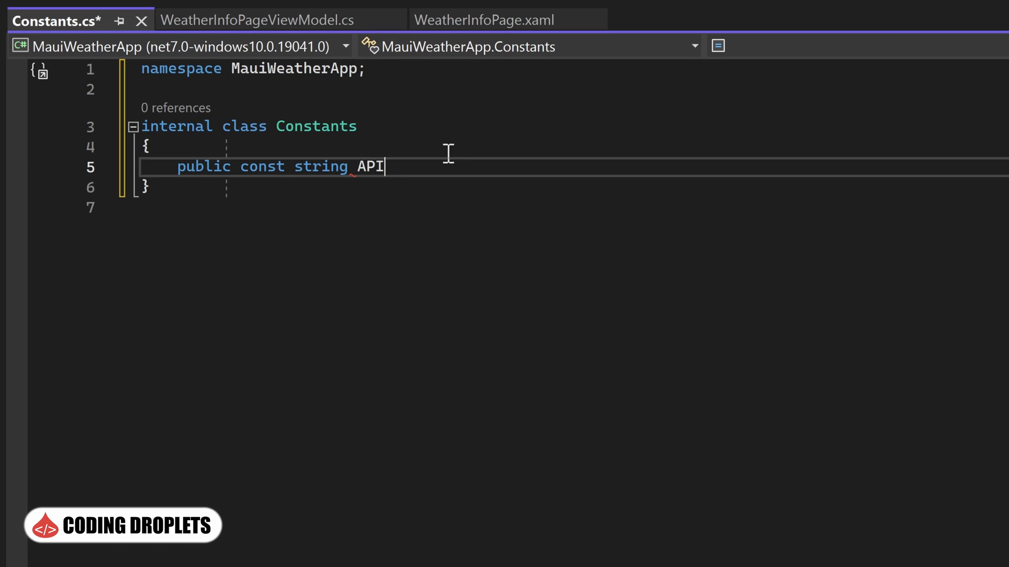
pyautogui.write('_KEY')
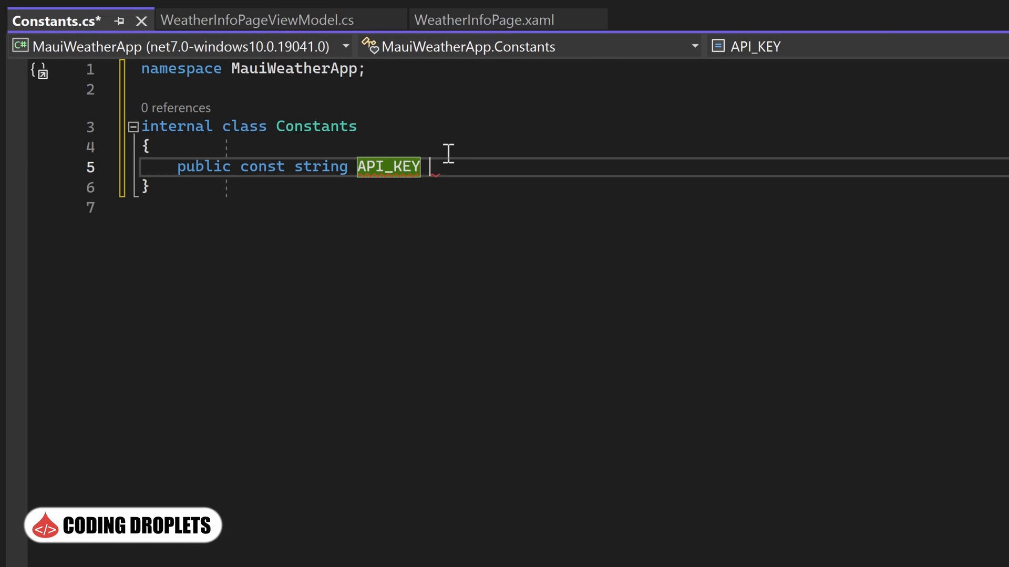
pyautogui.write('= "YOUR_API_KEY";')
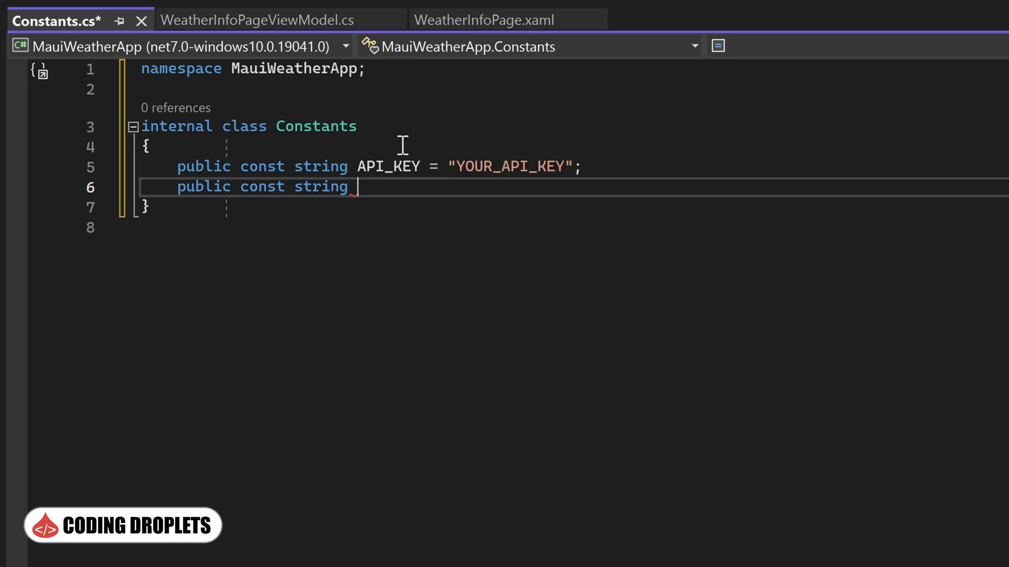
pyautogui.write('API_BASE_')
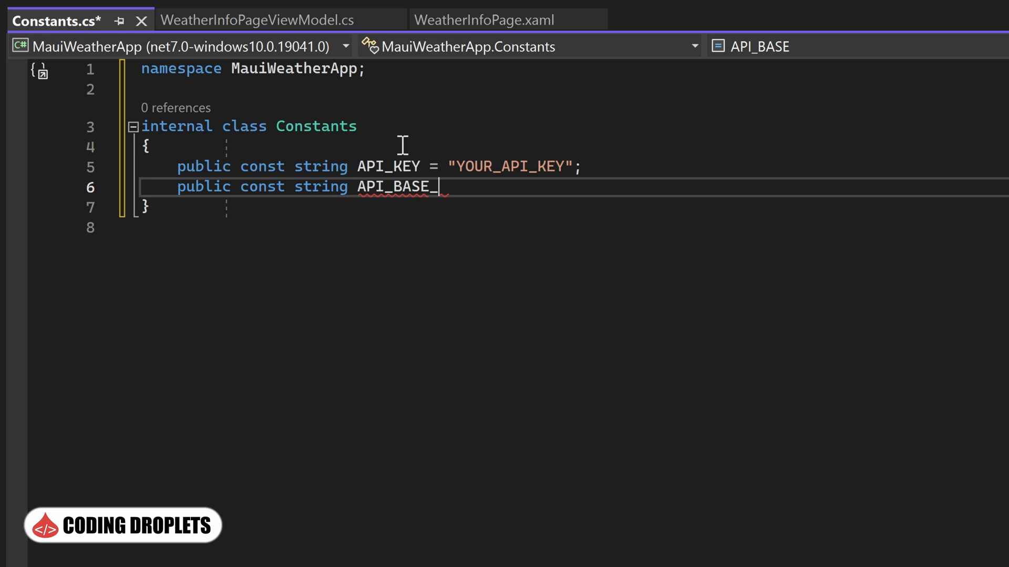
pyautogui.write('URL =')
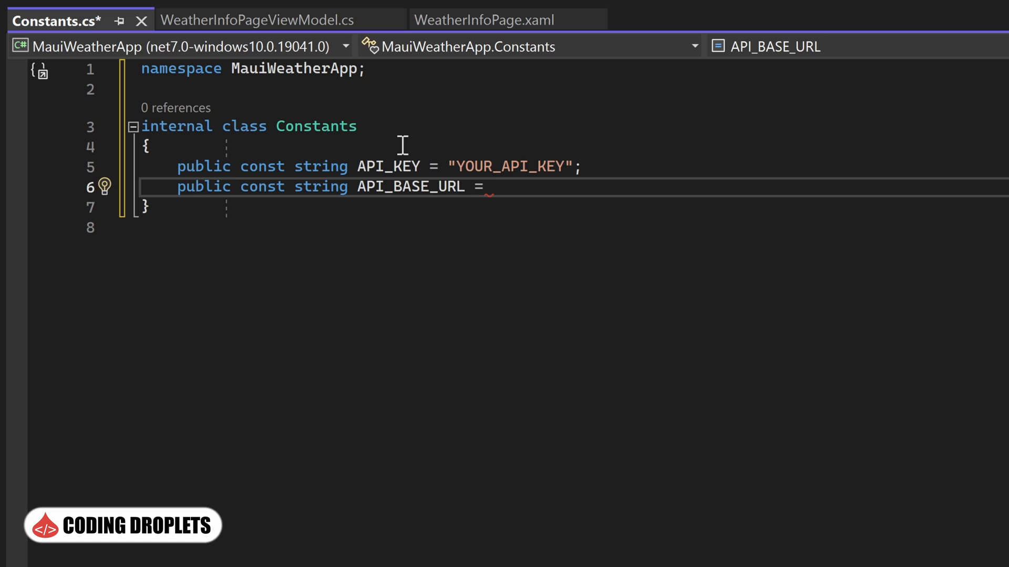
pyautogui.write('"http://api.weatherstack.com/";')
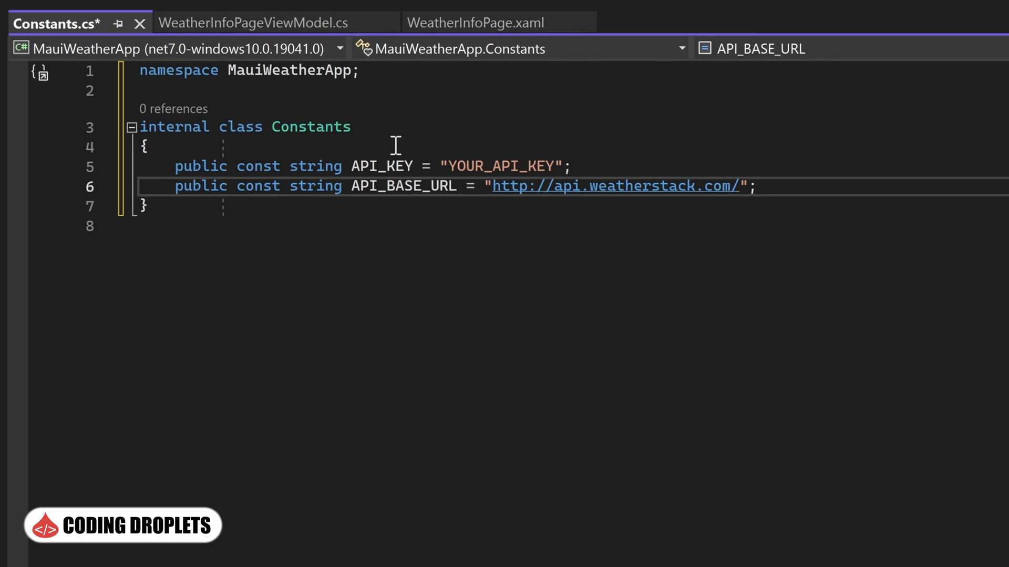
pyautogui.click(475, 23)
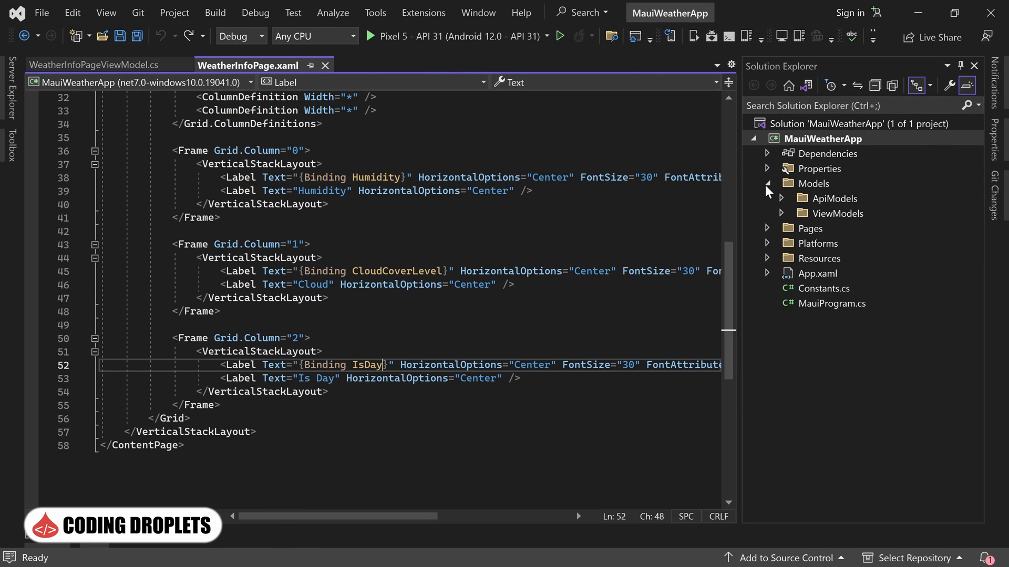
# Create the WeatherApiService class with a private readonly HttpClient _httpClient field.
pyautogui.click(767, 183)
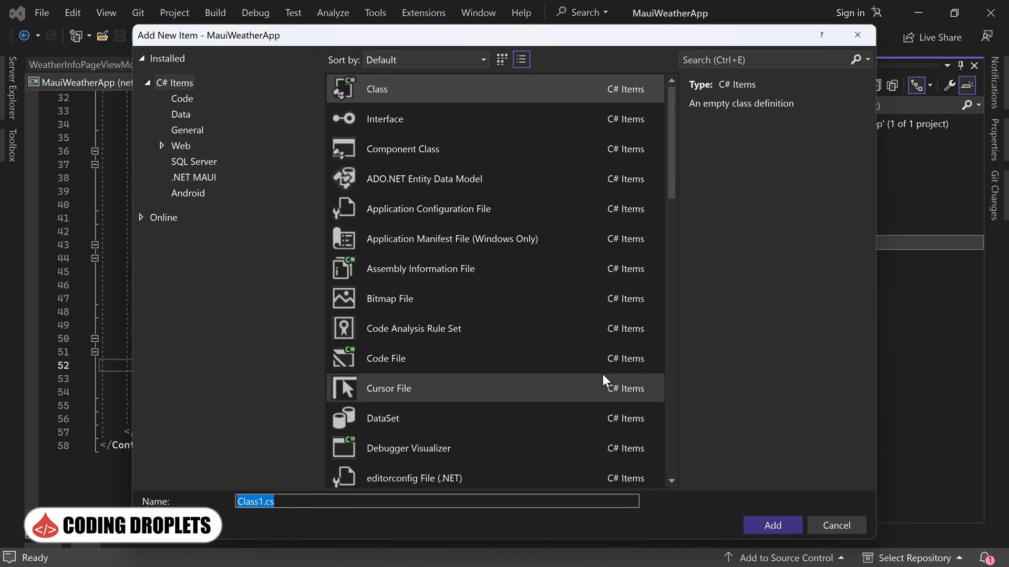
pyautogui.click(772, 525)
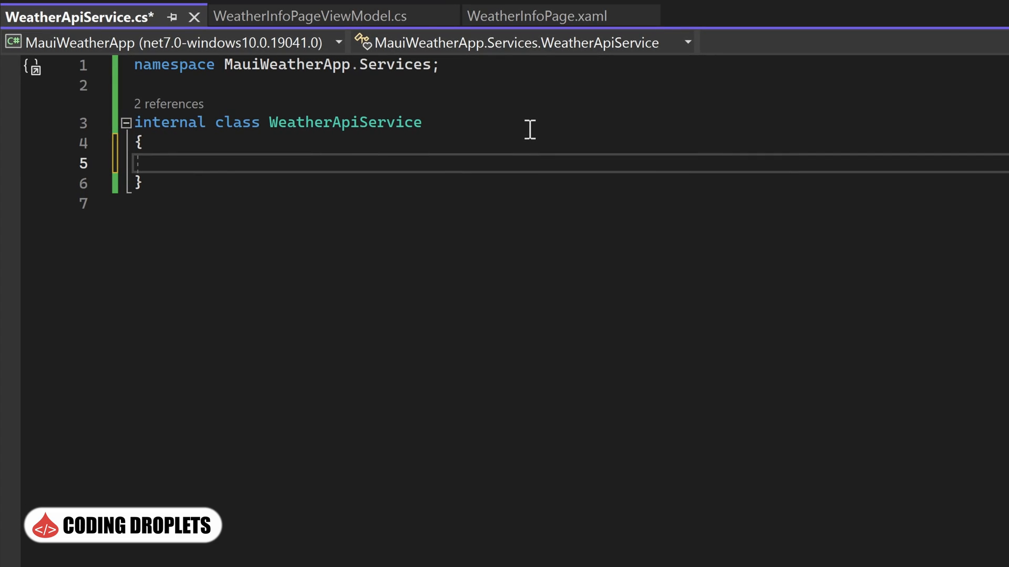
pyautogui.write('private')
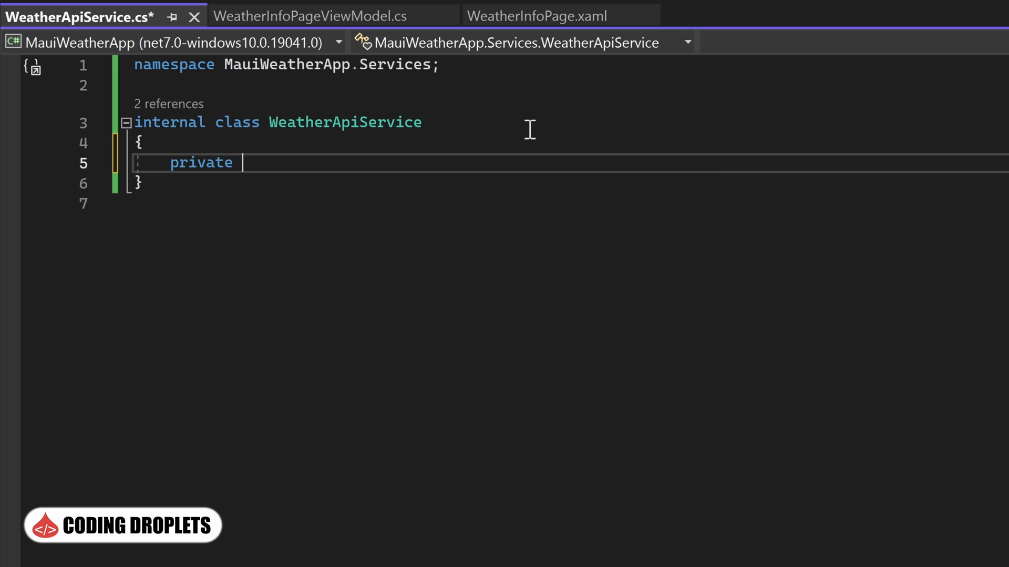
pyautogui.write('readonly HttpClient _httpClient;')
pyautogui.write('public')
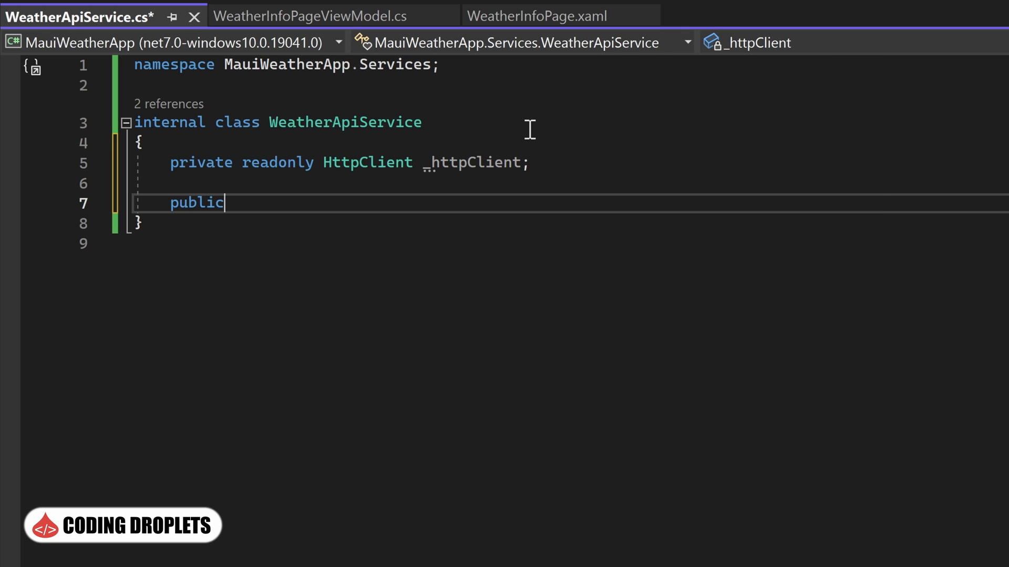
# Add a constructor setting _httpClient.BaseAddress to new Uri(Constants.API_BASE_URL).
pyautogui.write('WeatherApiService()')
pyautogui.write('_httpClient = new HttpClient();')
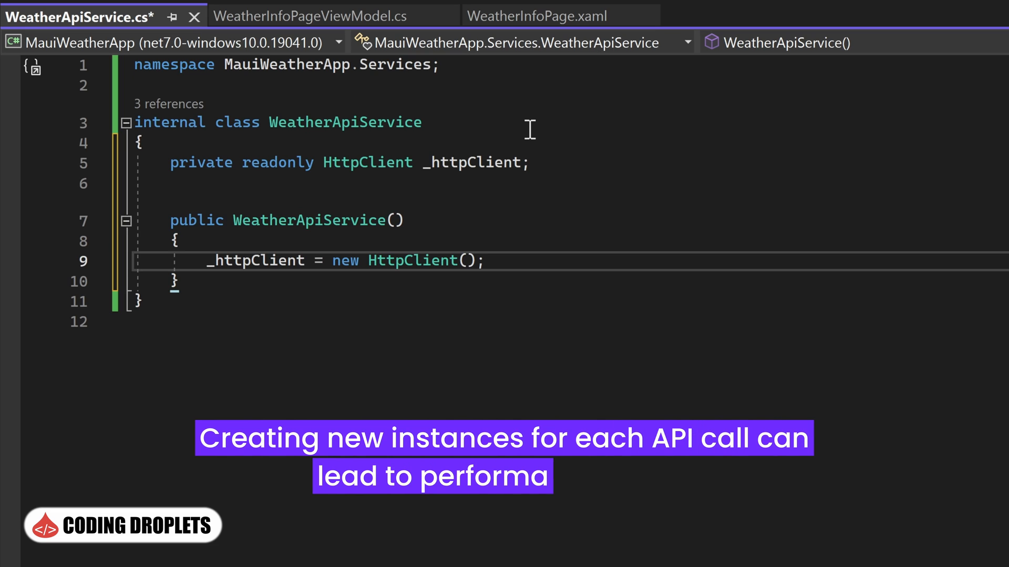
pyautogui.press('Enter')
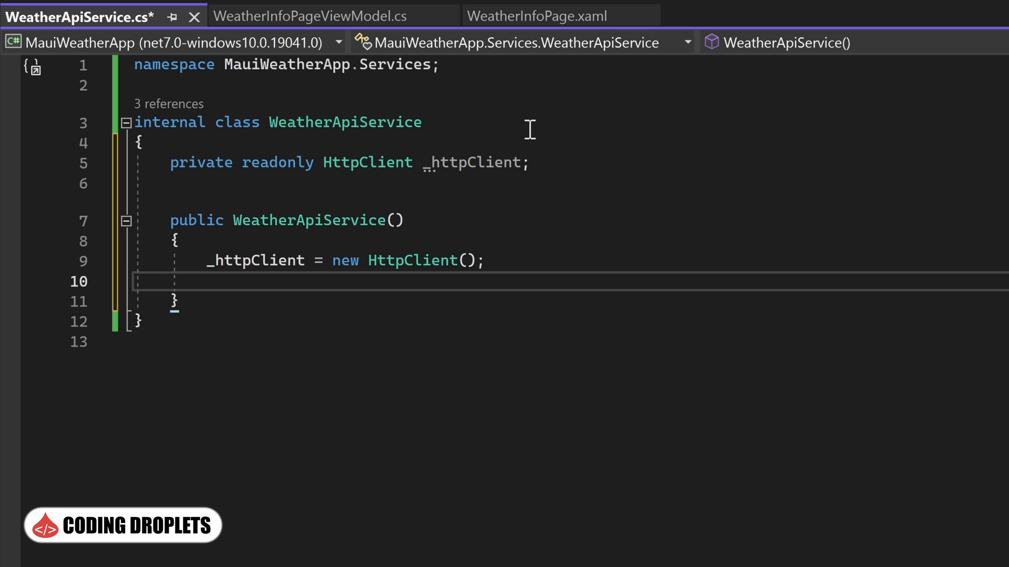
pyautogui.write('_httpClient.BaseAddress')
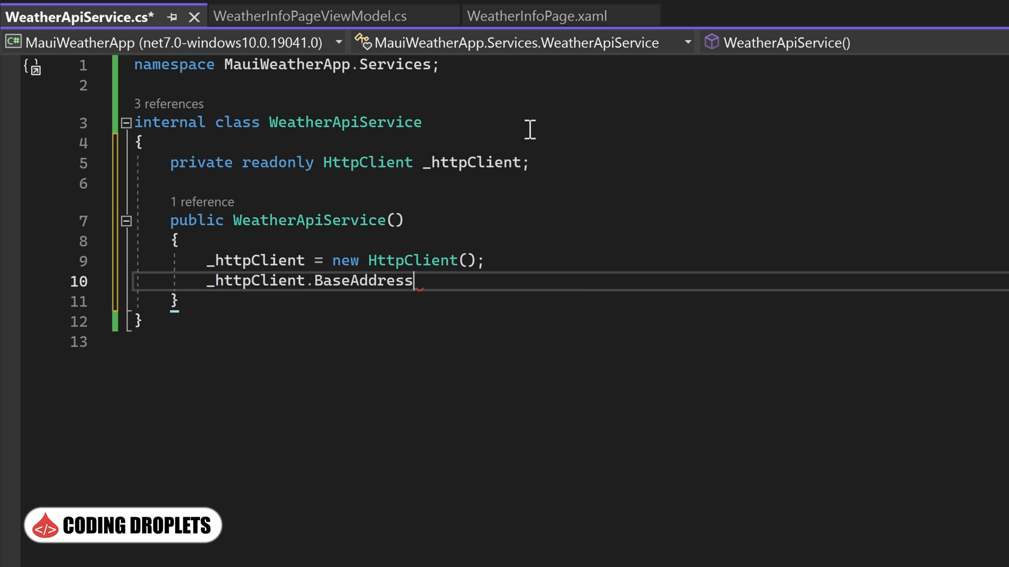
pyautogui.write('= new Uri')
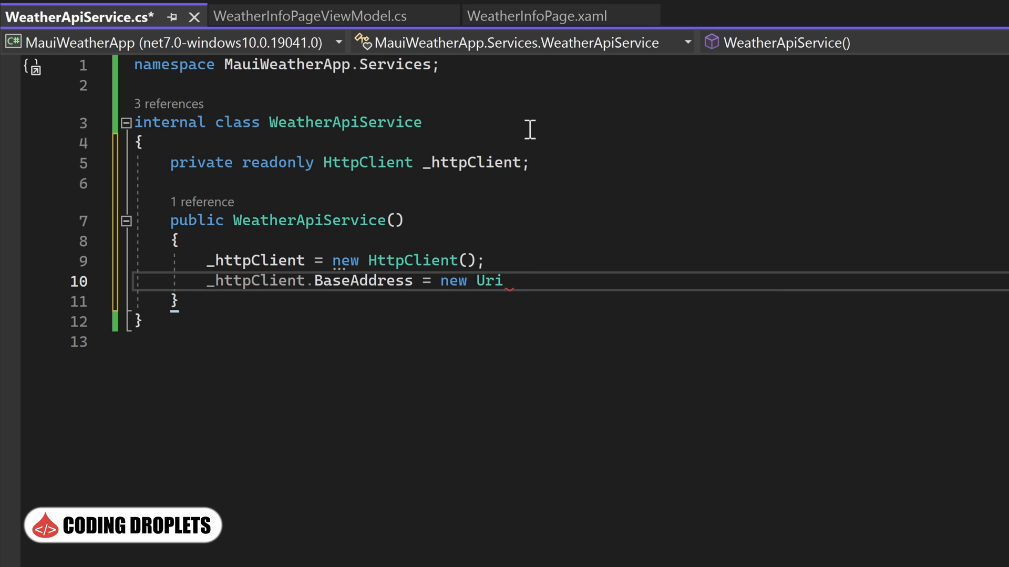
pyautogui.write('(Constants.API_BASE_URL);')
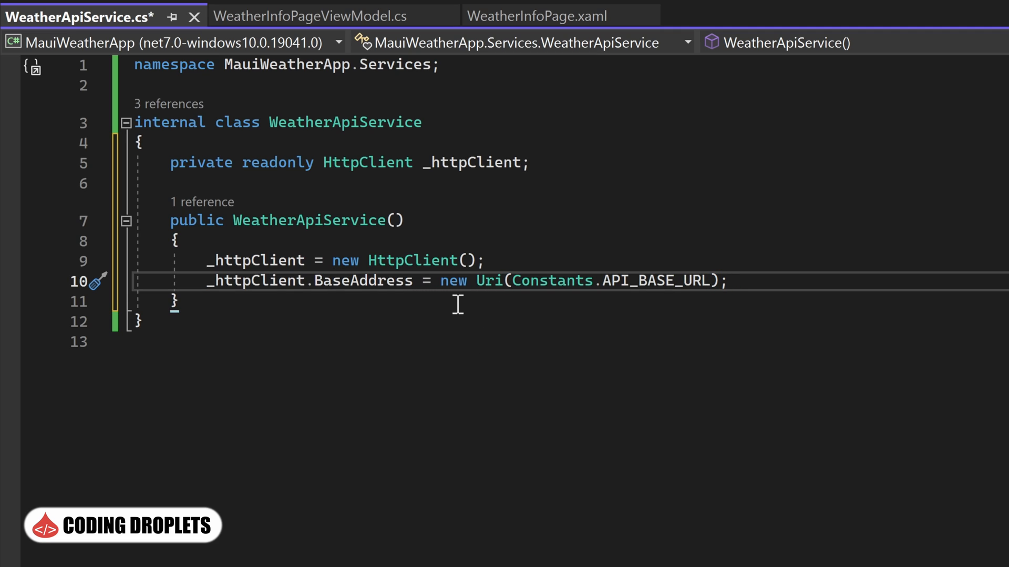
# Declare a public async Task<WeatherApiResponse> GetWeatherInformation method in the service.
pyautogui.write('public async')
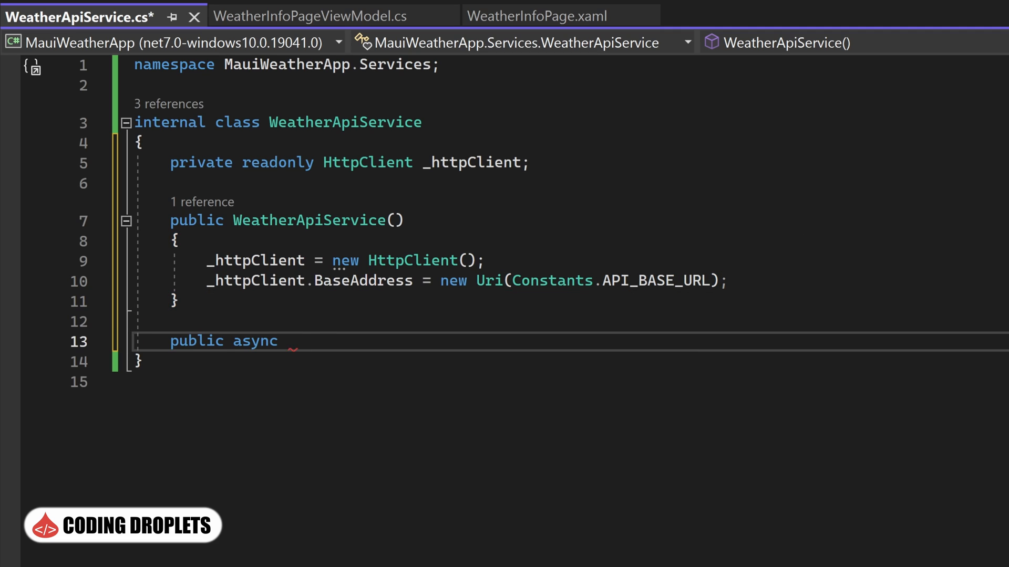
pyautogui.write('Task<WeatherApiResponse>')
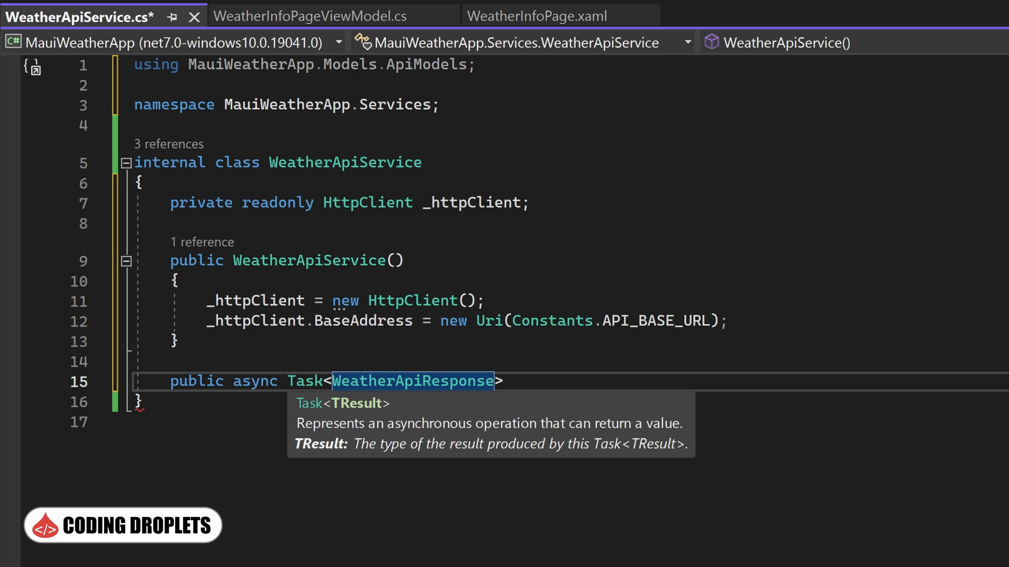
pyautogui.write('GetWeatherInformation(')
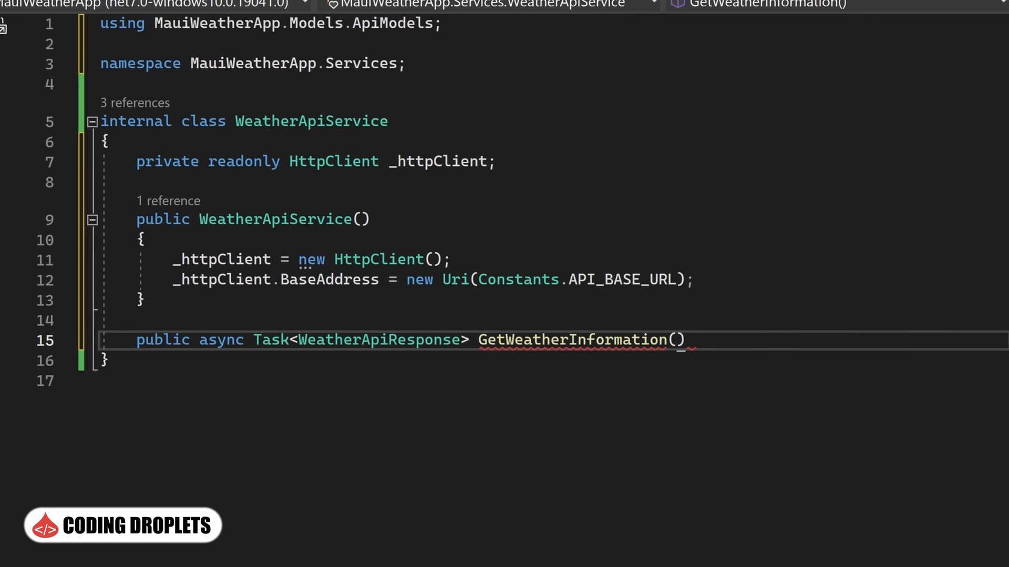
pyautogui.scroll(-3)
pyautogui.write('string latitude, string longitude')
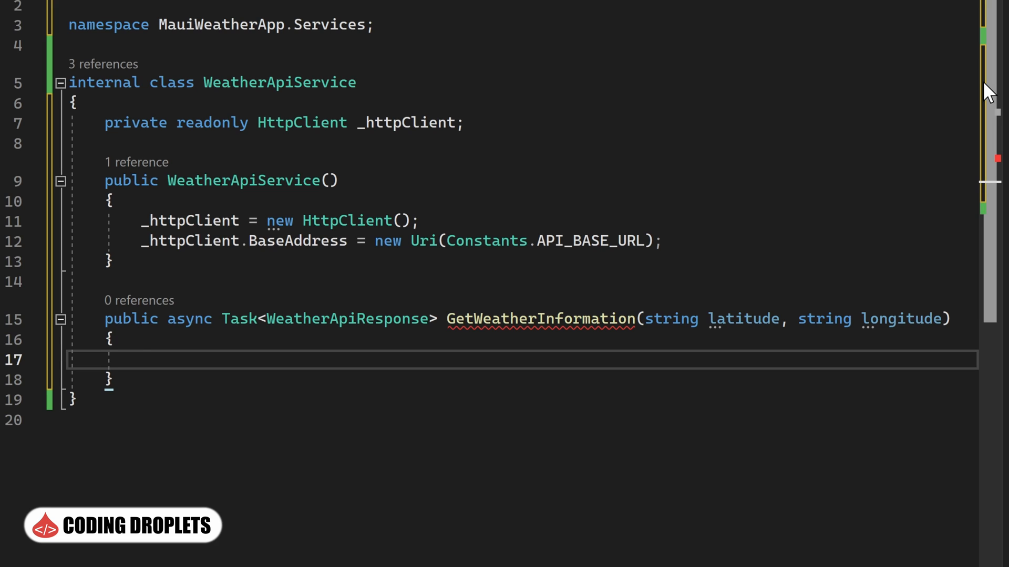
# Return null when Connectivity.Current.NetworkAccess is offline, otherwise return the awaited GetFromJsonAsync result.
pyautogui.write('if(Connectivity.')
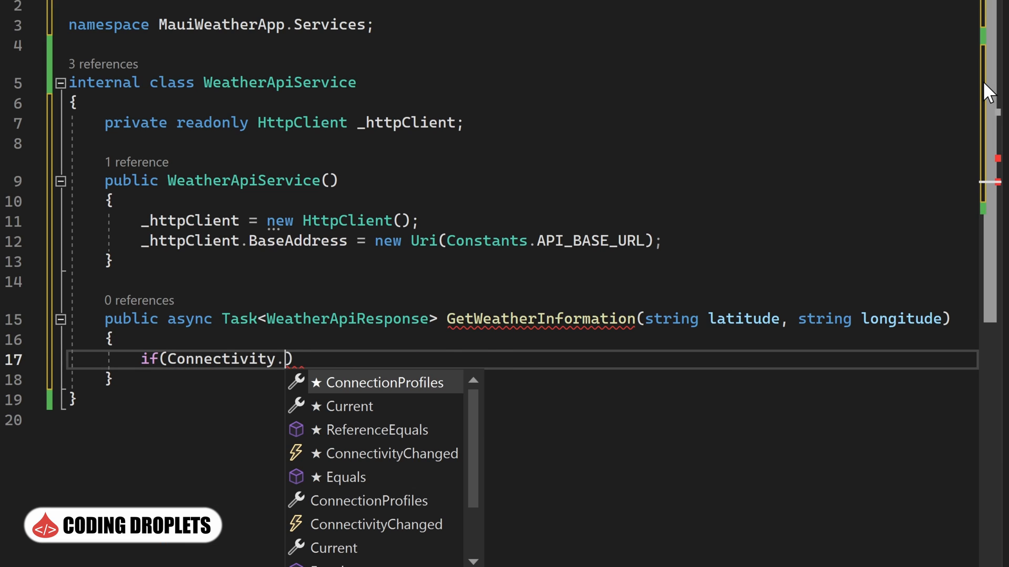
pyautogui.write('Current.NetworkAccess != NetworkAccess.Internet')
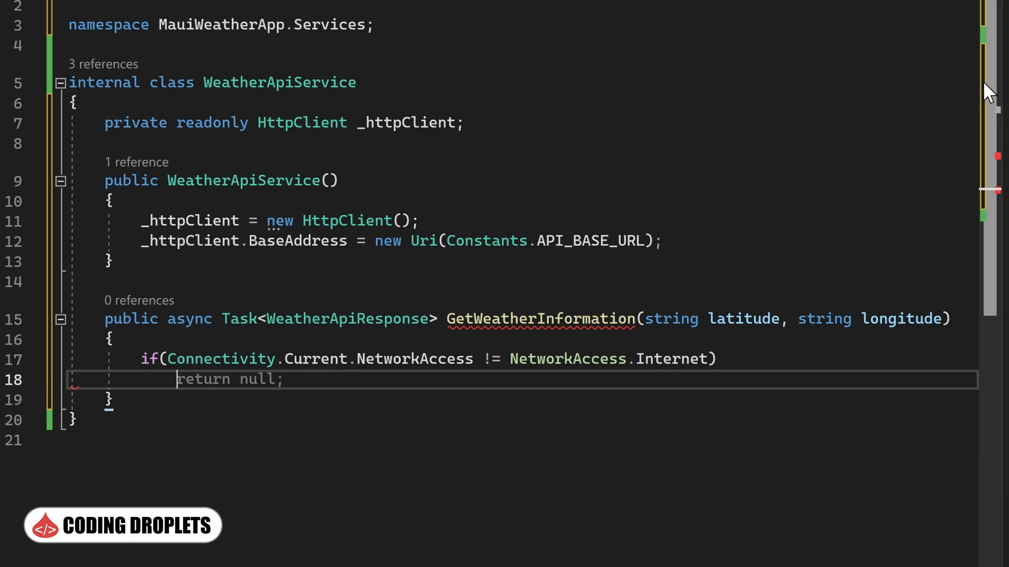
pyautogui.press('enter')
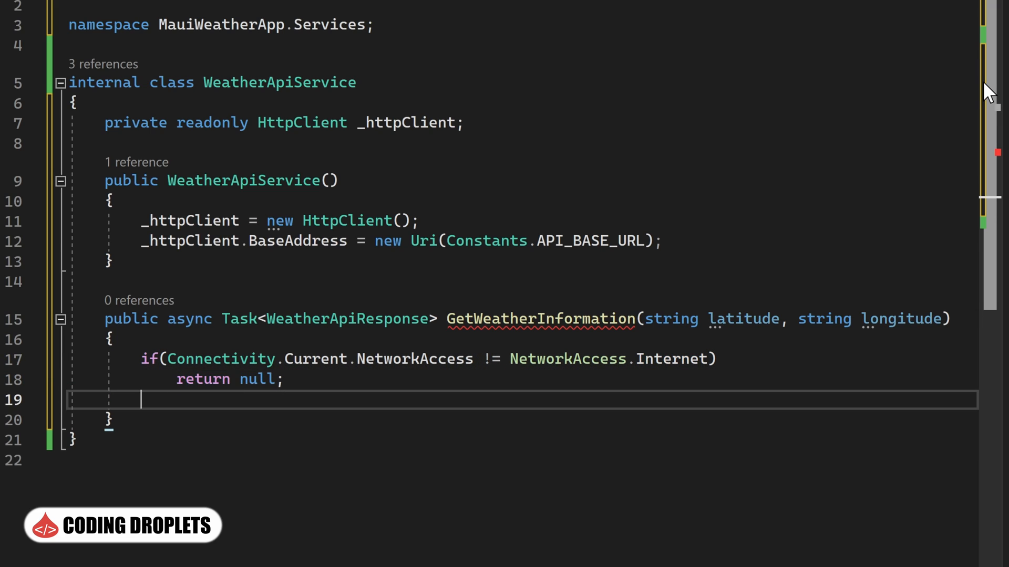
pyautogui.write('return')
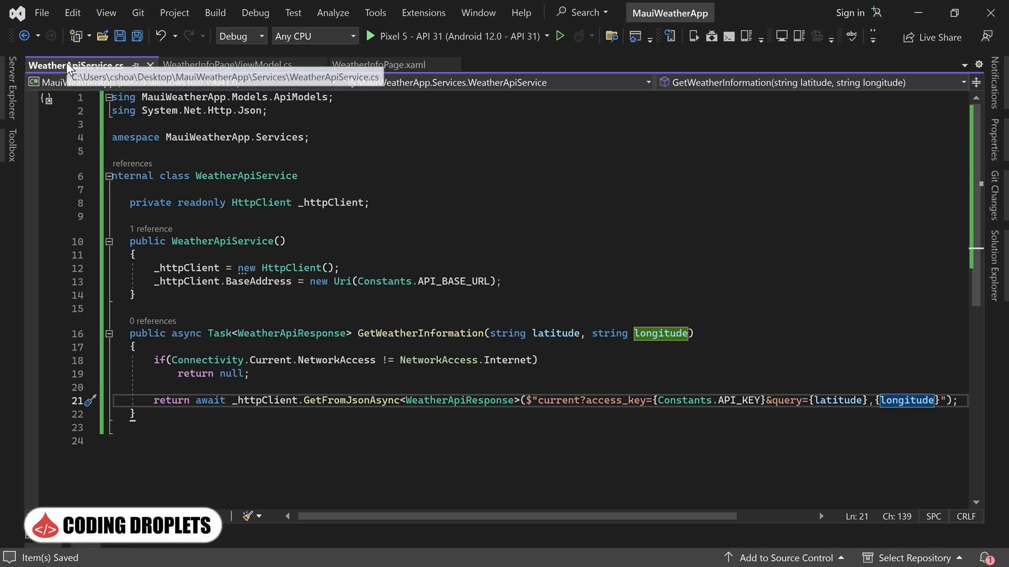
# Add a private readonly WeatherApiService field and await GetWeatherInformation(Latitude, Longitude) into weatherApiResponse.
pyautogui.click(247, 65)
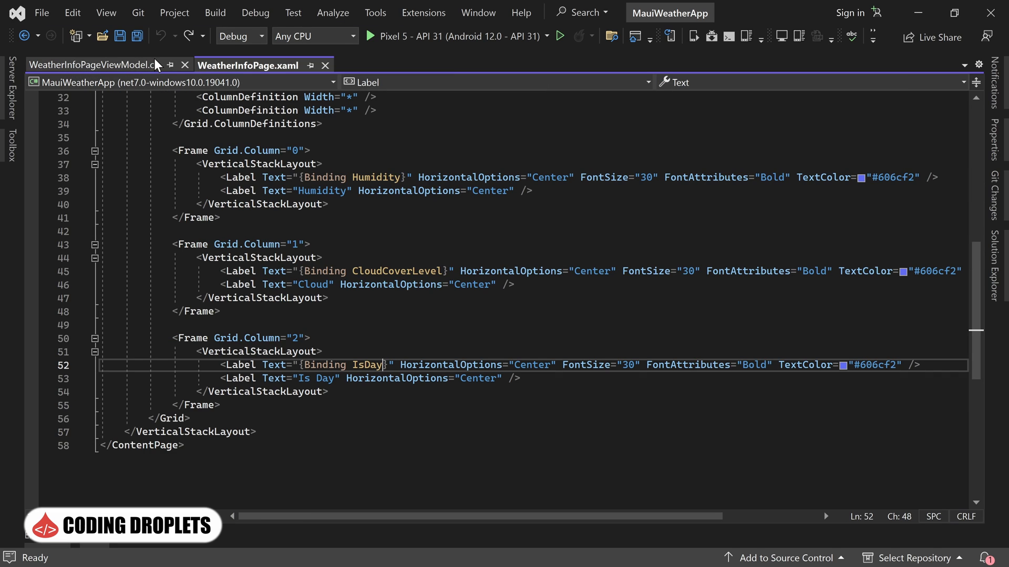
pyautogui.click(90, 65)
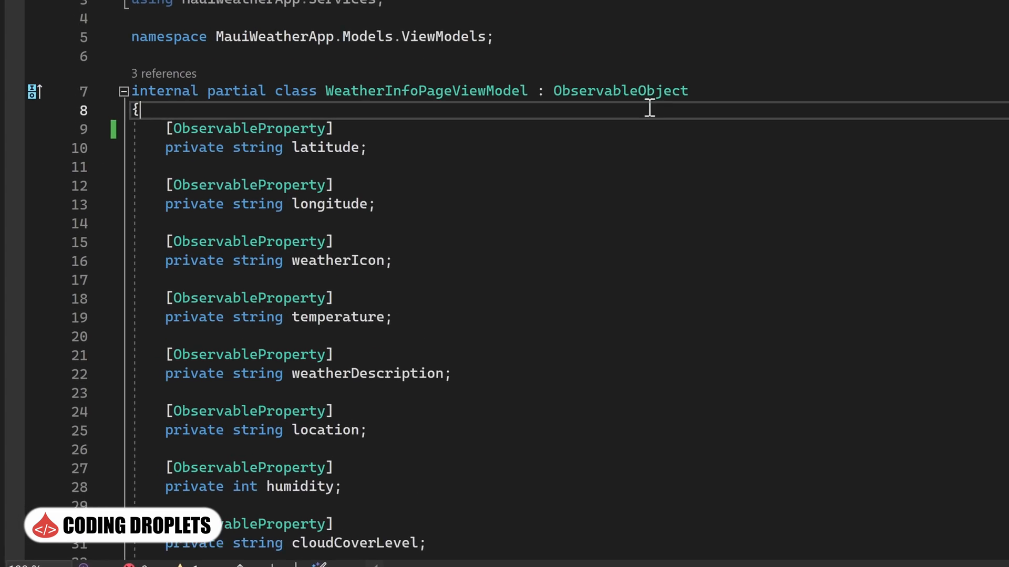
pyautogui.write('private readonly WeatherApiService _weatherApiService;')
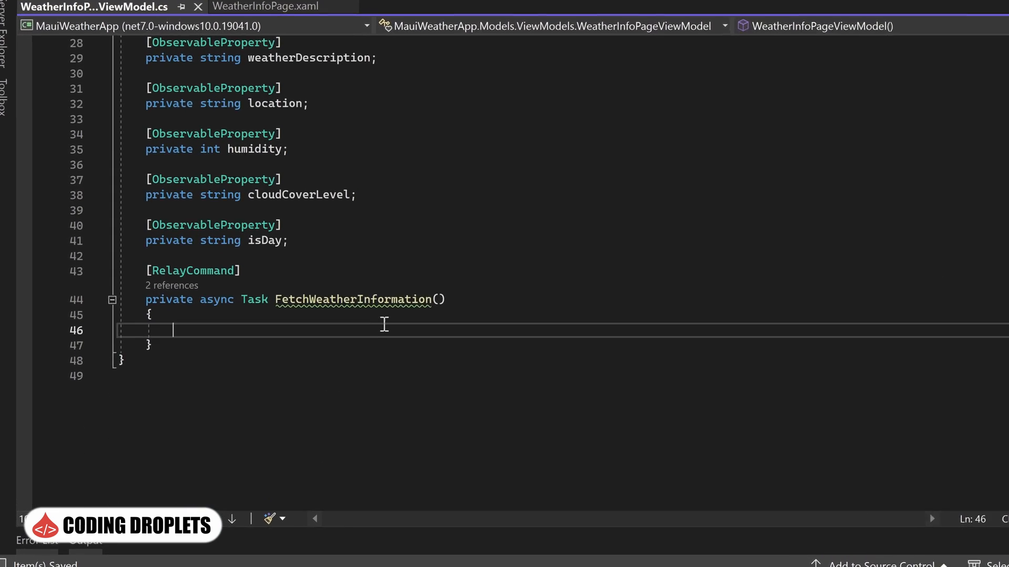
pyautogui.write('var')
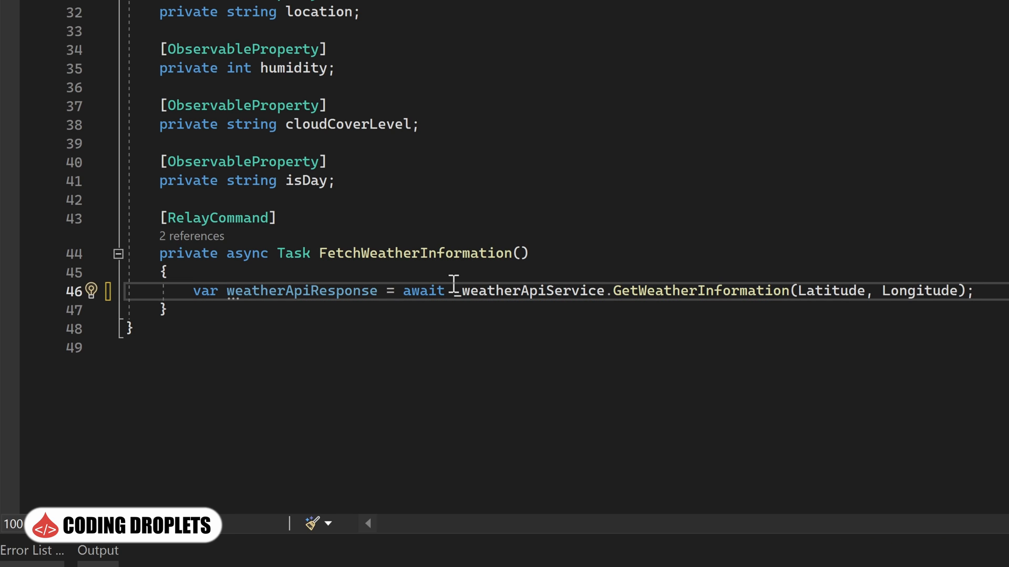
# Inside an if (weatherApiResponse != null) block, assign WeatherIcon from the response's first weather icon.
pyautogui.write('if(weatherApiResponse != null) {')
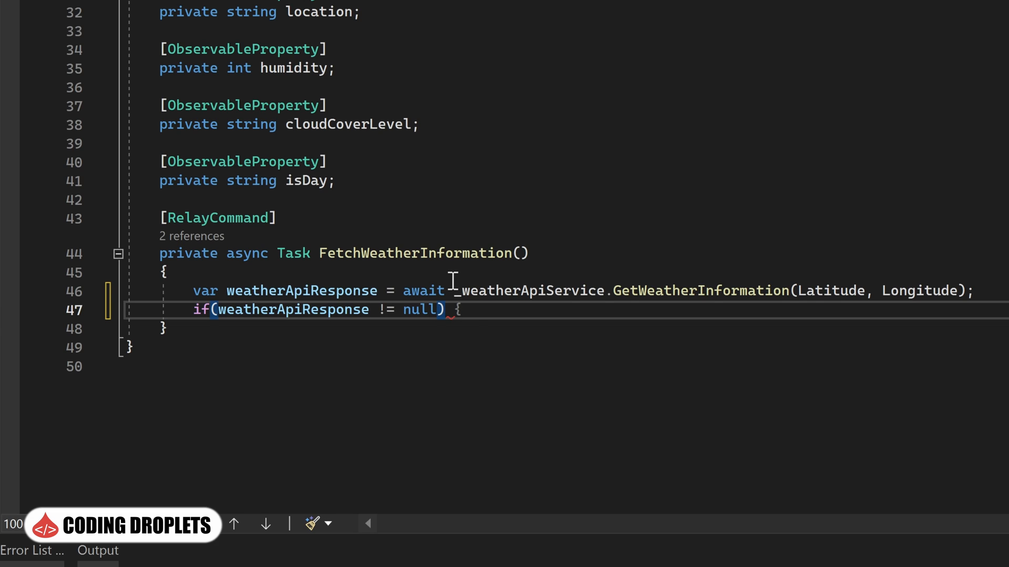
pyautogui.press('Enter')
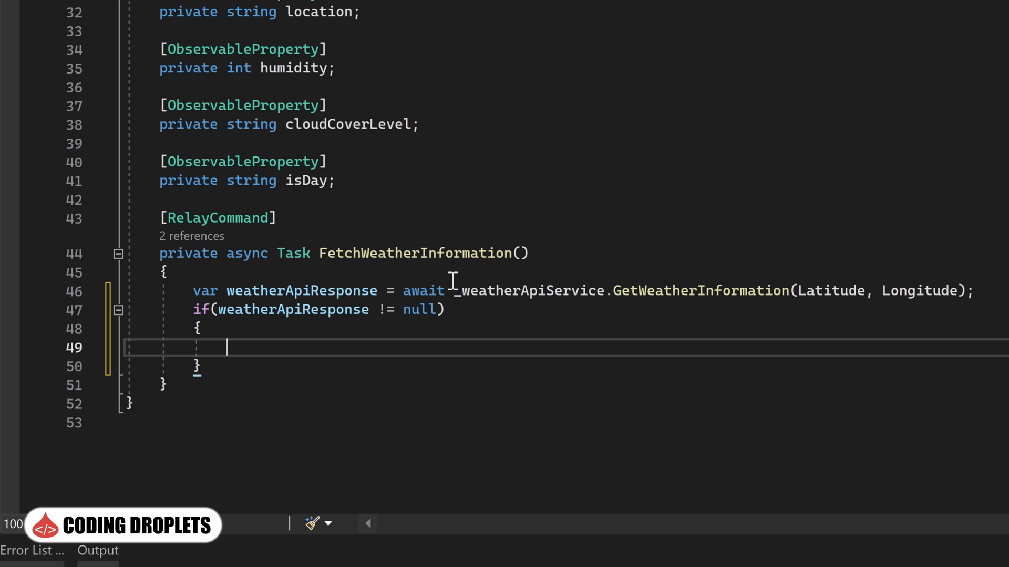
pyautogui.write('WeatherIcon =')
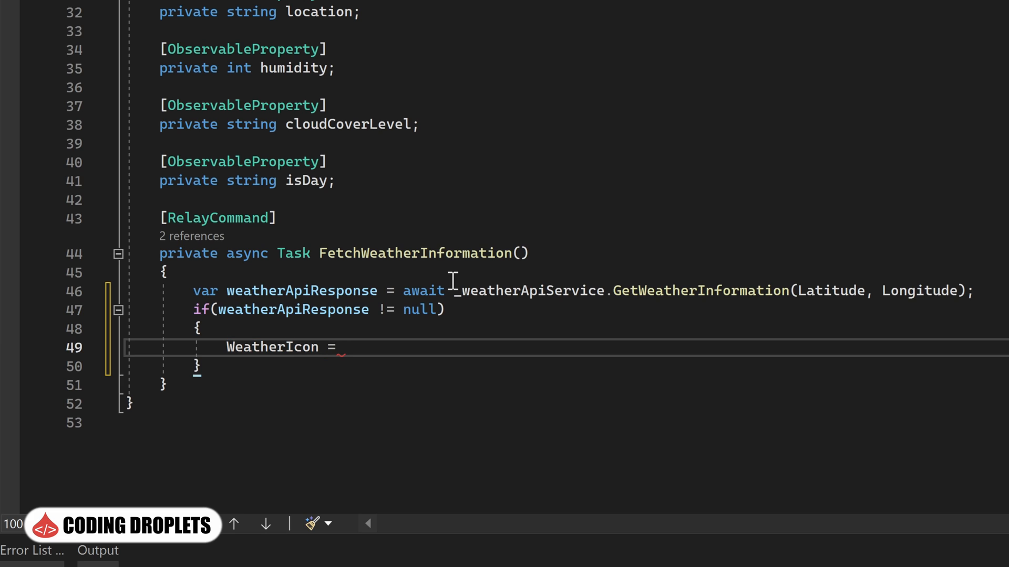
pyautogui.write('weatherApiResponse')
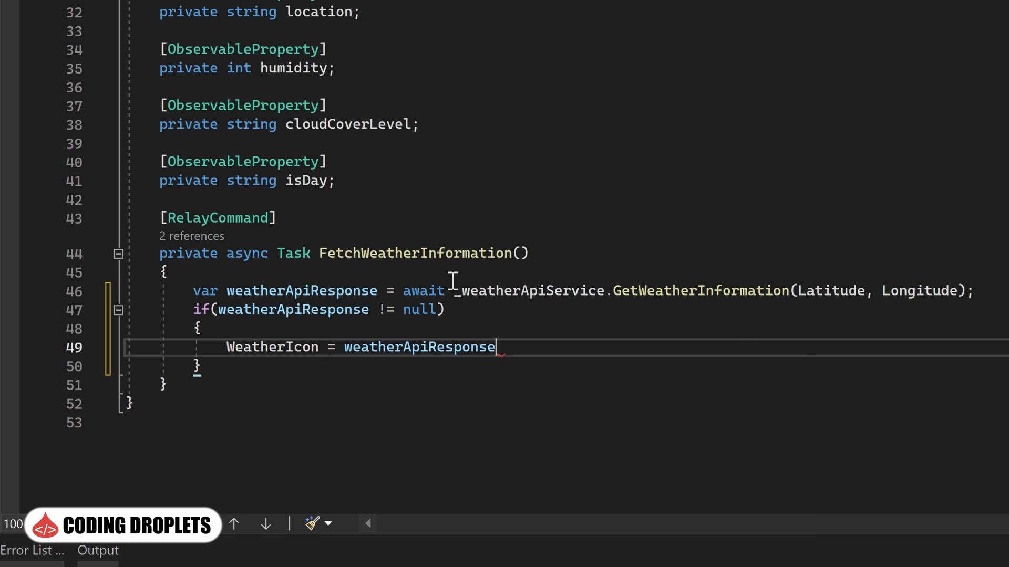
pyautogui.write('.CurrentWeatherIcon;')
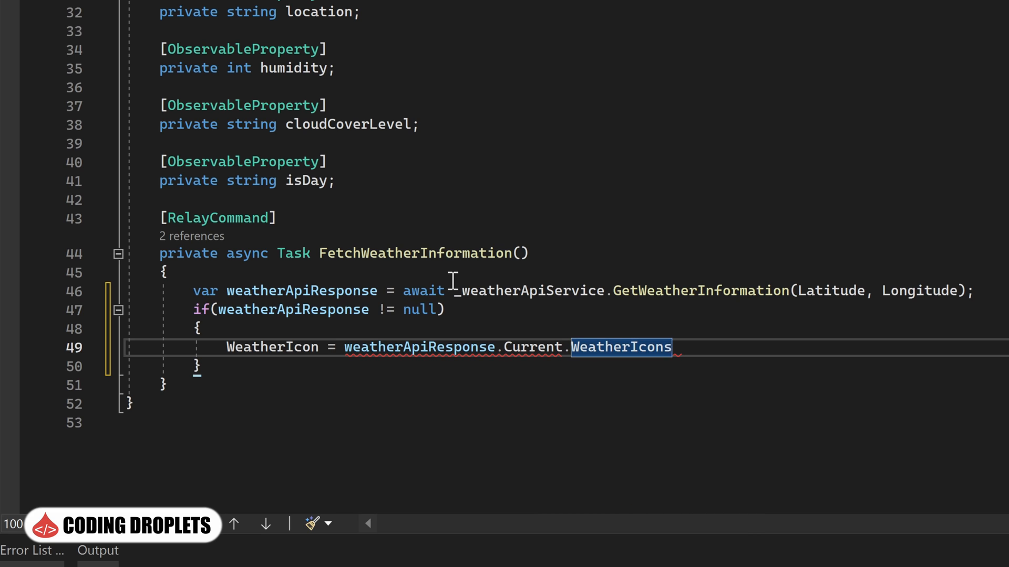
pyautogui.write('[0];')
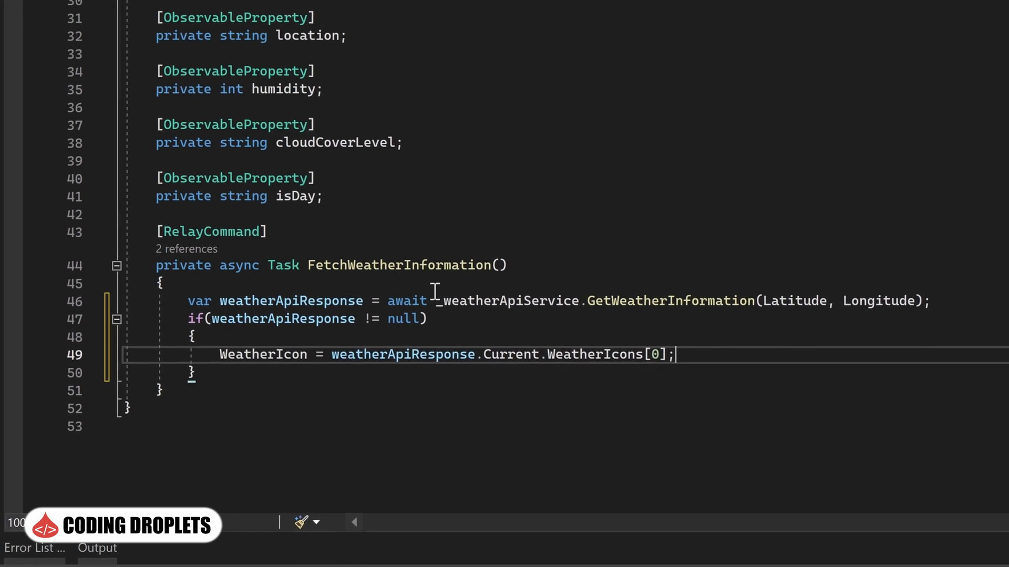
# Assign Temperature as "{Current.Temperature}°C", Humidity, and IsDay as Current.IsDay.ToUpper().
pyautogui.write('Temperature = $"{weatherApiResponse.Current.Temperature}°C";')
pyautogui.write('WeatherDescription = weatherApiResponse.Current.WeatherDescriptions[0];')
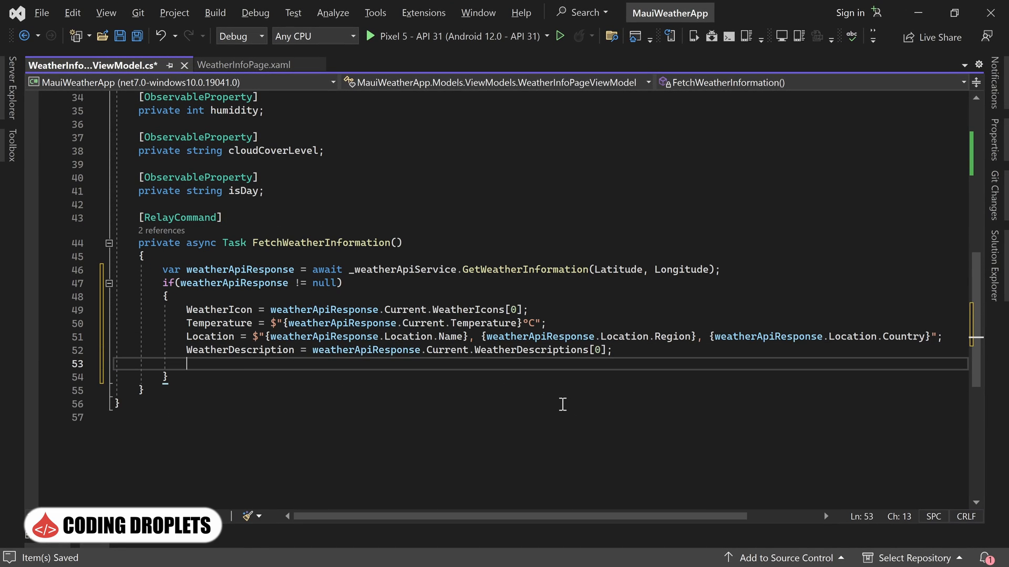
pyautogui.write('Humidity = weatherApiResponse.Current.Humidity;')
pyautogui.write('CloudCoverLevel = $"{weatherApiResponse.Current.CloudCoverLevel}%";')
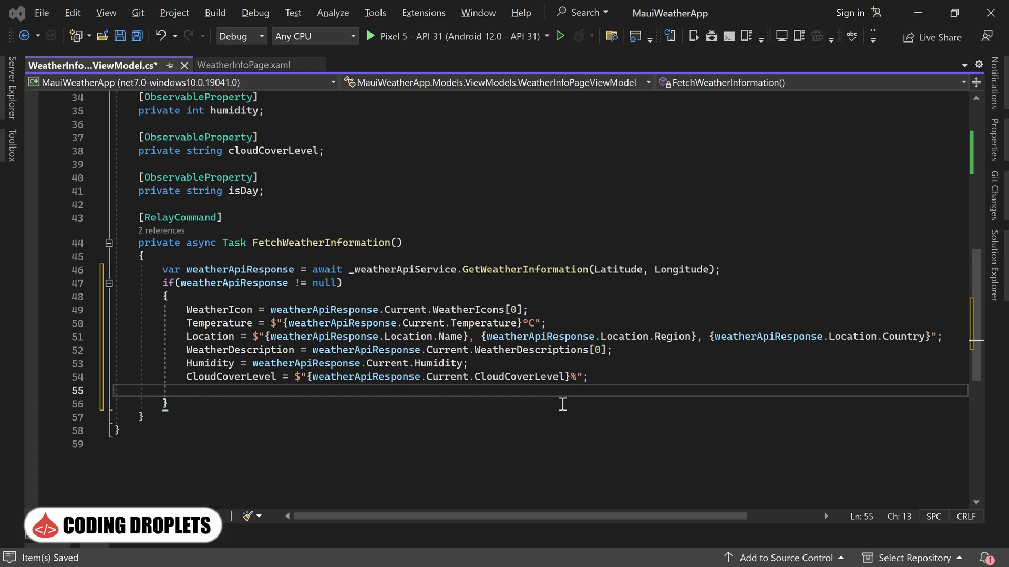
pyautogui.write('IsDay = weatherApiResponse.Current.IsDay.ToUpper();')
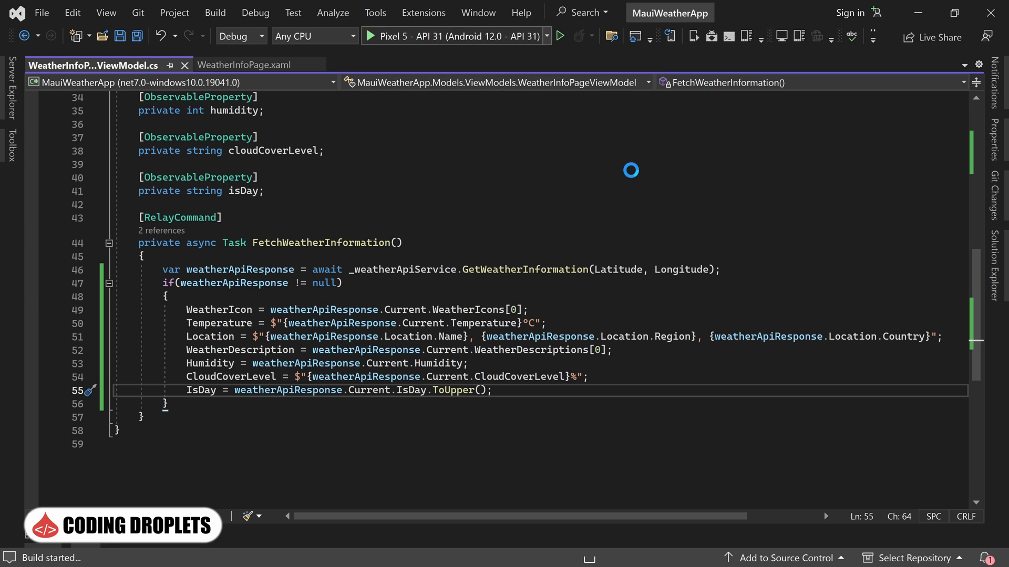
# Enter longitude -74.3093265 in the emulator and fetch weather for the coordinates.
pyautogui.click(559, 36)
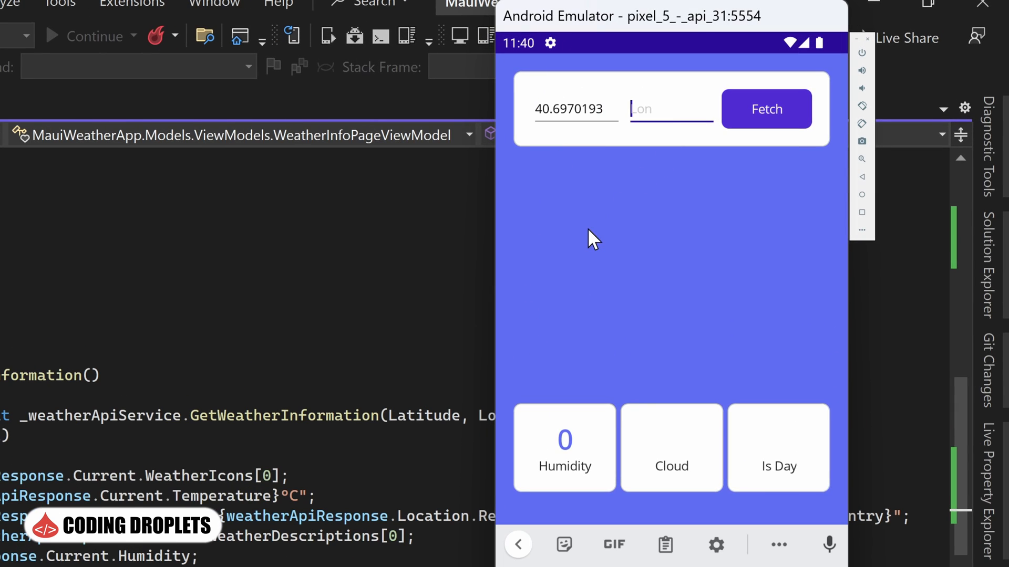
pyautogui.write('-74.3093265')
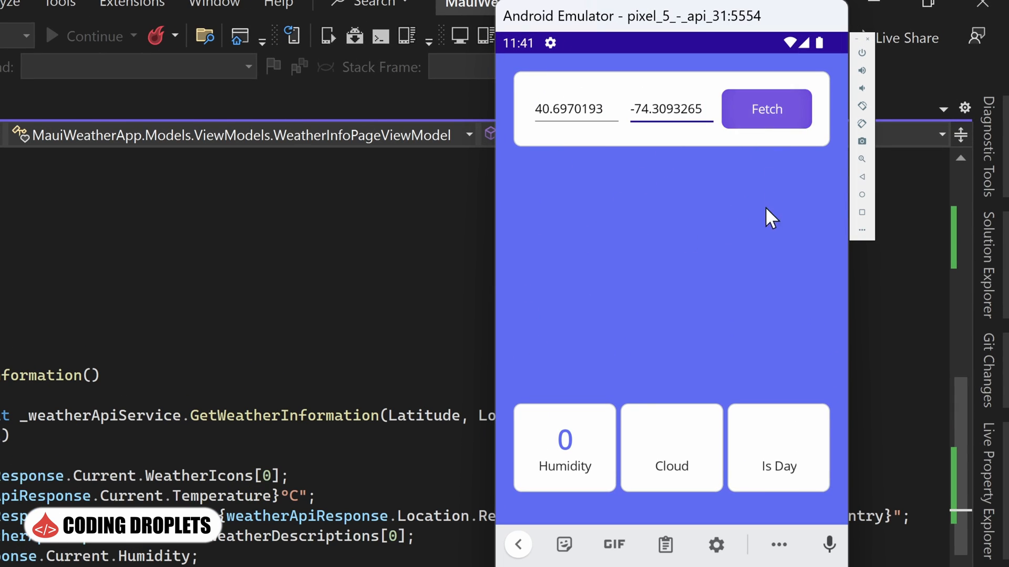
pyautogui.click(767, 108)
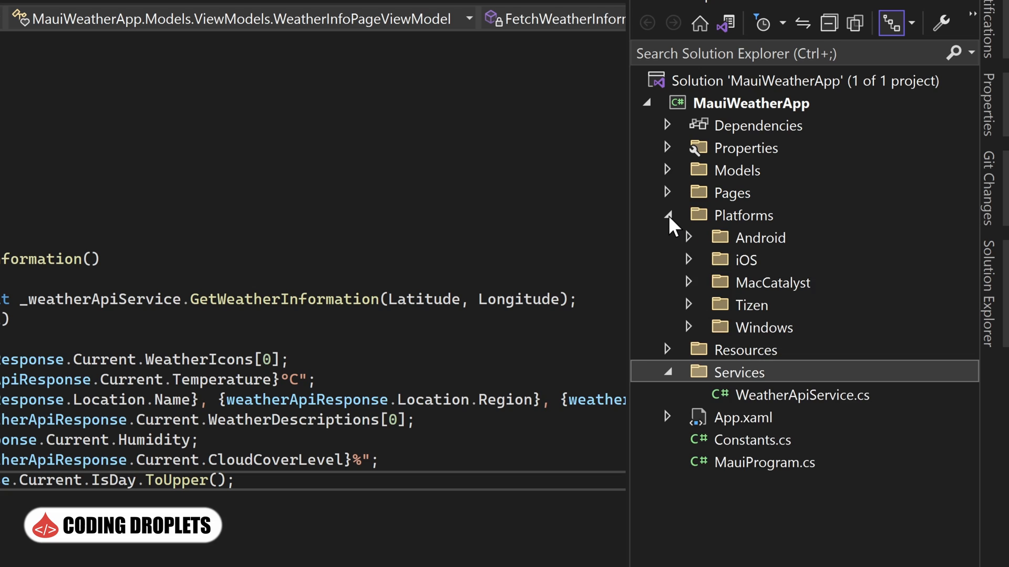
# Add android:usesCleartextTraffic="true" to the application element in Platforms/Android/AndroidManifest.xml.
pyautogui.click(687, 237)
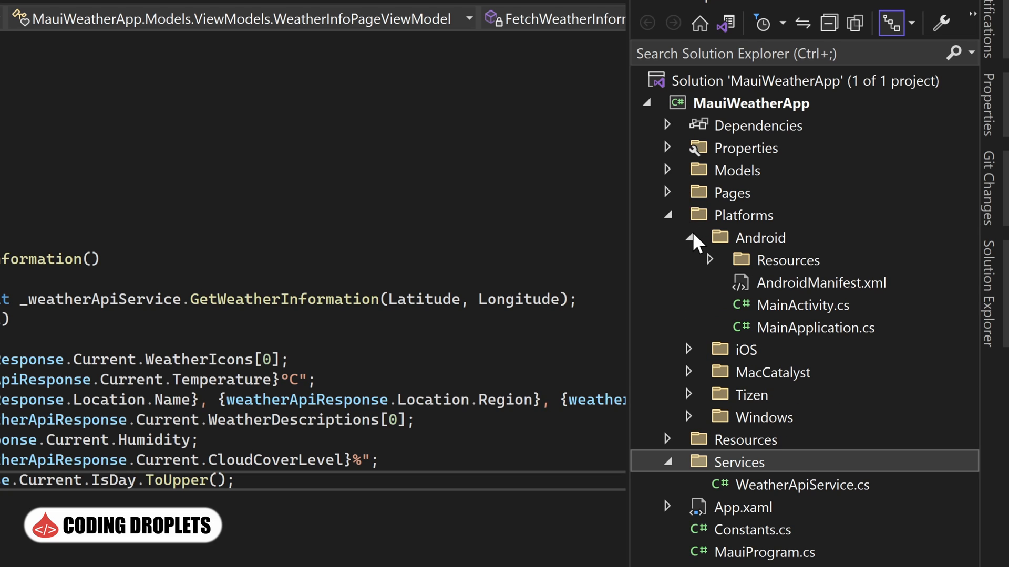
pyautogui.click(818, 282)
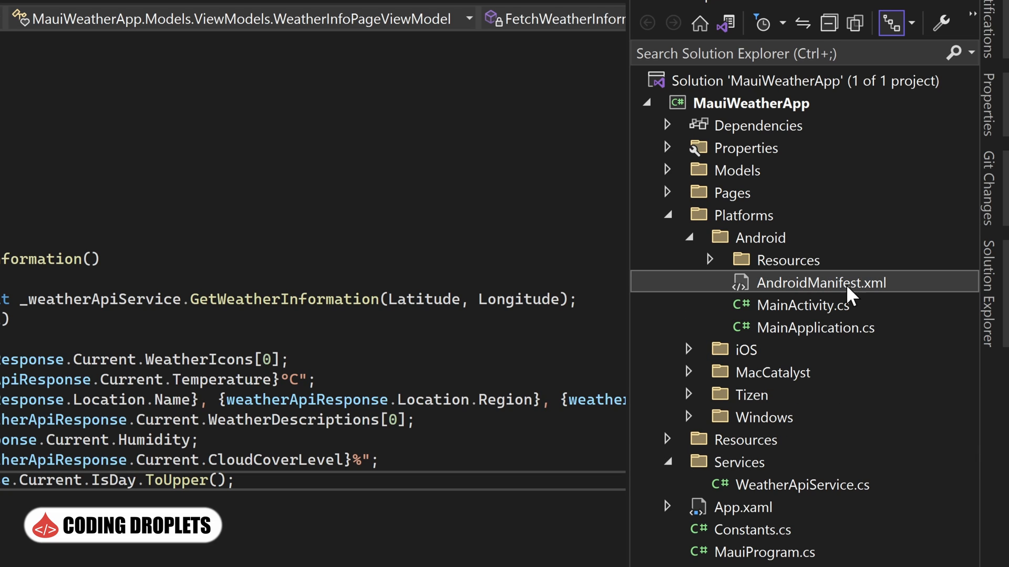
pyautogui.doubleClick(817, 282)
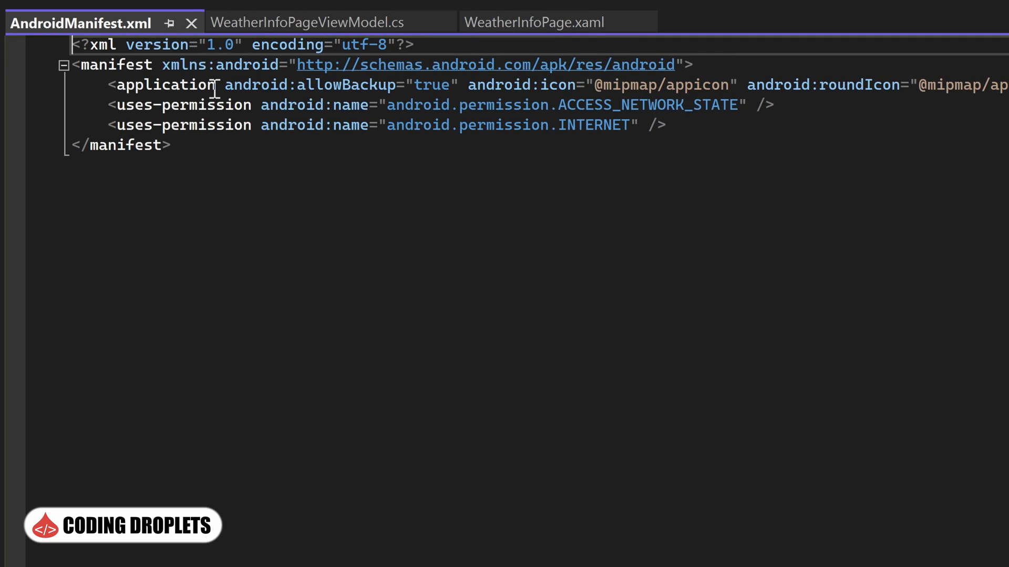
pyautogui.write('android')
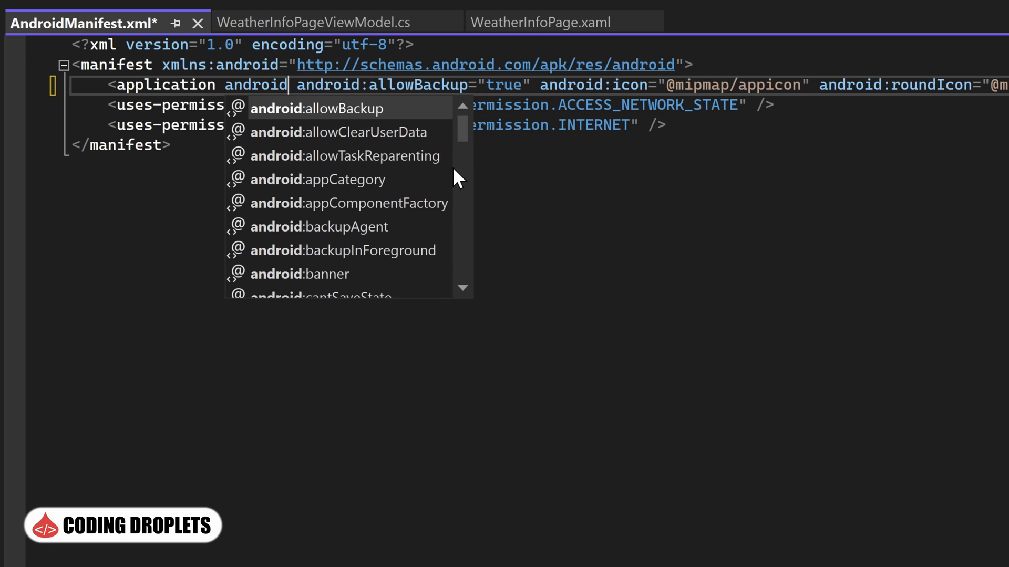
pyautogui.write(':uses')
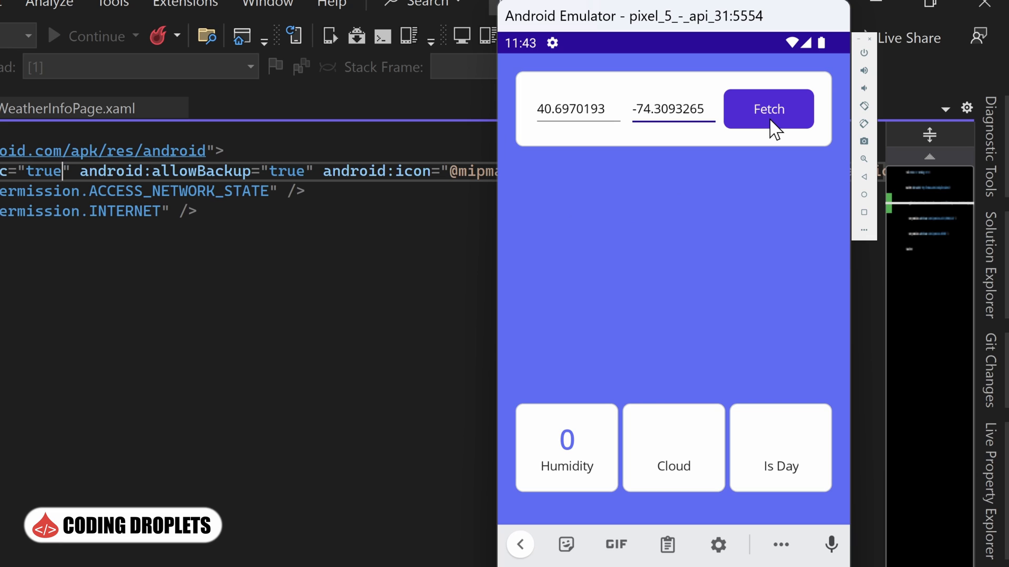
# Fetch Springfield's live weather, then enter 25.197197, 55.2718015 and fetch again.
pyautogui.click(768, 109)
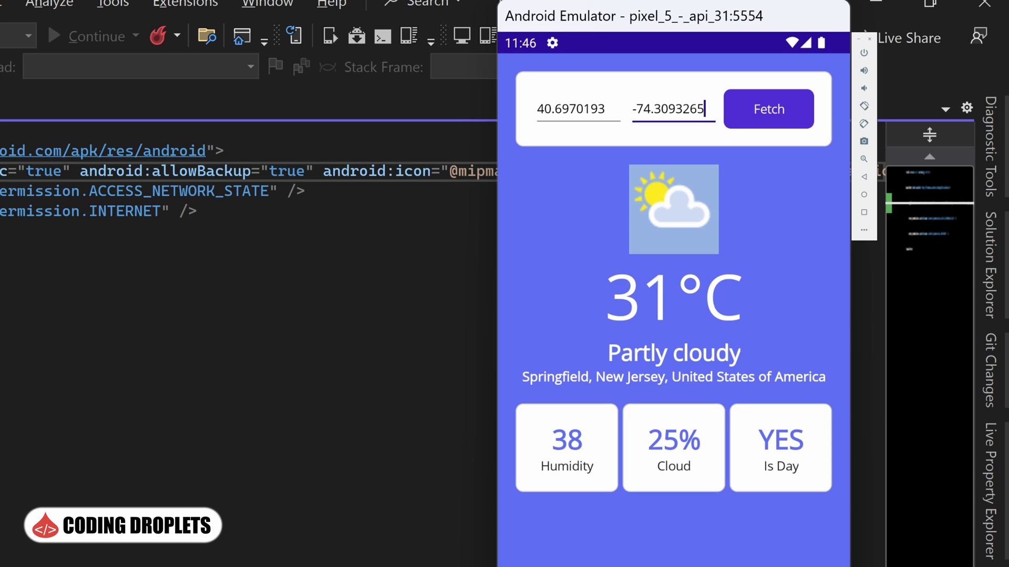
pyautogui.click(576, 108)
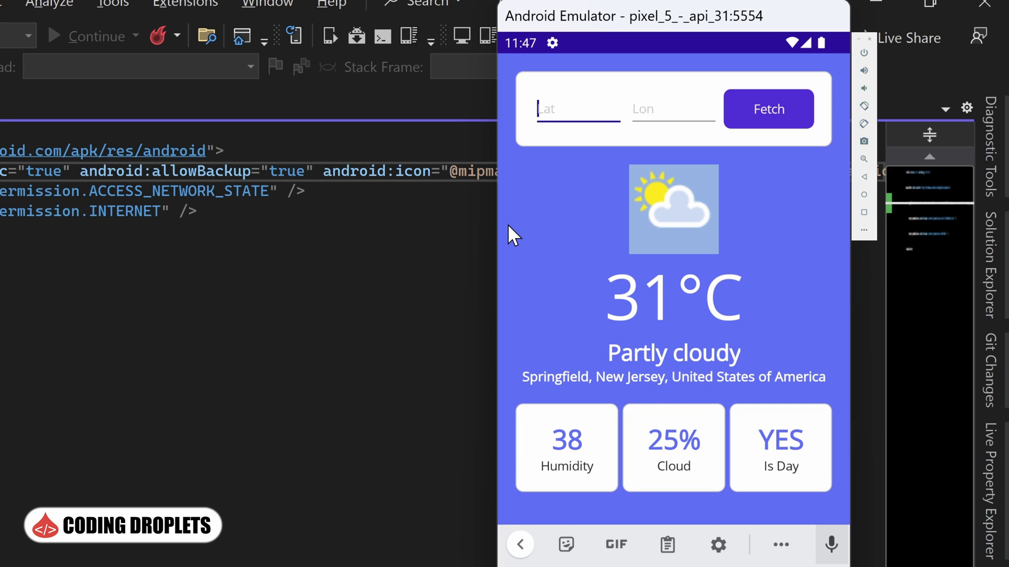
pyautogui.write('55.2718015')
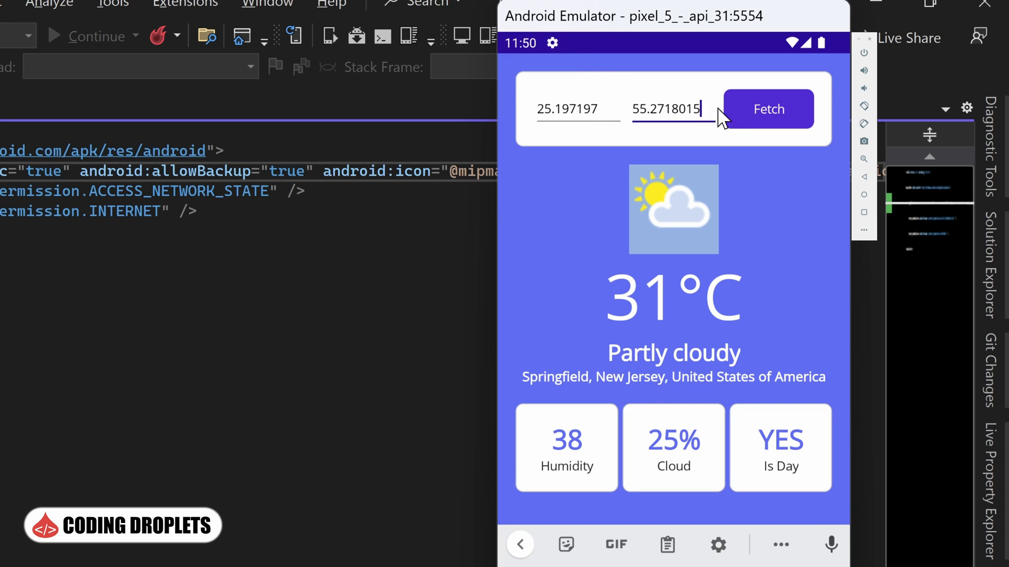
pyautogui.click(766, 108)
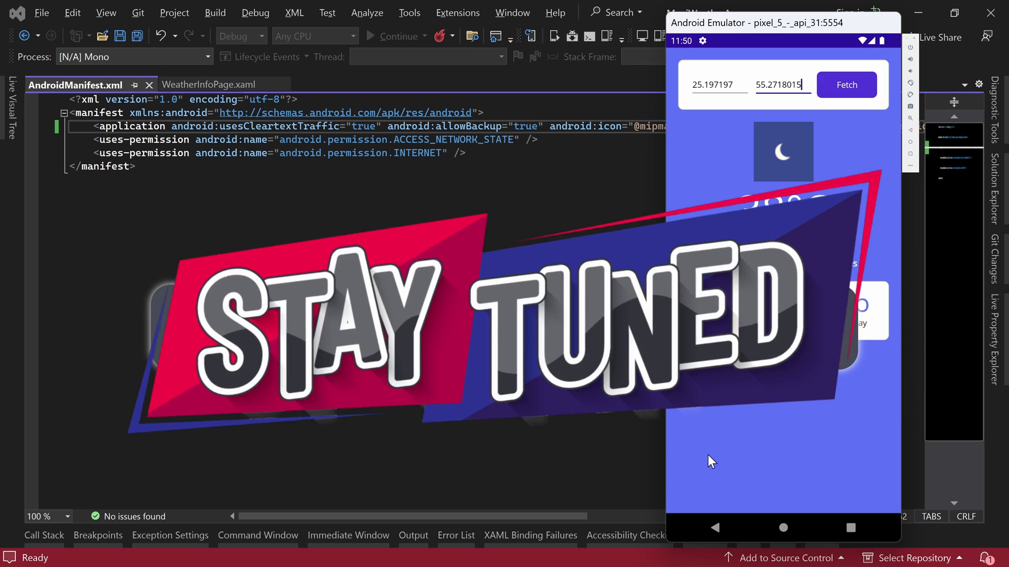
pyautogui.click(845, 84)
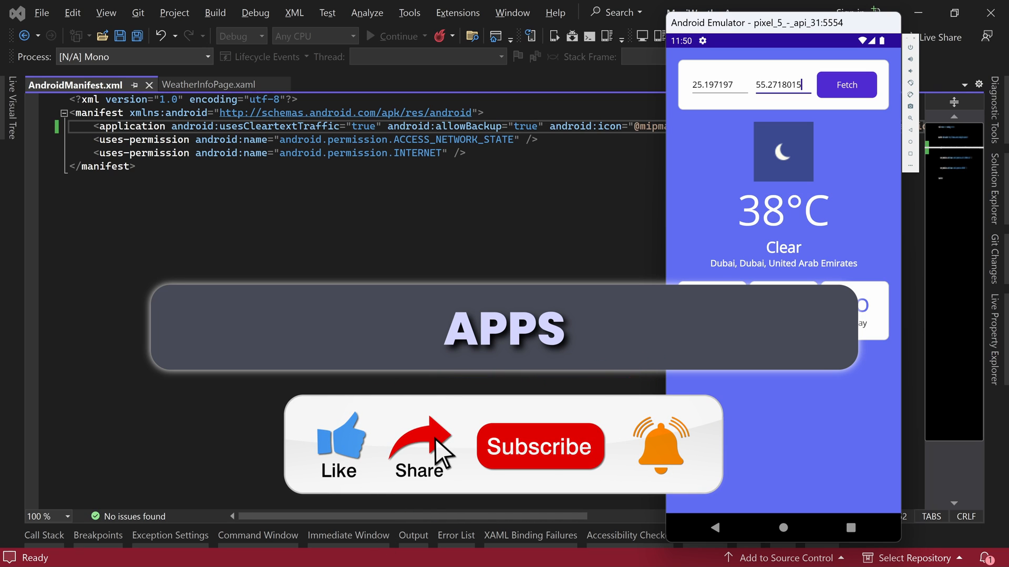
pyautogui.click(540, 446)
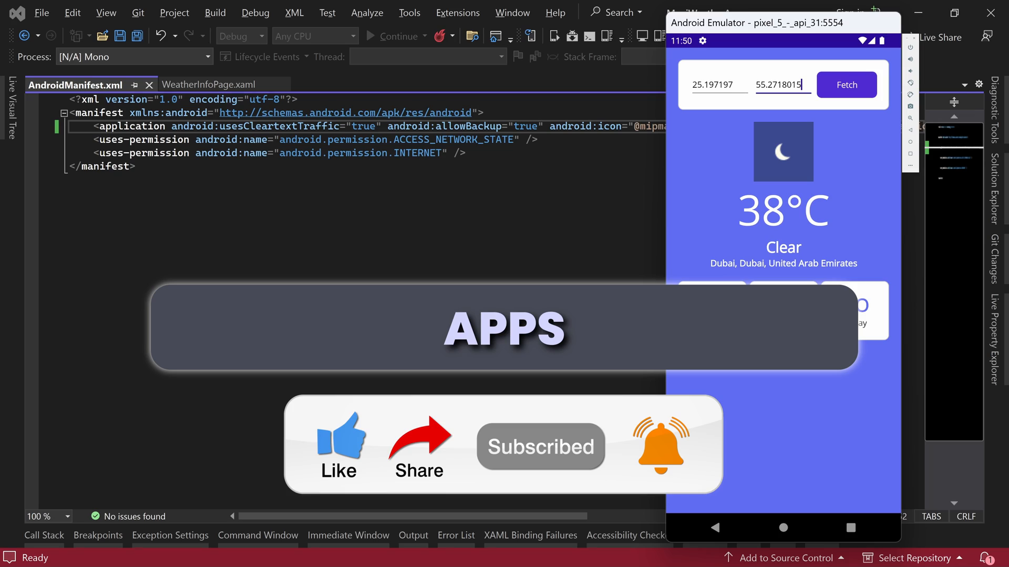